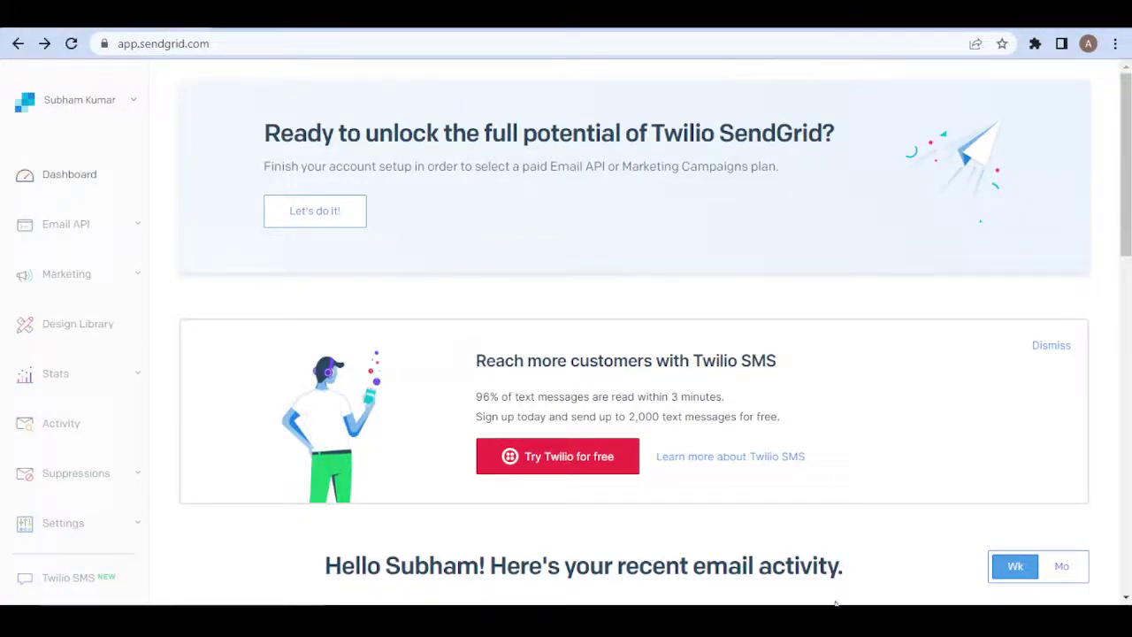
{"action": "mouse_move", "coordinate": [221, 314]}
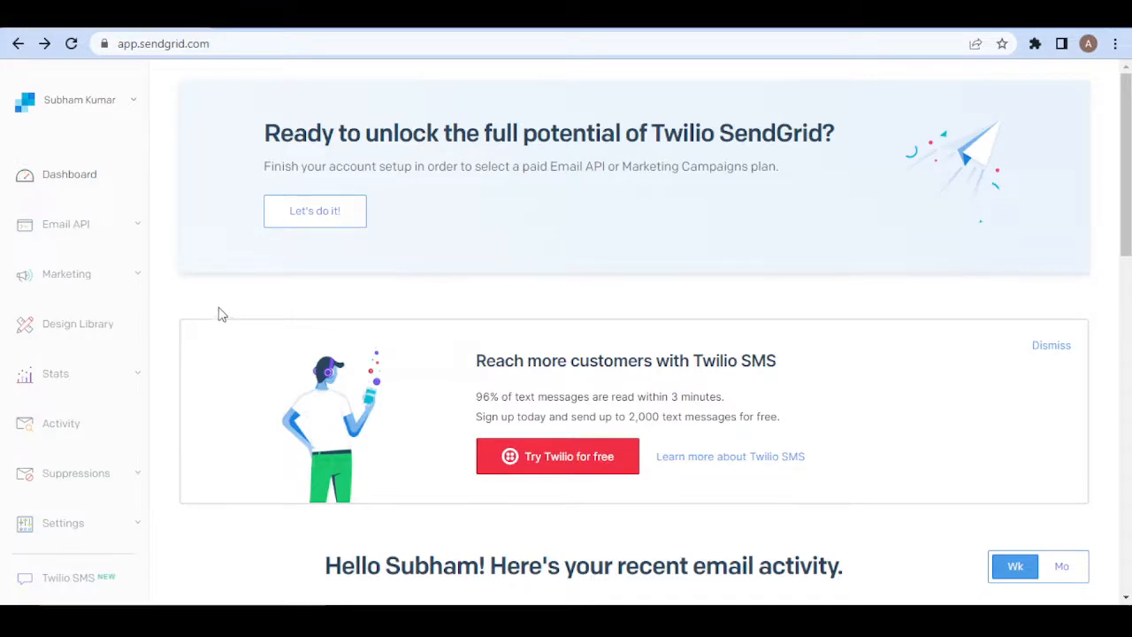
Step: Browse the sendgrid.com homepage, then sign in to reach the SendGrid account dashboard
{"action": "scroll", "scroll_direction": "down", "scroll_amount": 3}
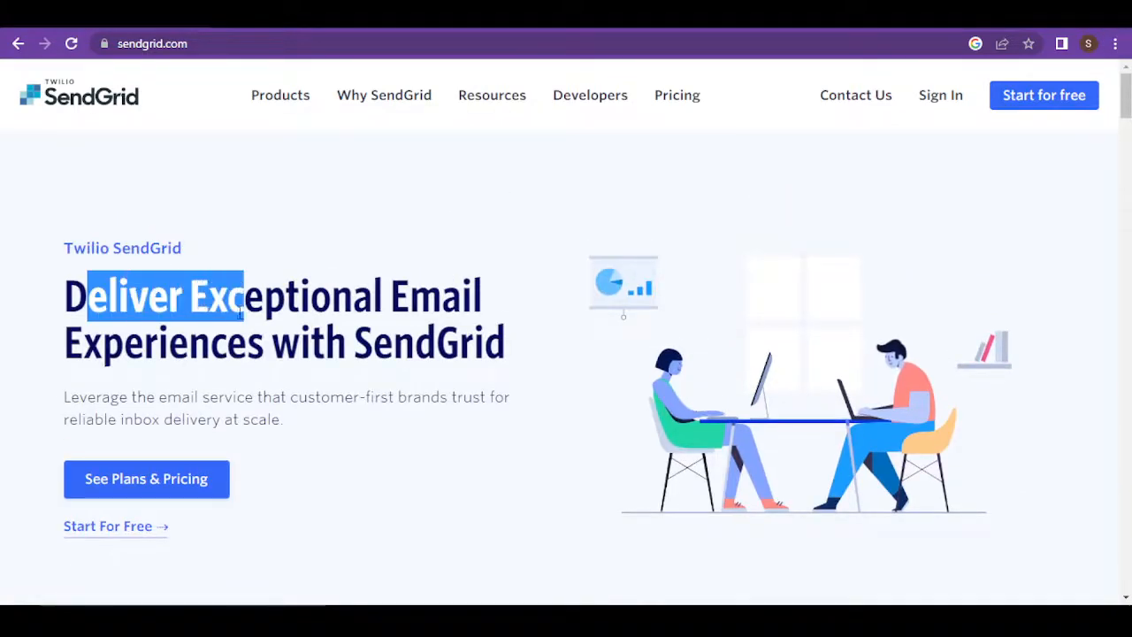
{"action": "scroll", "scroll_direction": "down", "scroll_amount": 3}
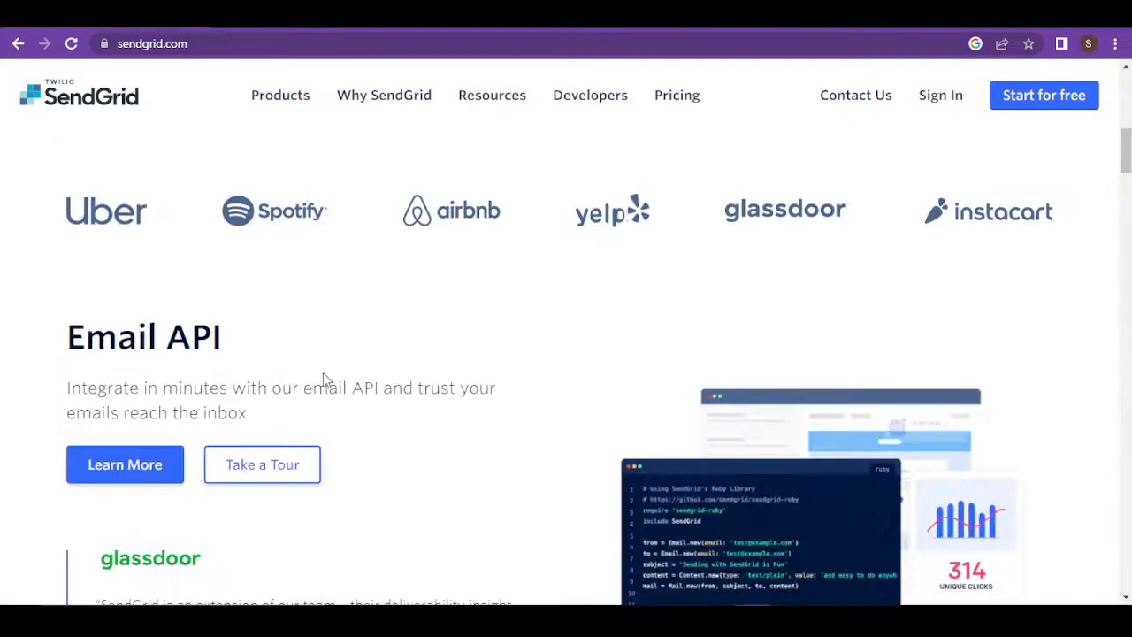
{"action": "scroll", "scroll_direction": "down", "scroll_amount": 3}
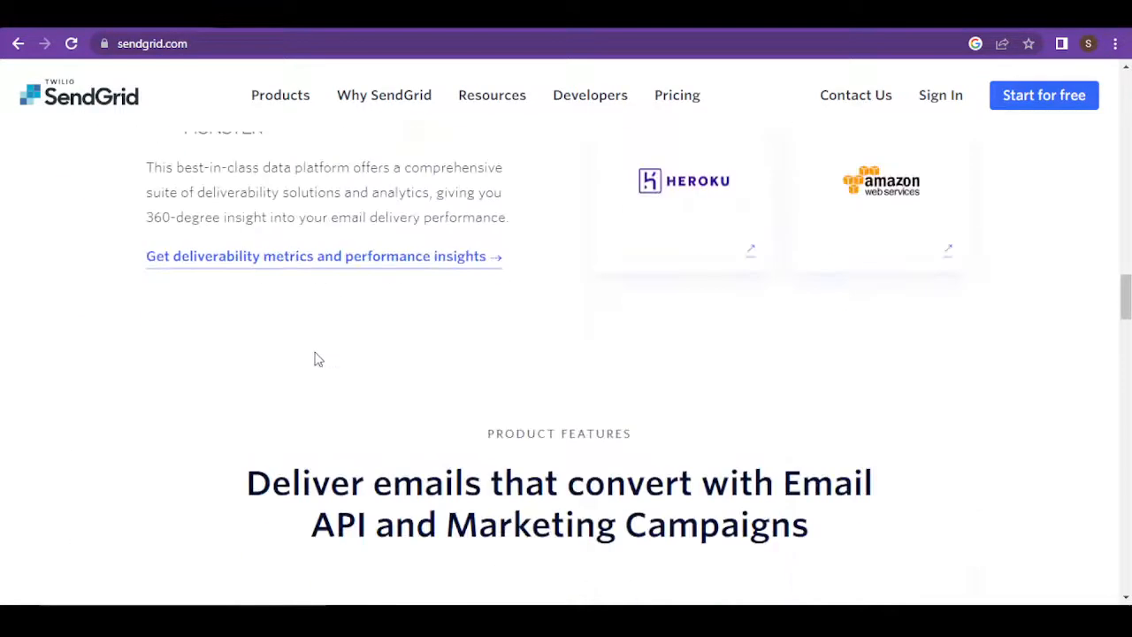
{"action": "scroll", "scroll_direction": "down", "scroll_amount": 3}
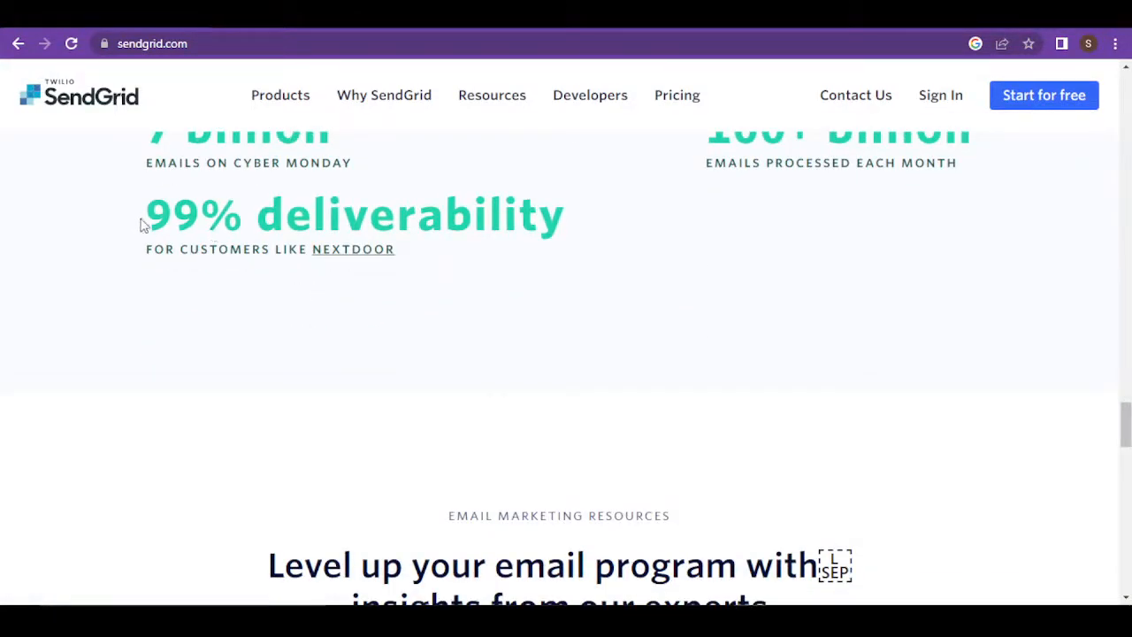
{"action": "mouse_move", "coordinate": [151, 285]}
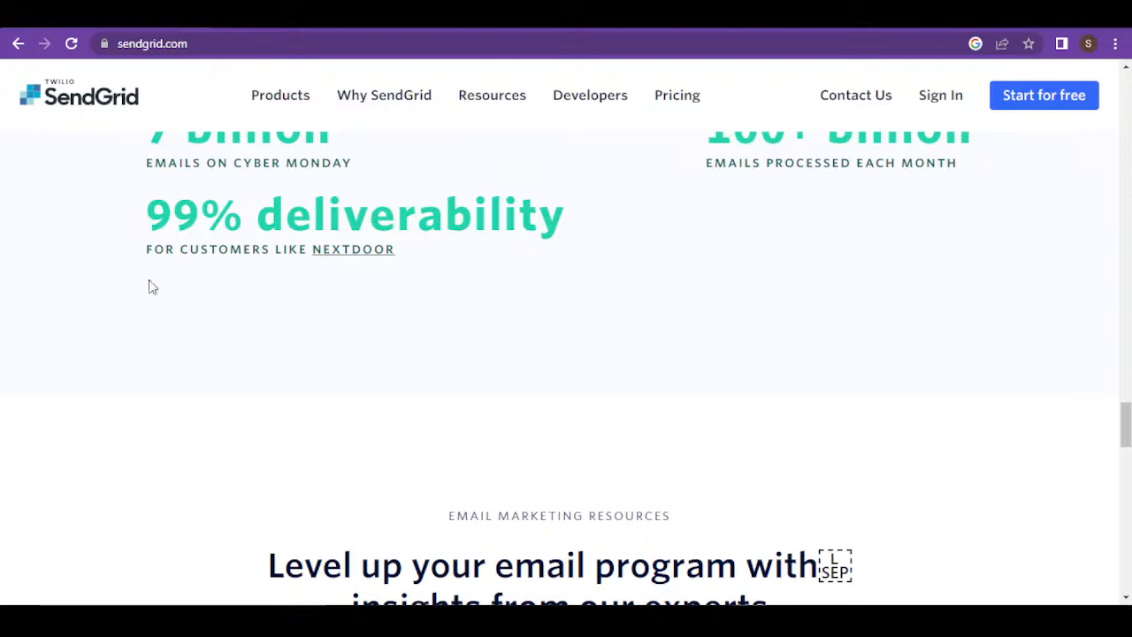
{"action": "mouse_move", "coordinate": [394, 210]}
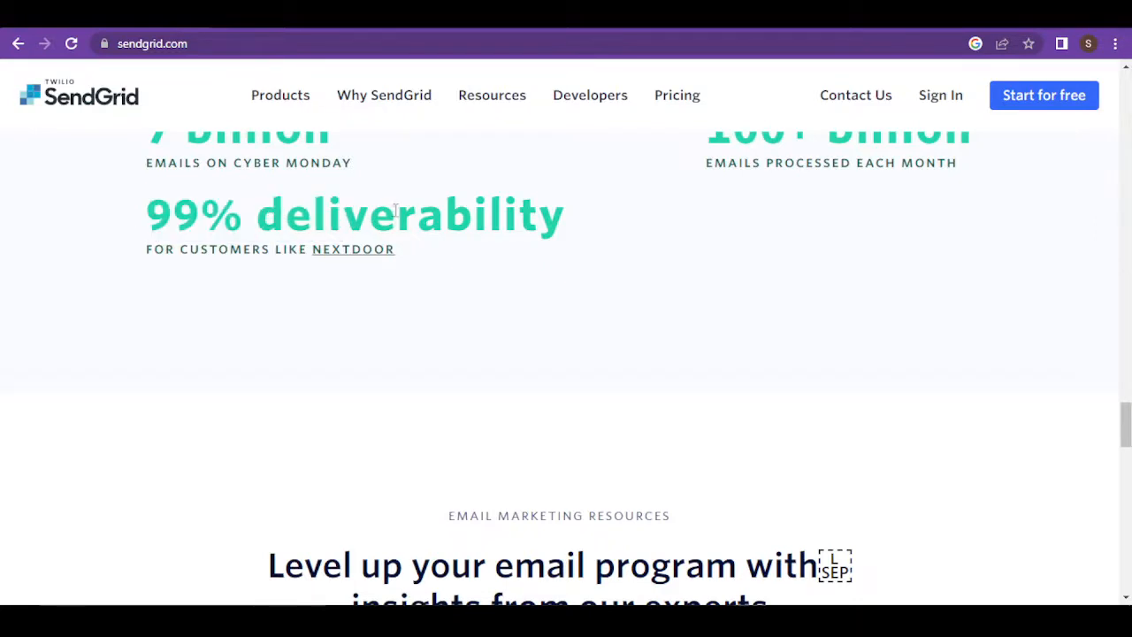
{"action": "mouse_move", "coordinate": [465, 269]}
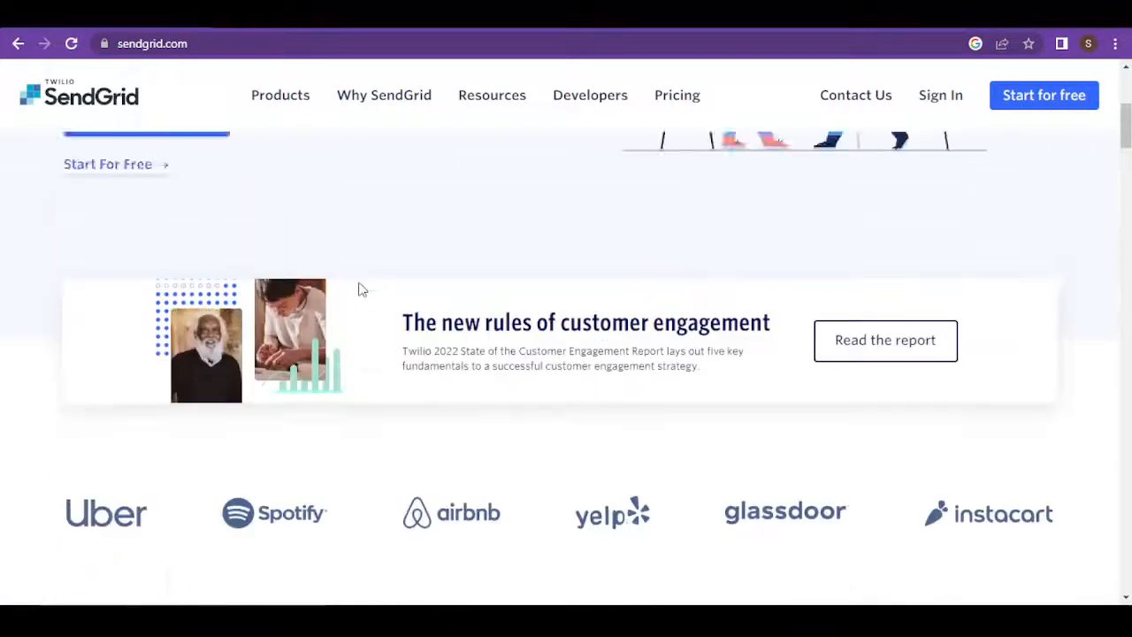
{"action": "scroll", "scroll_direction": "down", "scroll_amount": 3}
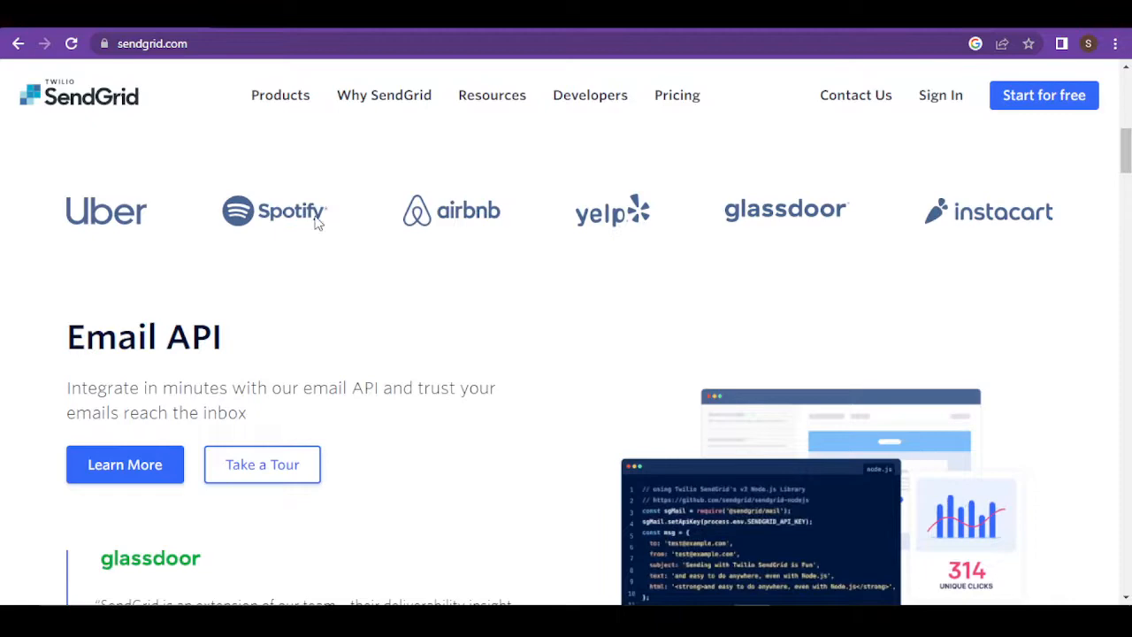
{"action": "scroll", "scroll_direction": "up", "scroll_amount": 3}
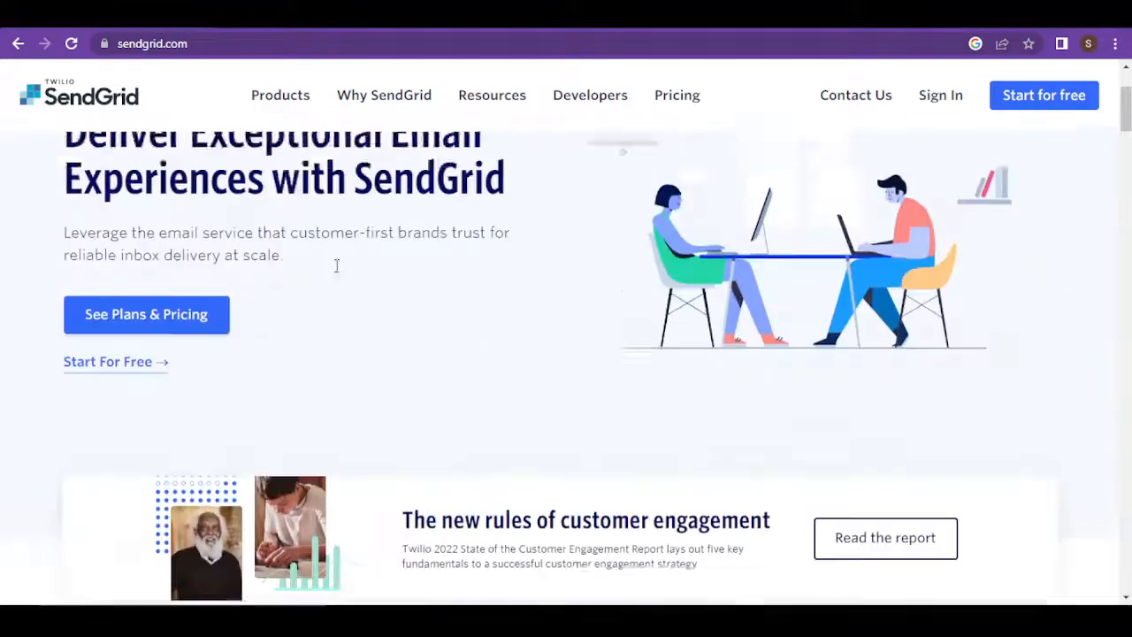
{"action": "scroll", "scroll_direction": "up", "scroll_amount": 3}
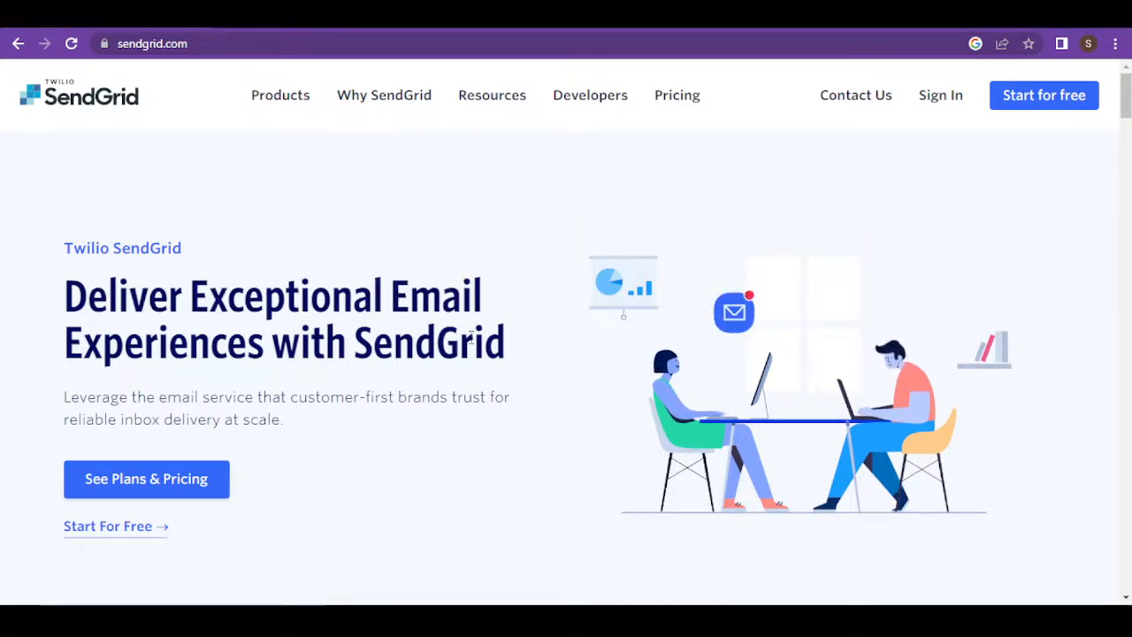
{"action": "mouse_move", "coordinate": [928, 157]}
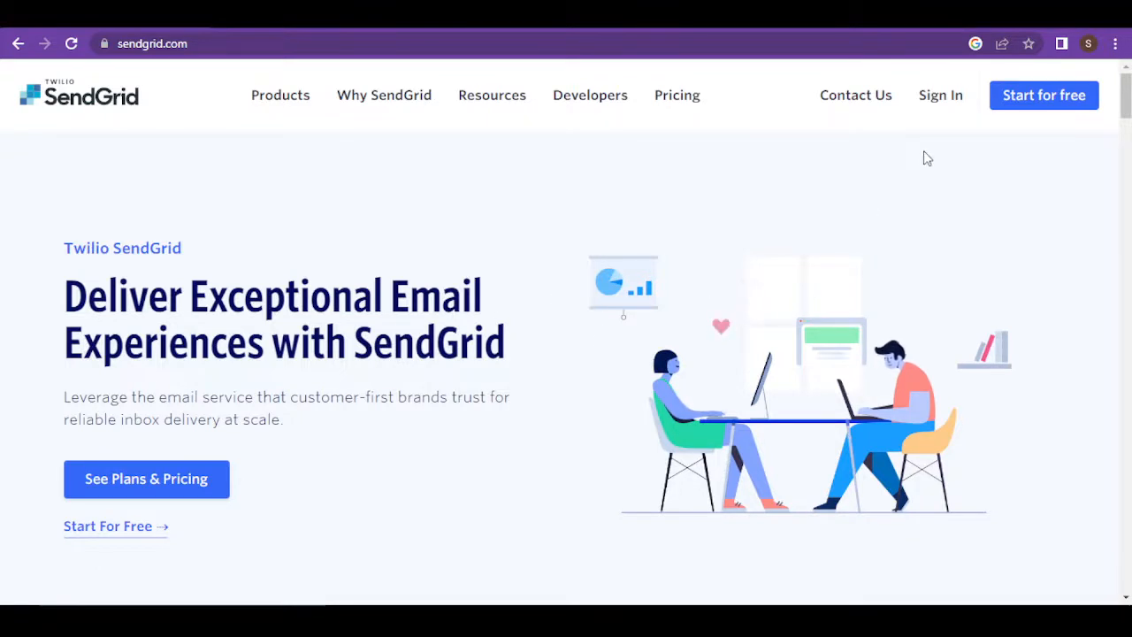
{"action": "mouse_move", "coordinate": [1044, 95]}
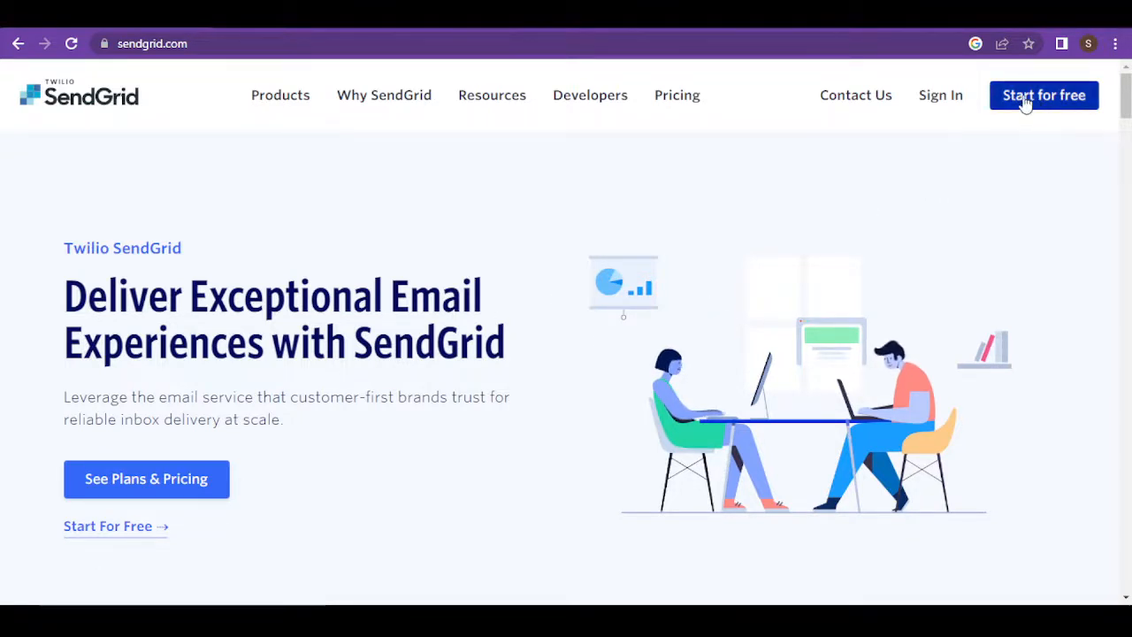
{"action": "mouse_move", "coordinate": [940, 95]}
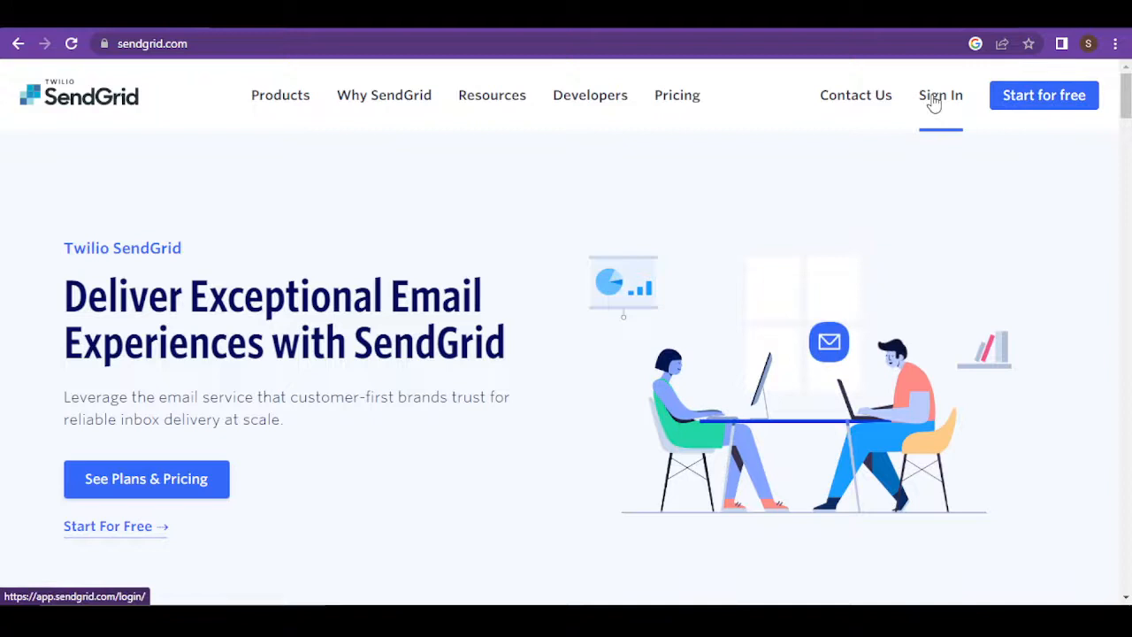
{"action": "left_click", "coordinate": [940, 95]}
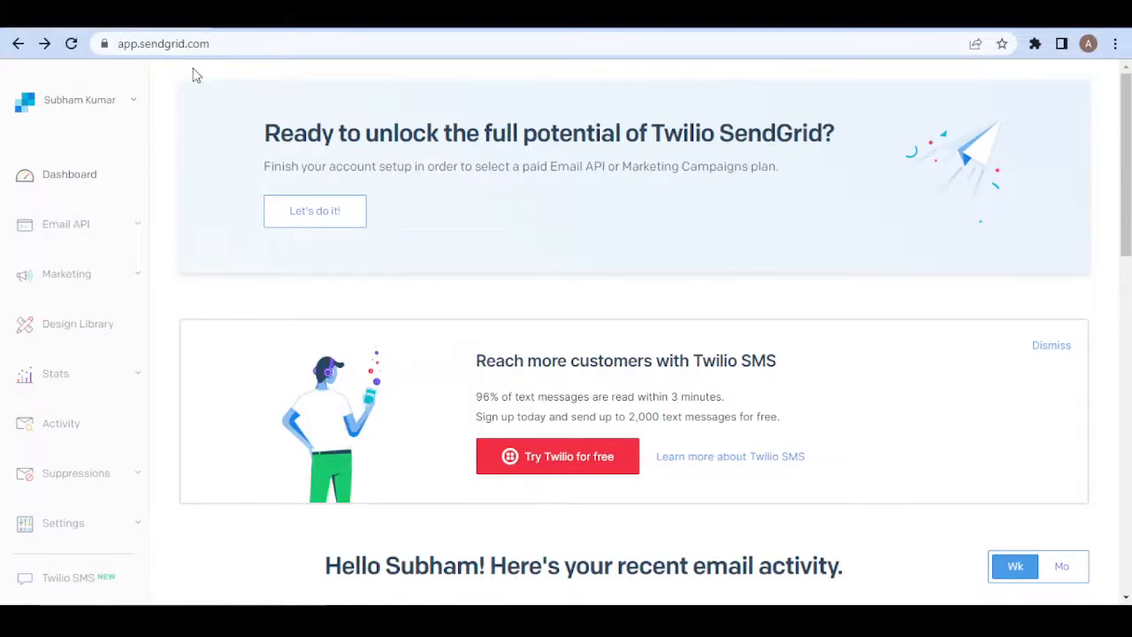
{"action": "scroll", "scroll_direction": "down", "scroll_amount": 3}
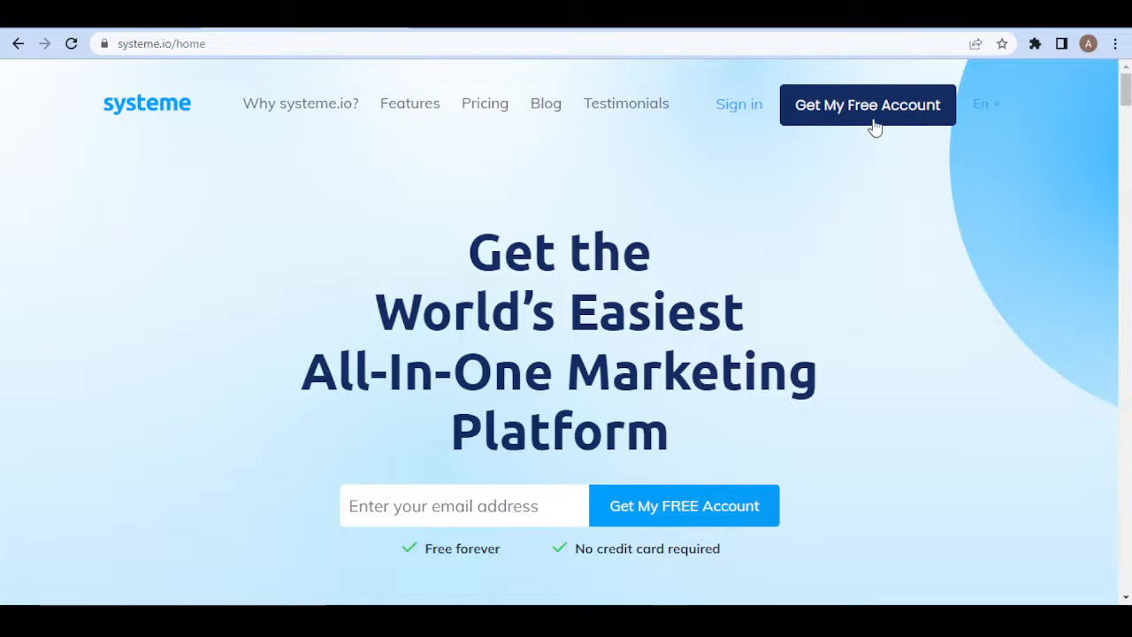
{"action": "mouse_move", "coordinate": [871, 139]}
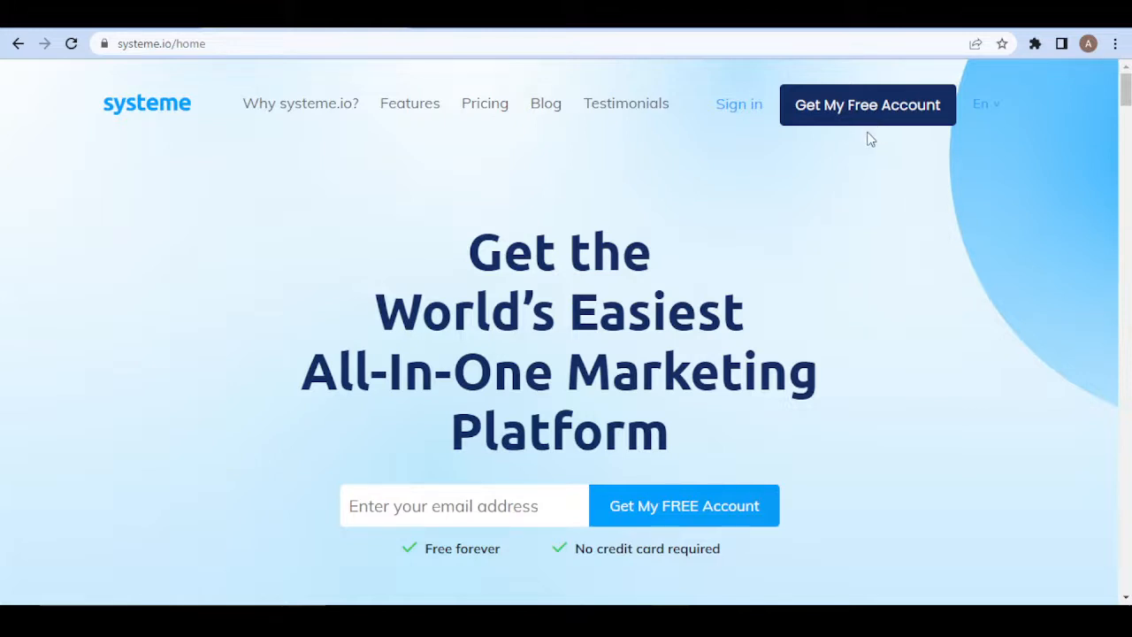
{"action": "mouse_move", "coordinate": [868, 128]}
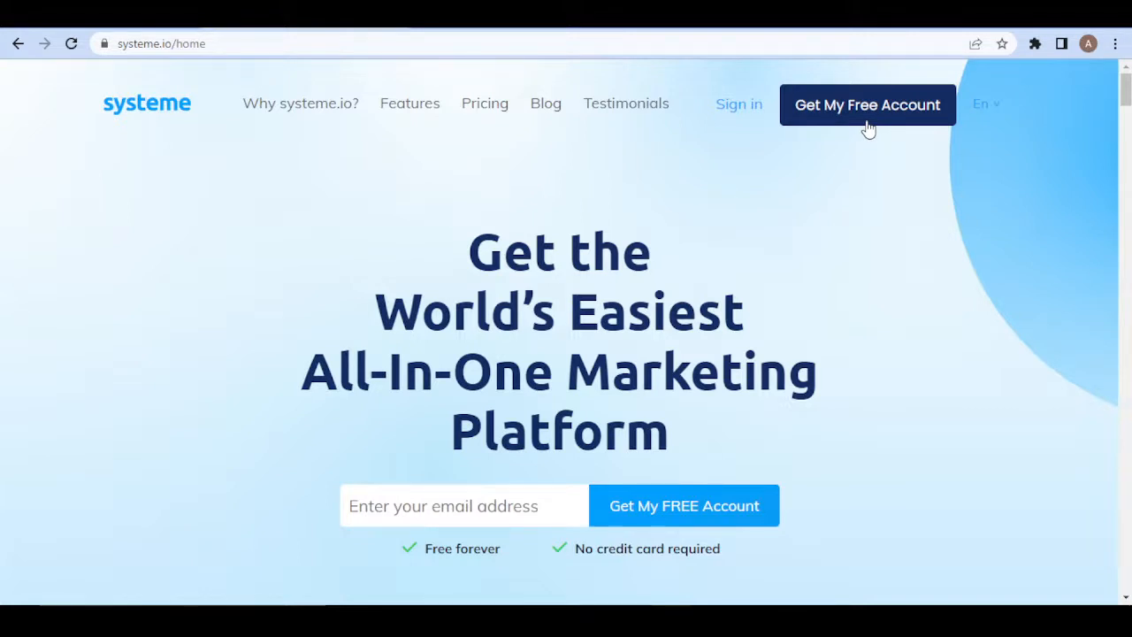
{"action": "mouse_move", "coordinate": [838, 132]}
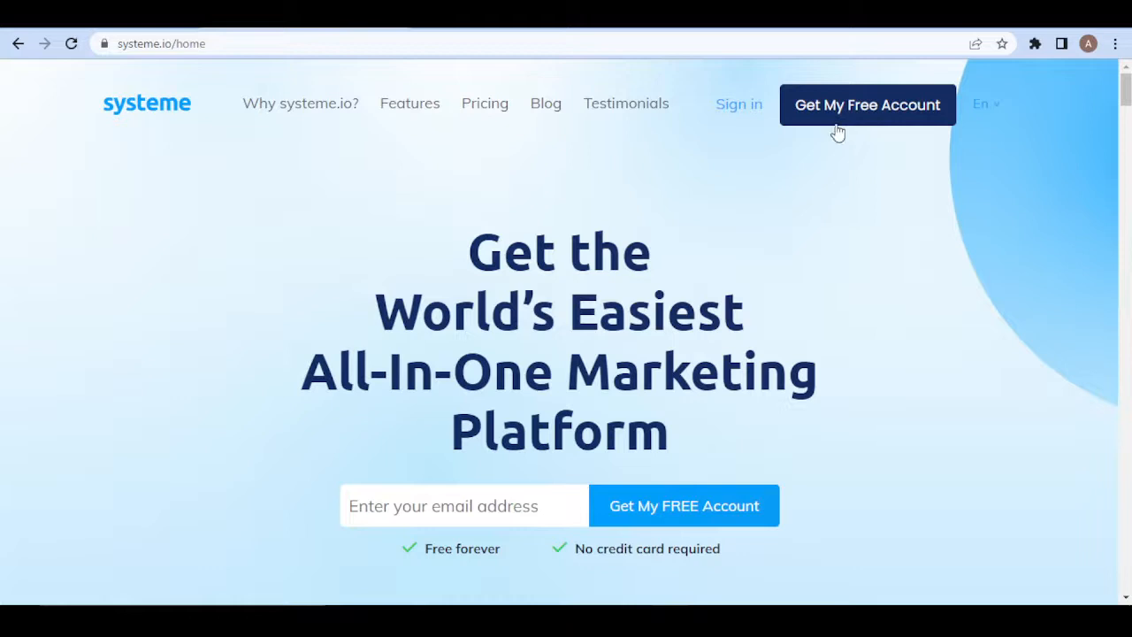
{"action": "mouse_move", "coordinate": [809, 196]}
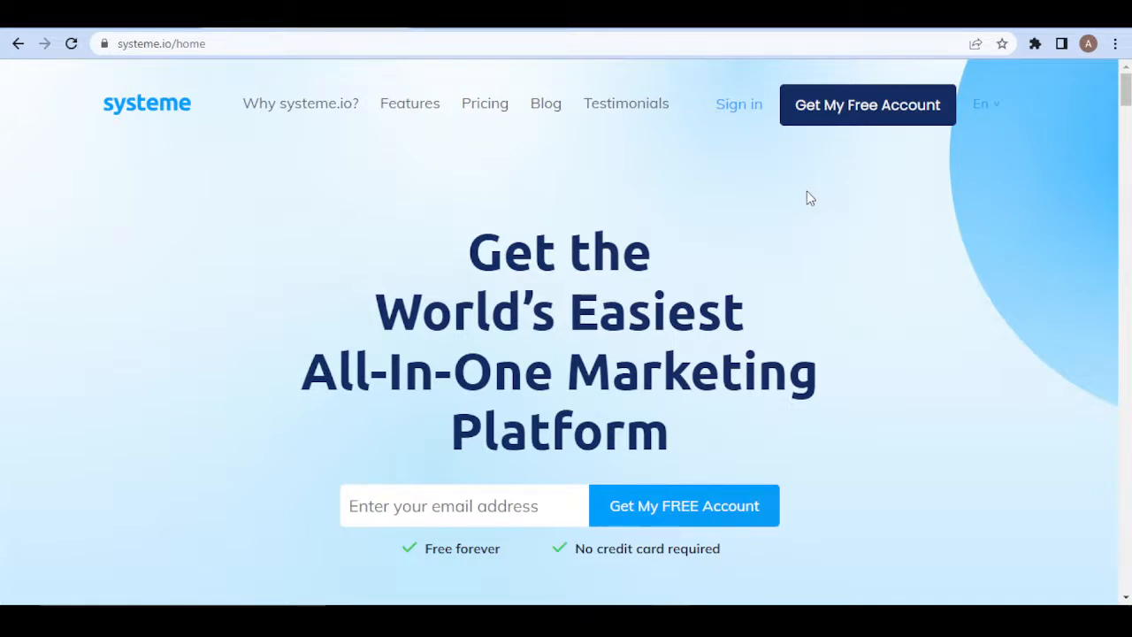
{"action": "mouse_move", "coordinate": [798, 174]}
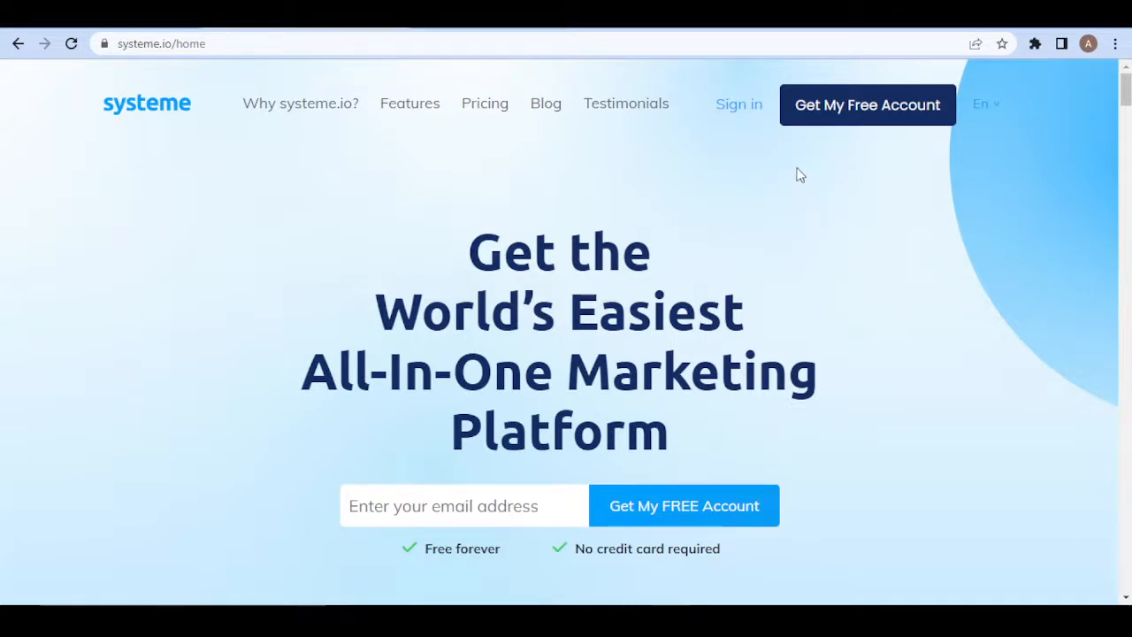
{"action": "mouse_move", "coordinate": [862, 159]}
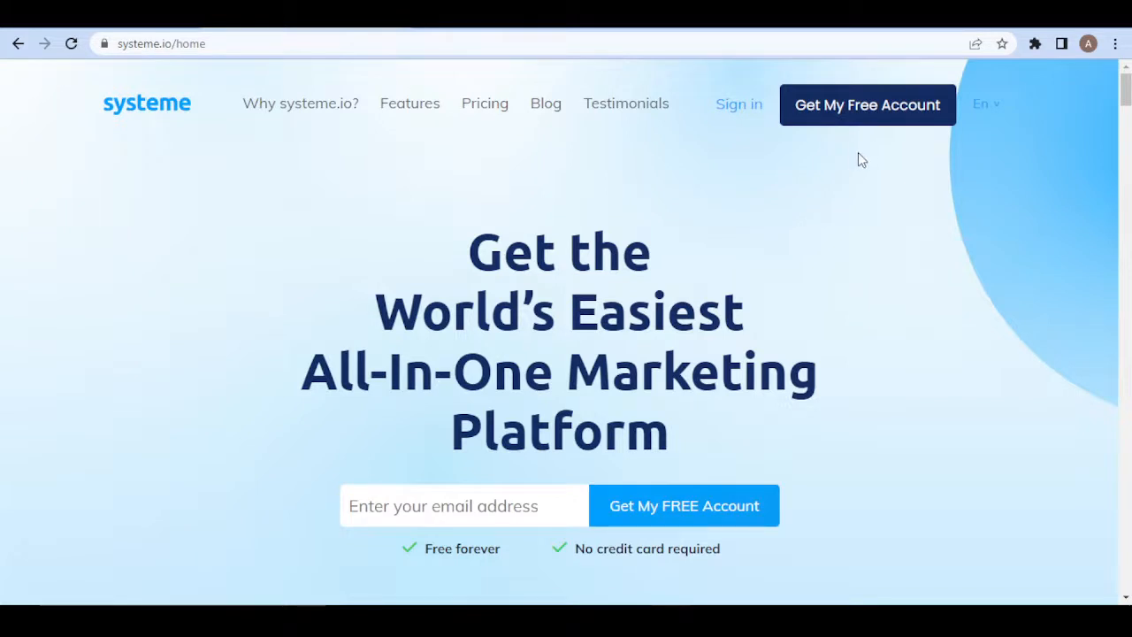
{"action": "mouse_move", "coordinate": [866, 118]}
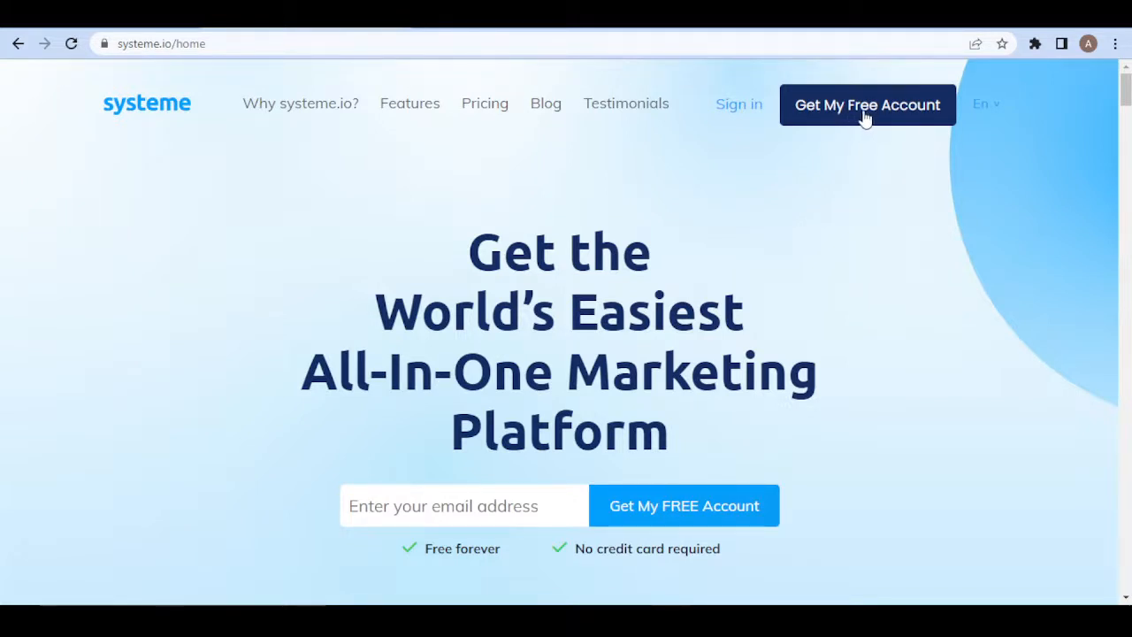
{"action": "mouse_move", "coordinate": [733, 120]}
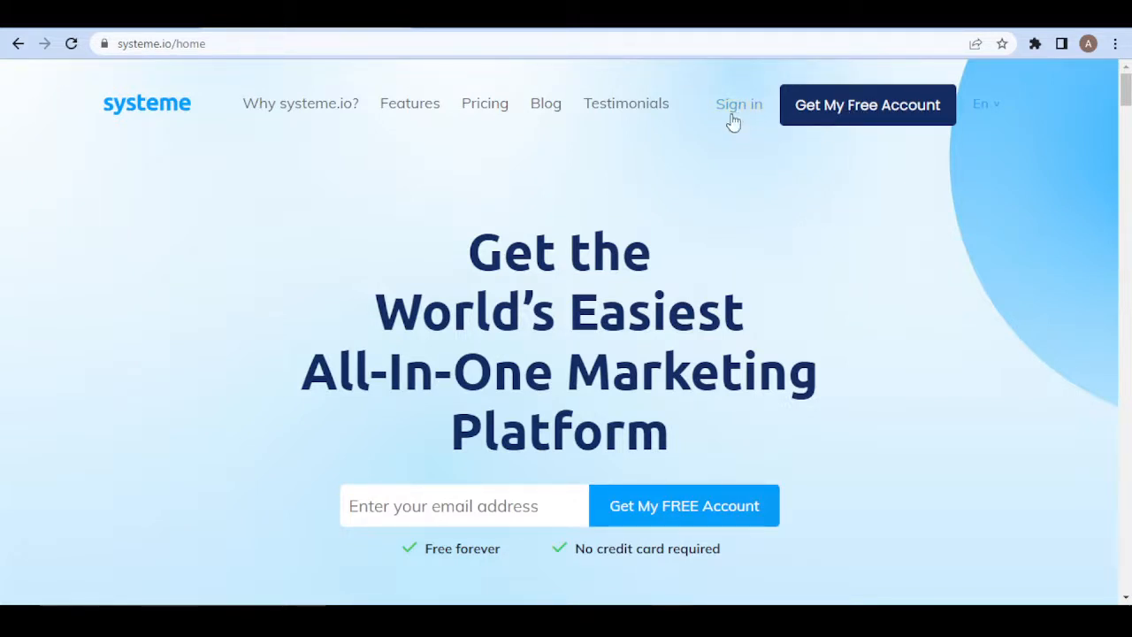
Step: Sign in to systeme.io and choose Settings from the profile avatar menu
{"action": "left_click", "coordinate": [738, 104]}
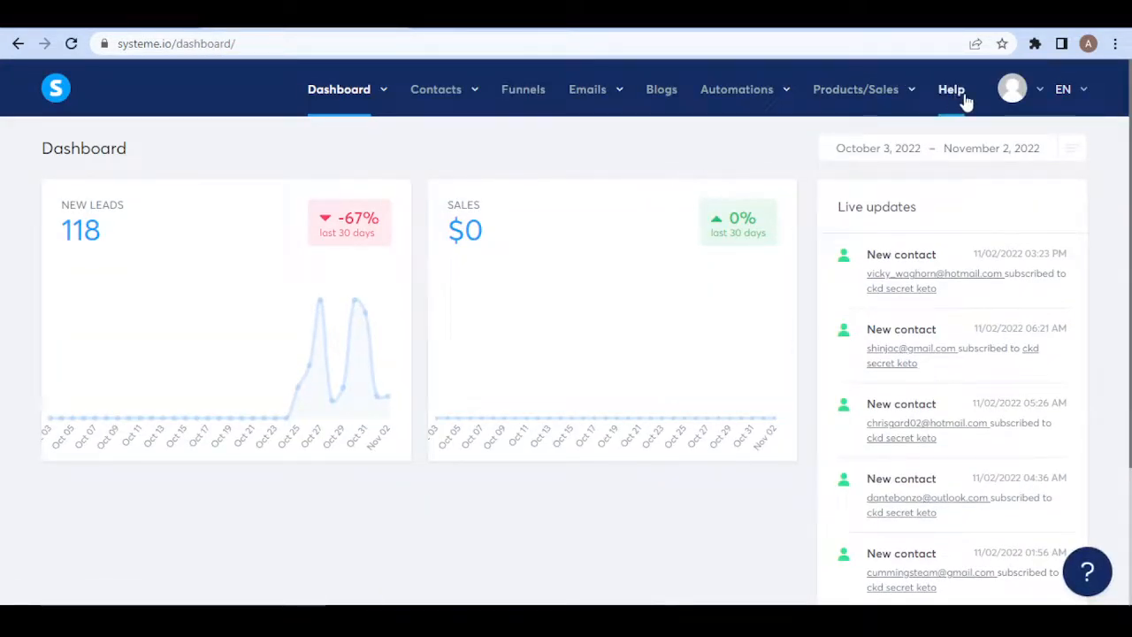
{"action": "left_click", "coordinate": [1012, 88]}
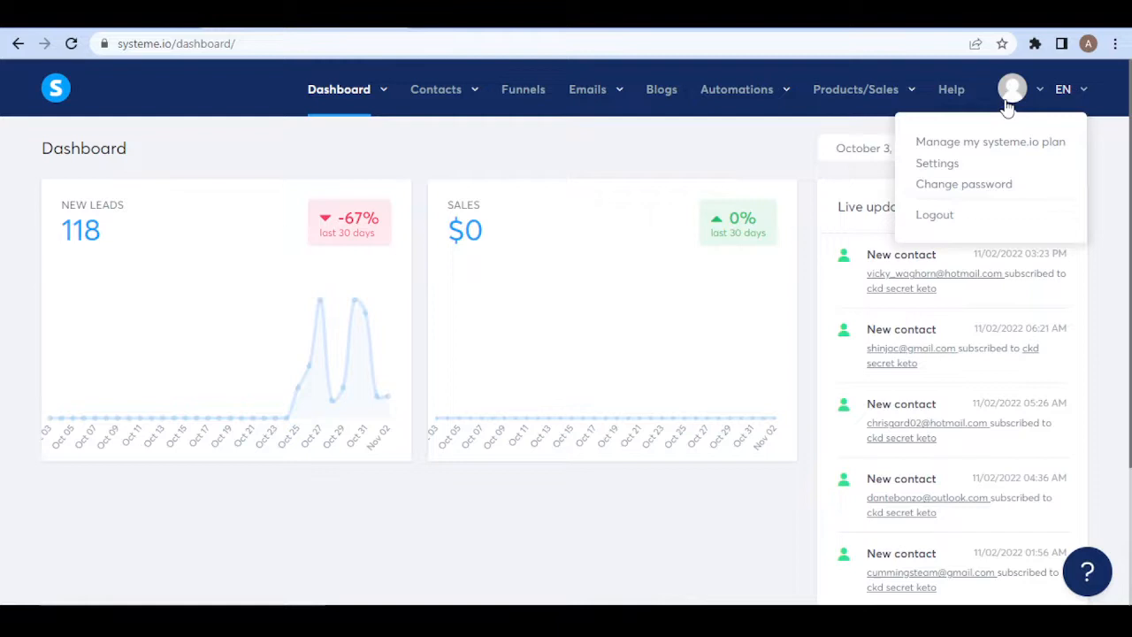
{"action": "mouse_move", "coordinate": [1012, 106]}
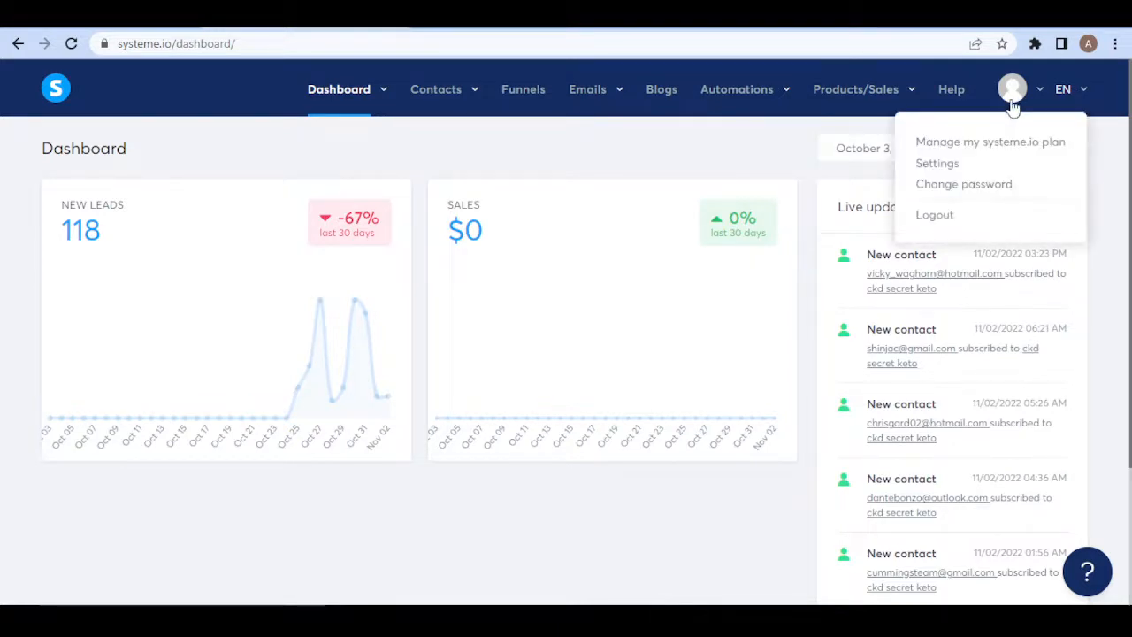
{"action": "mouse_move", "coordinate": [936, 163]}
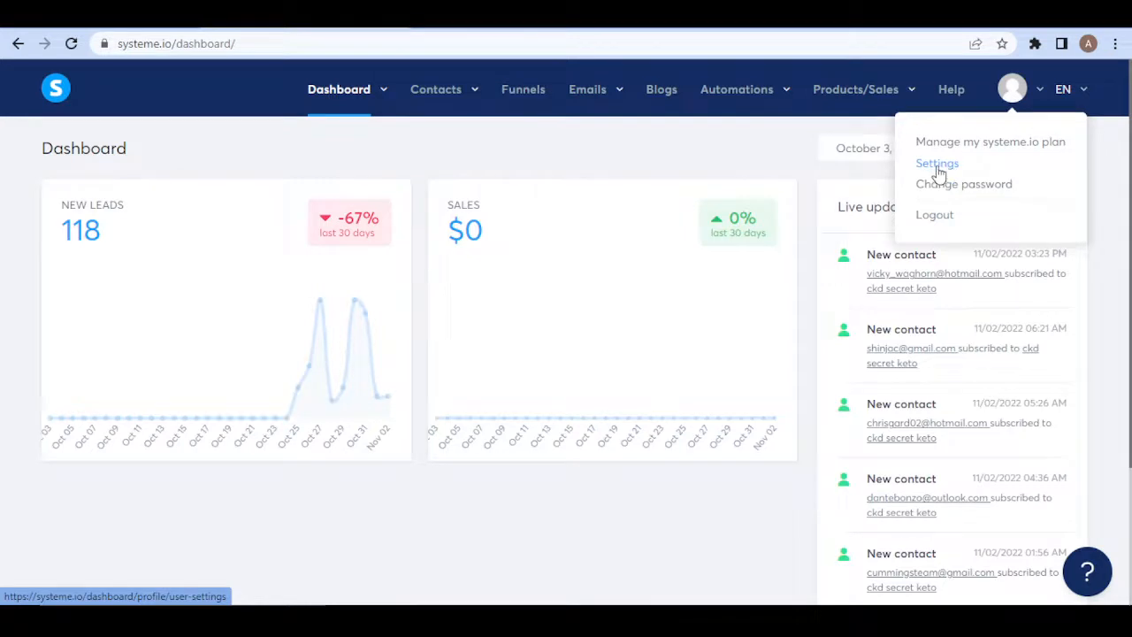
{"action": "left_click", "coordinate": [936, 163]}
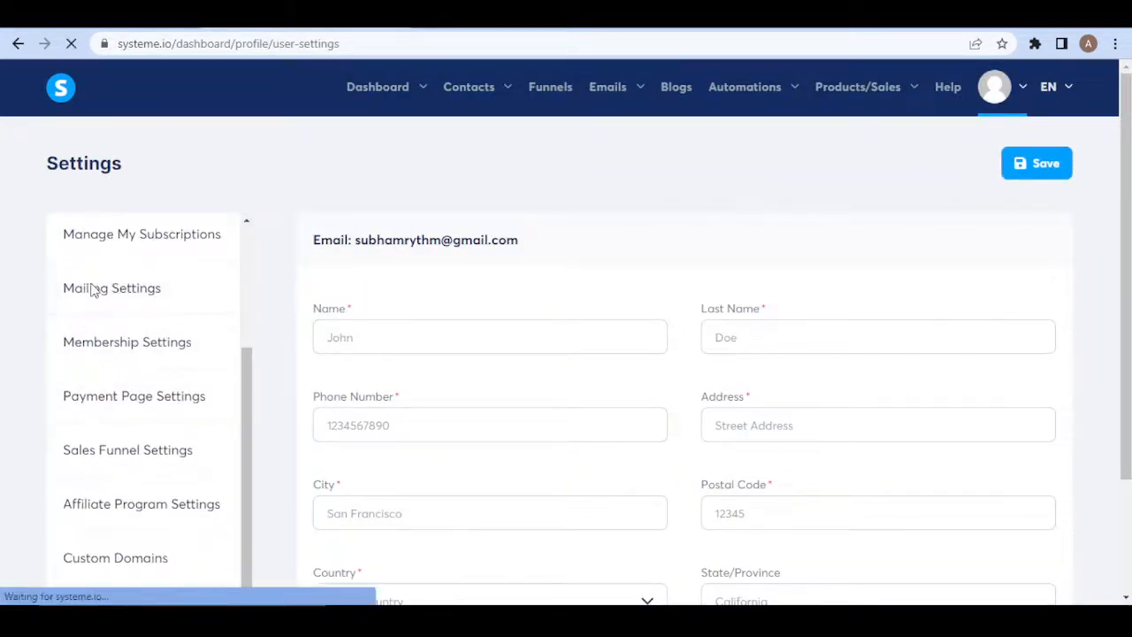
Step: Open Mailing Settings and inspect the SendGrid API key already entered there
{"action": "left_click", "coordinate": [111, 288]}
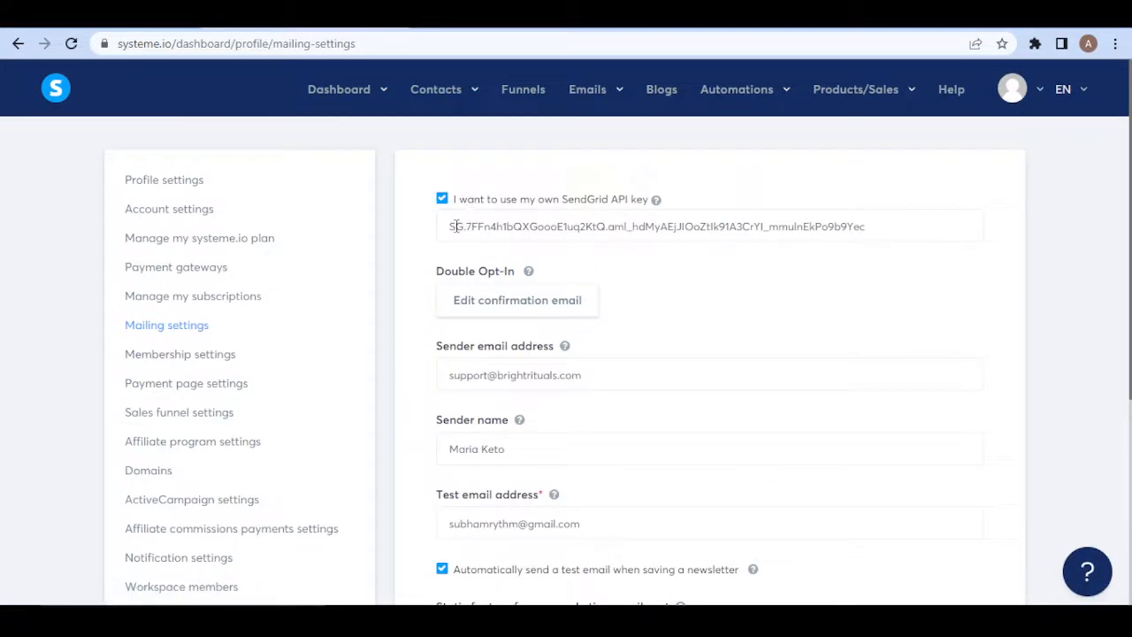
{"action": "double_click", "coordinate": [531, 226]}
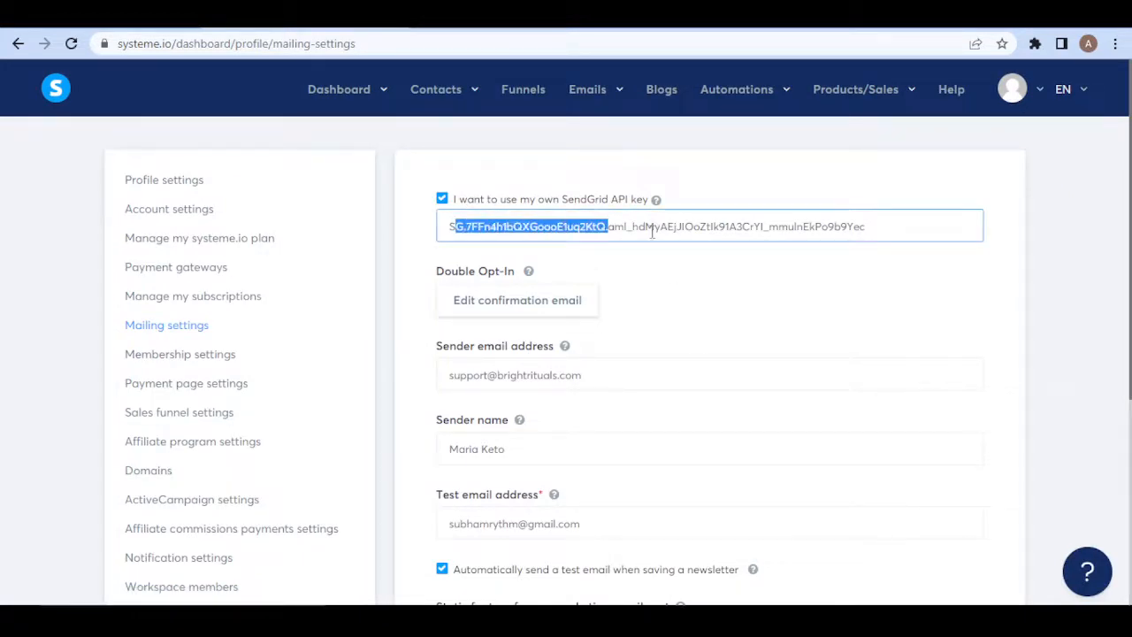
{"action": "left_click", "coordinate": [885, 240]}
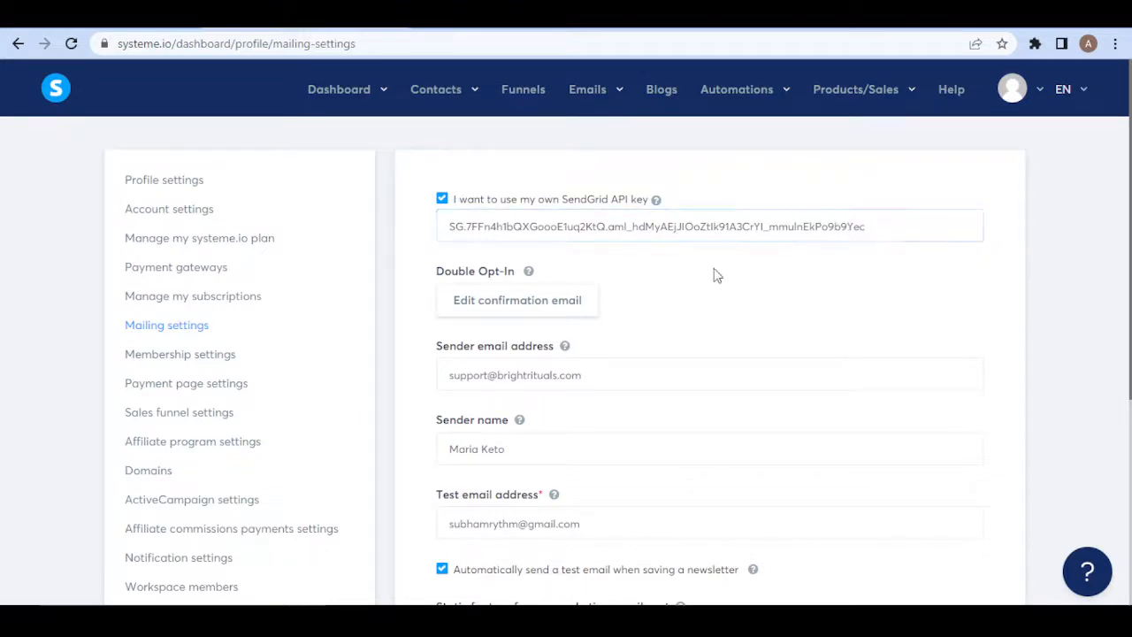
{"action": "mouse_move", "coordinate": [828, 268]}
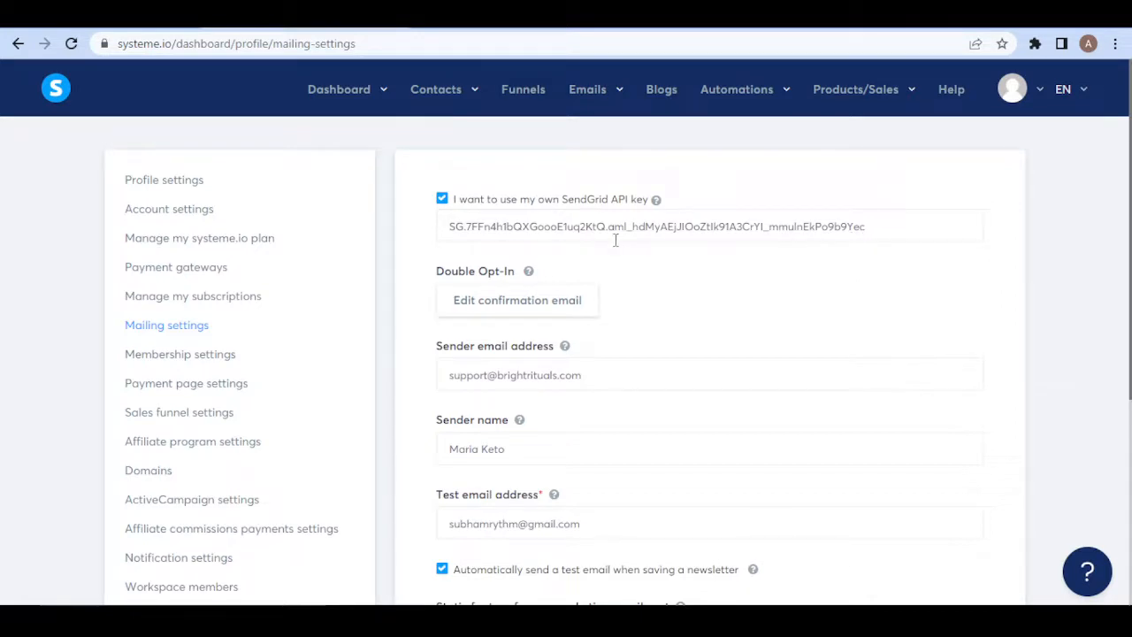
{"action": "left_click", "coordinate": [707, 227]}
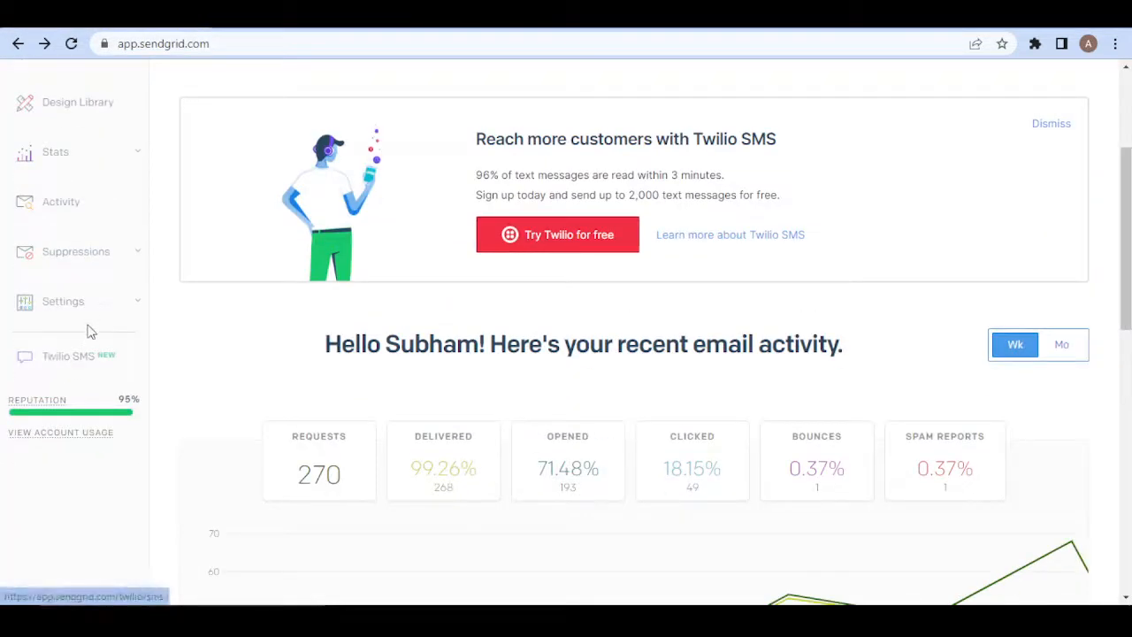
Step: Expand Settings in the SendGrid sidebar and go to API Keys
{"action": "left_click", "coordinate": [62, 300]}
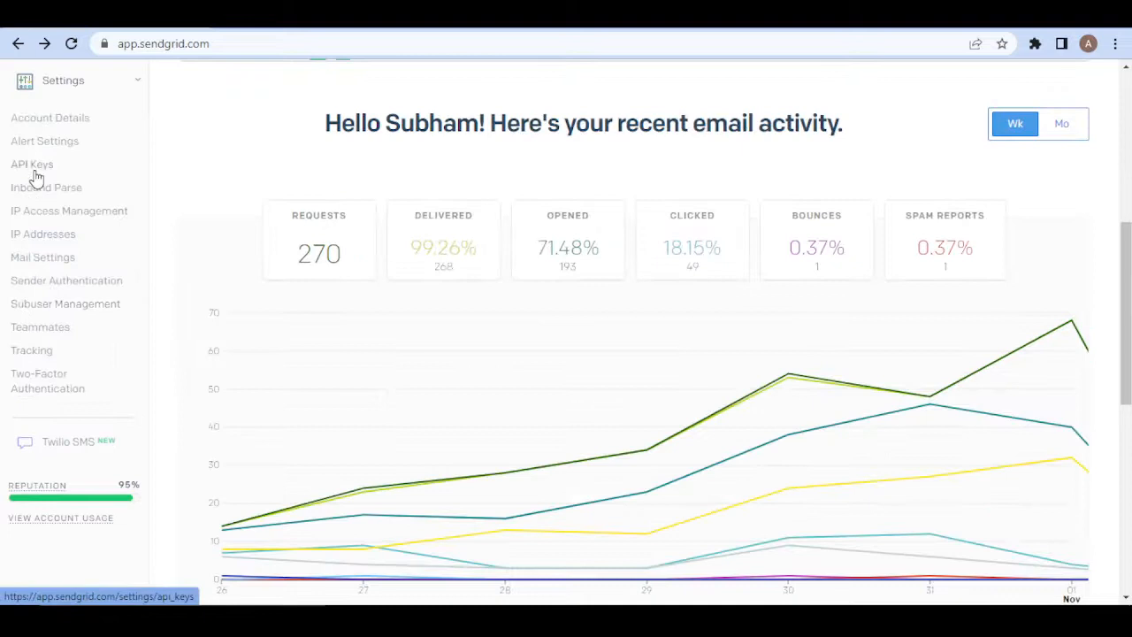
{"action": "left_click", "coordinate": [32, 164]}
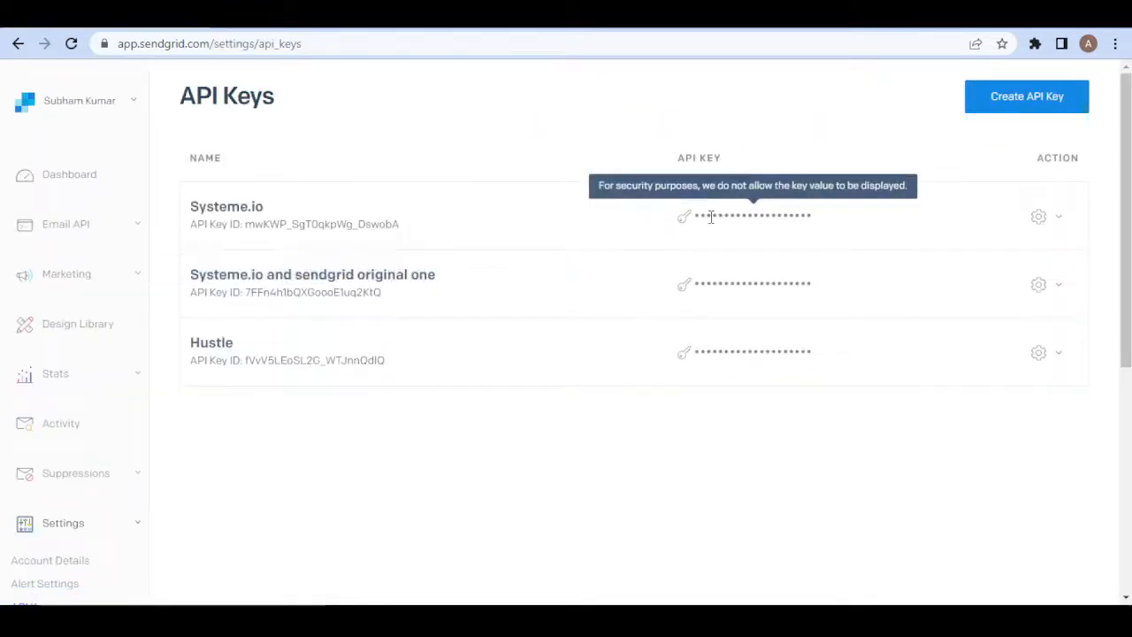
{"action": "mouse_move", "coordinate": [685, 219]}
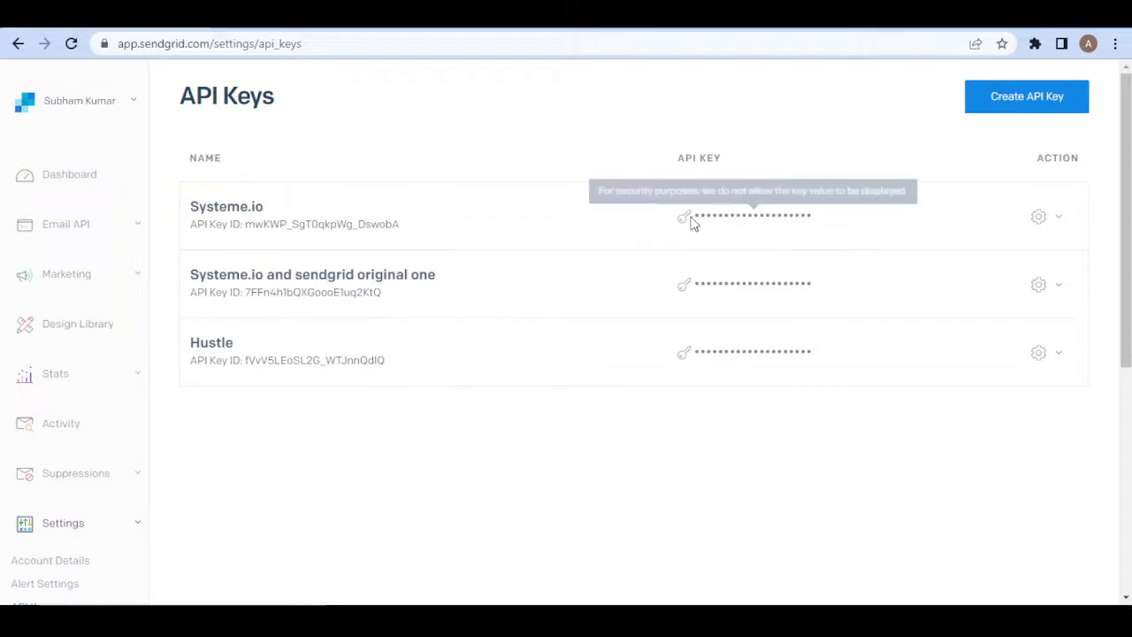
{"action": "mouse_move", "coordinate": [879, 143]}
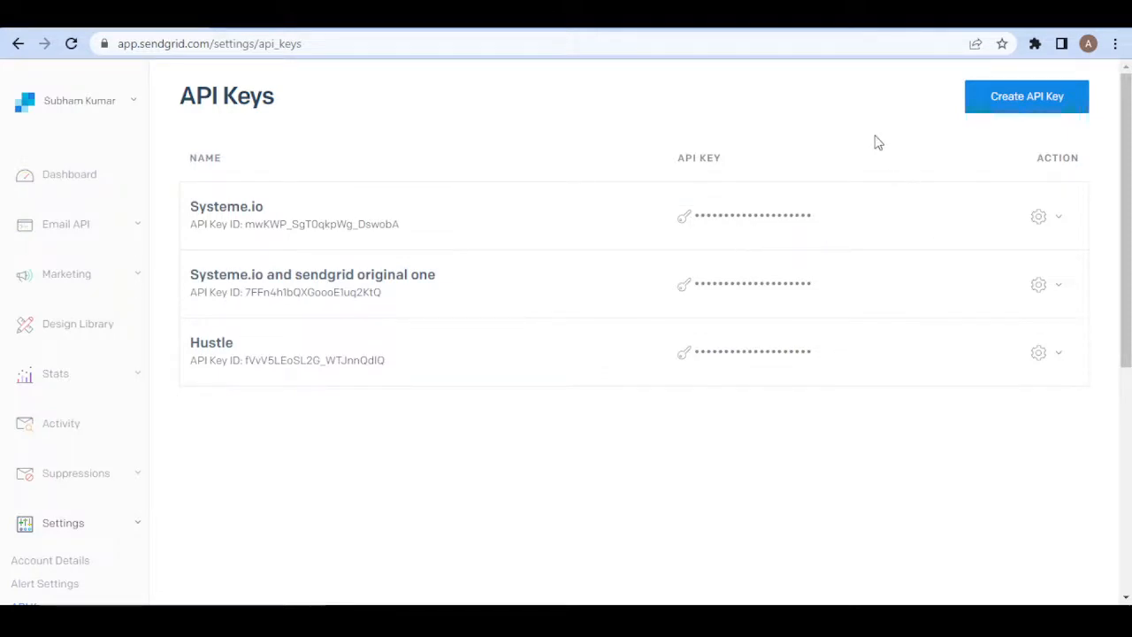
{"action": "mouse_move", "coordinate": [359, 233]}
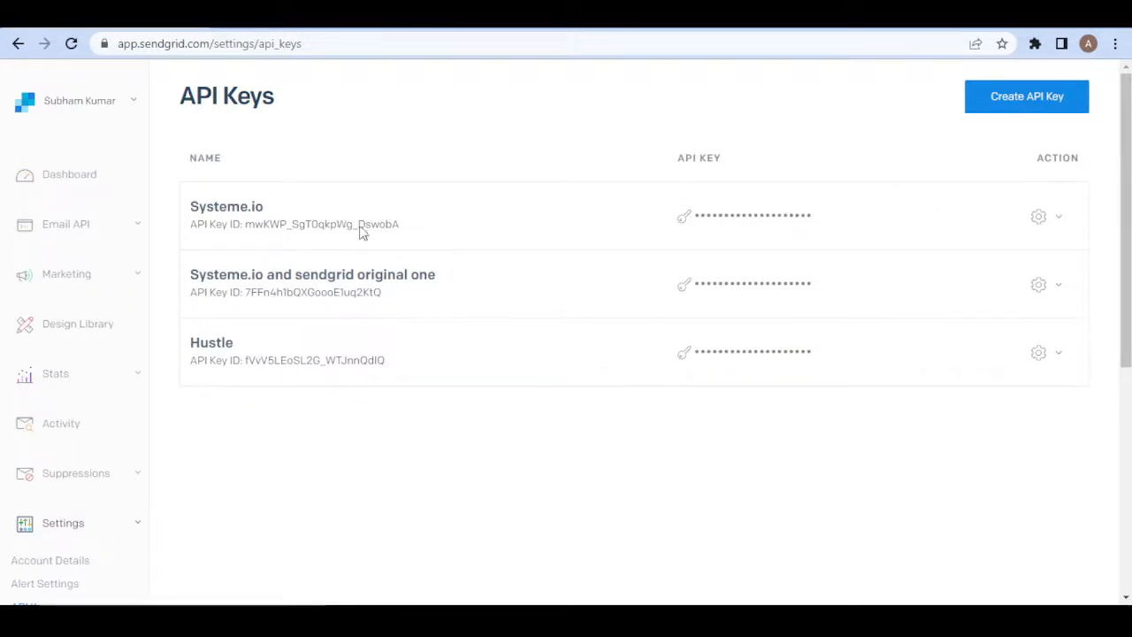
{"action": "mouse_move", "coordinate": [679, 378]}
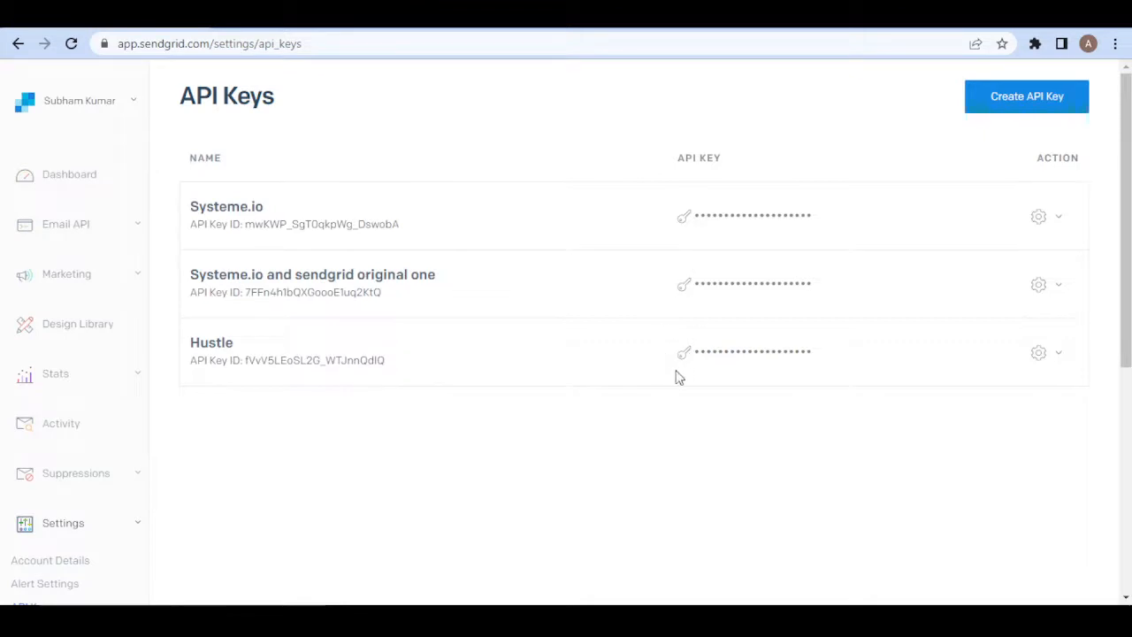
{"action": "mouse_move", "coordinate": [714, 331]}
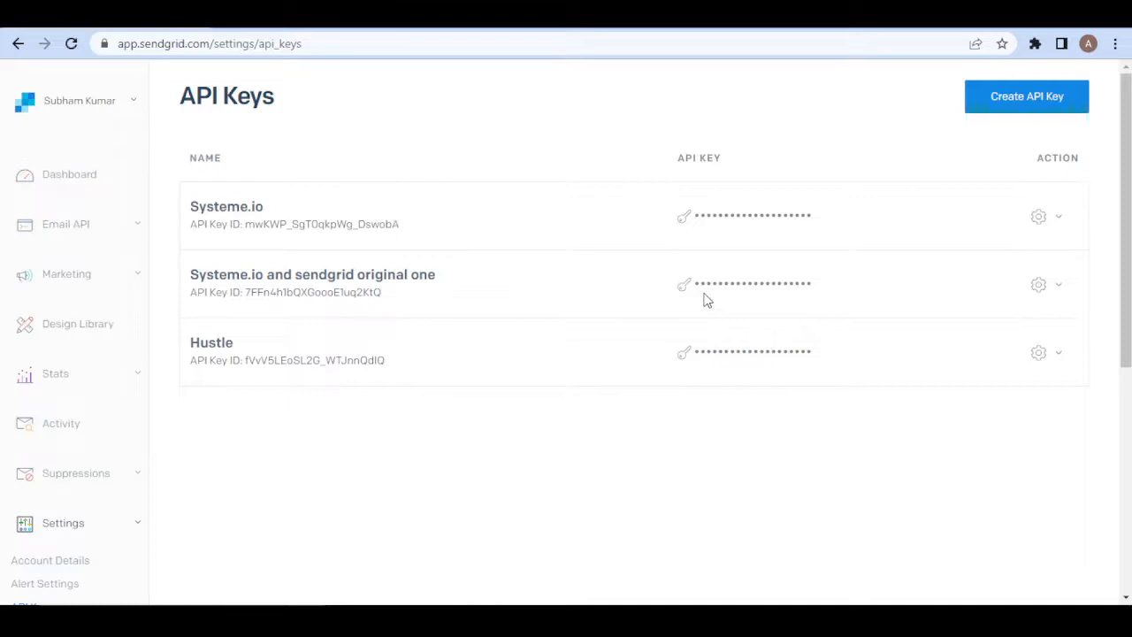
{"action": "mouse_move", "coordinate": [906, 191]}
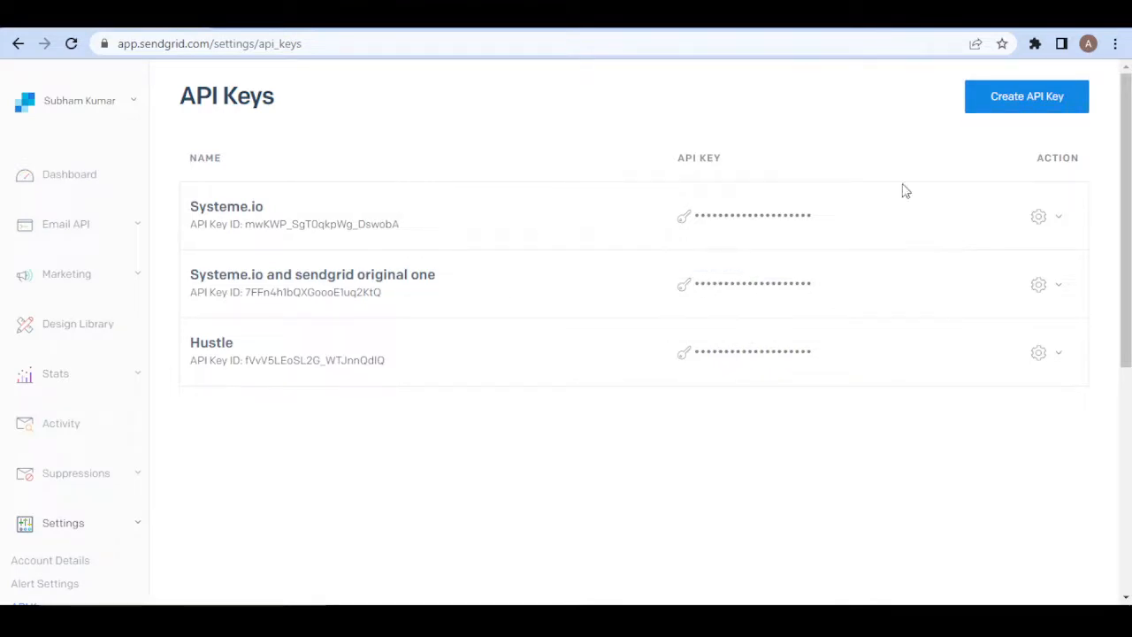
{"action": "mouse_move", "coordinate": [1005, 106]}
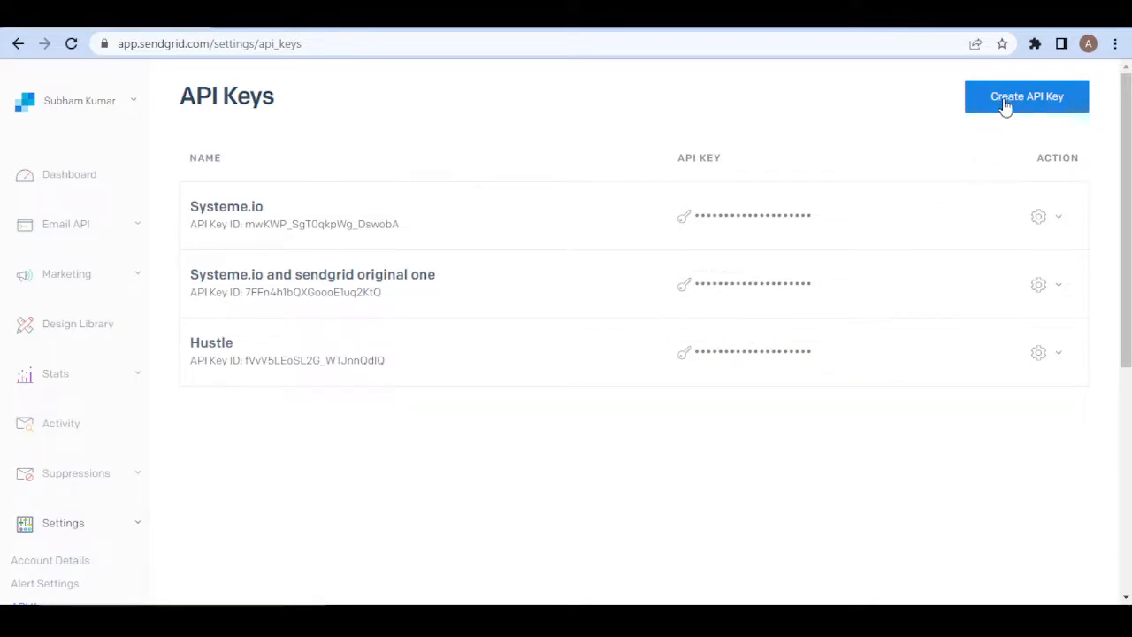
Step: Start a new API key named 'systeme.io' with Full Access permissions
{"action": "left_click", "coordinate": [1025, 96]}
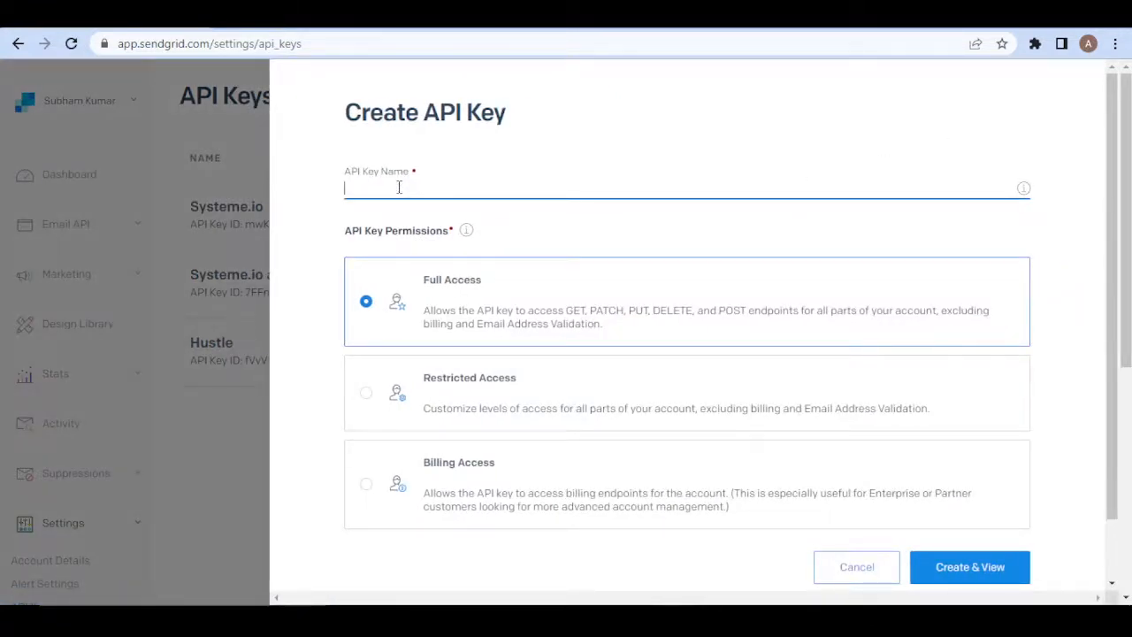
{"action": "type", "text": "systee"}
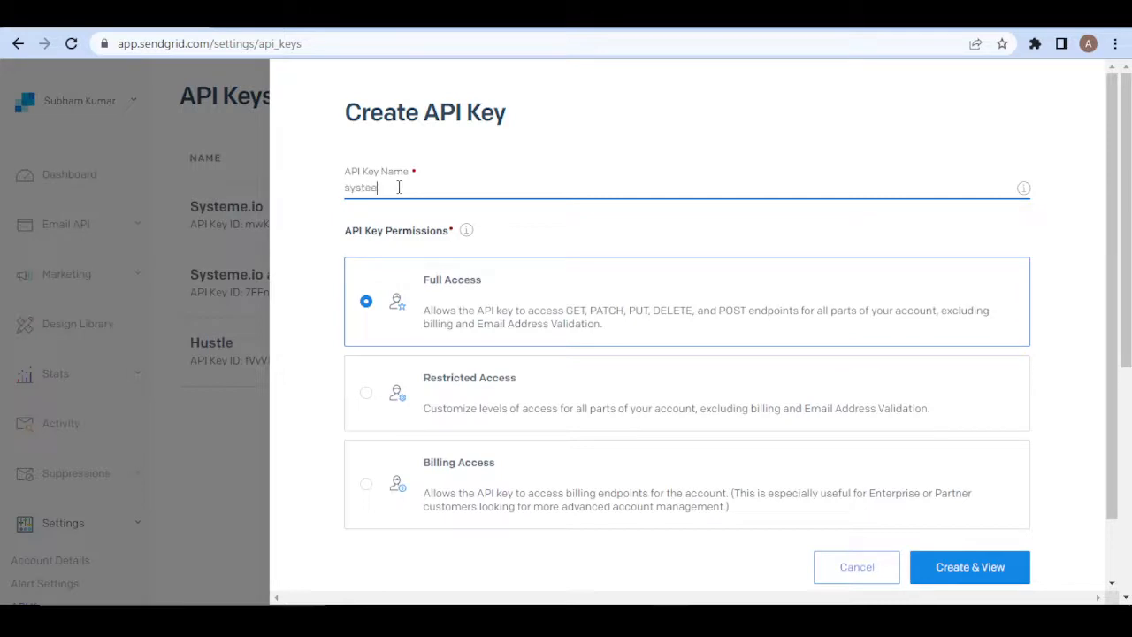
{"action": "type", "text": "me.io"}
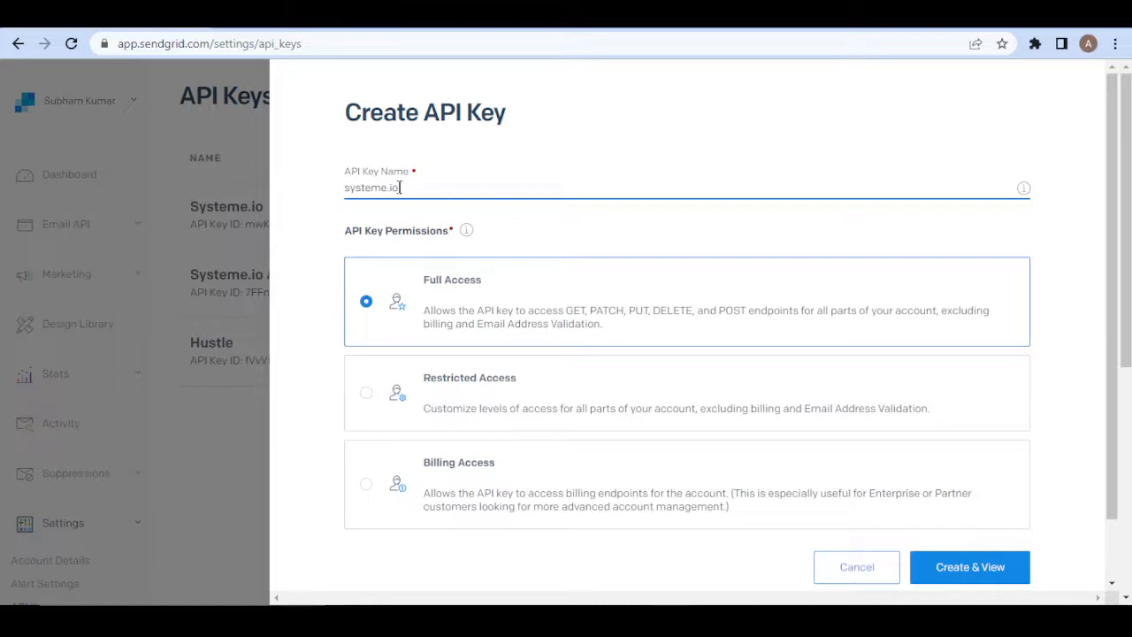
{"action": "mouse_move", "coordinate": [566, 253]}
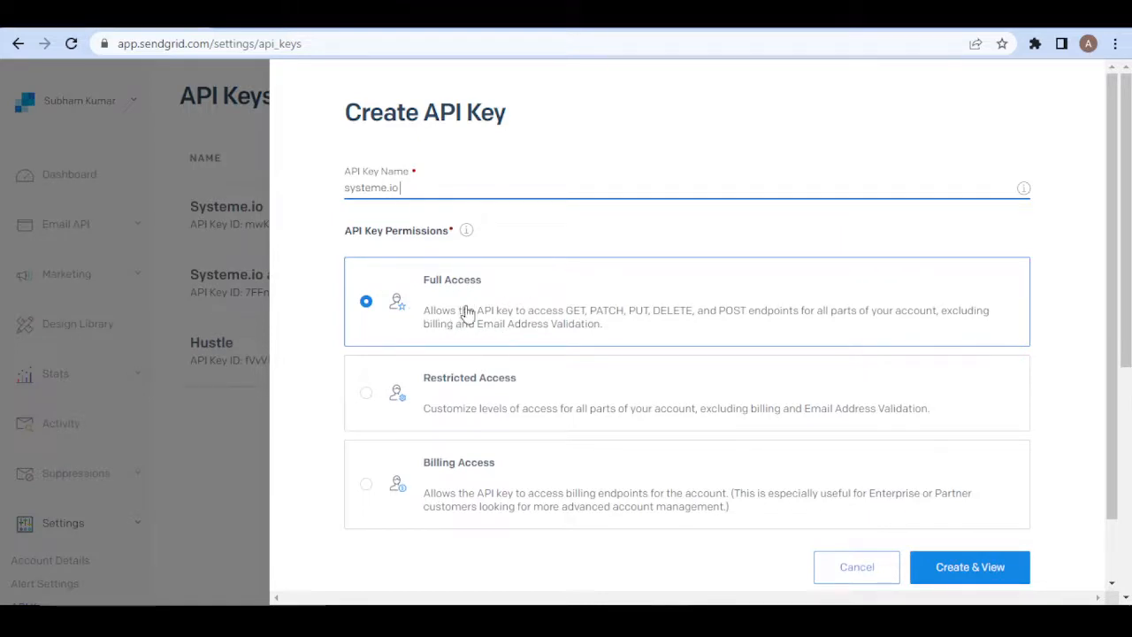
{"action": "left_click", "coordinate": [366, 484]}
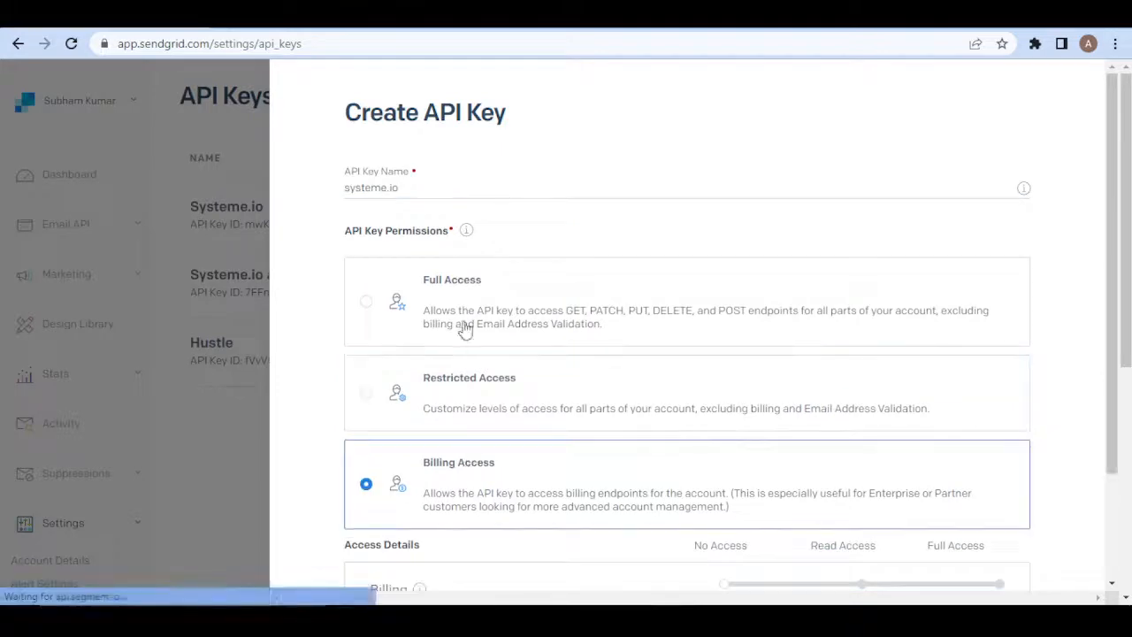
{"action": "left_click", "coordinate": [366, 301]}
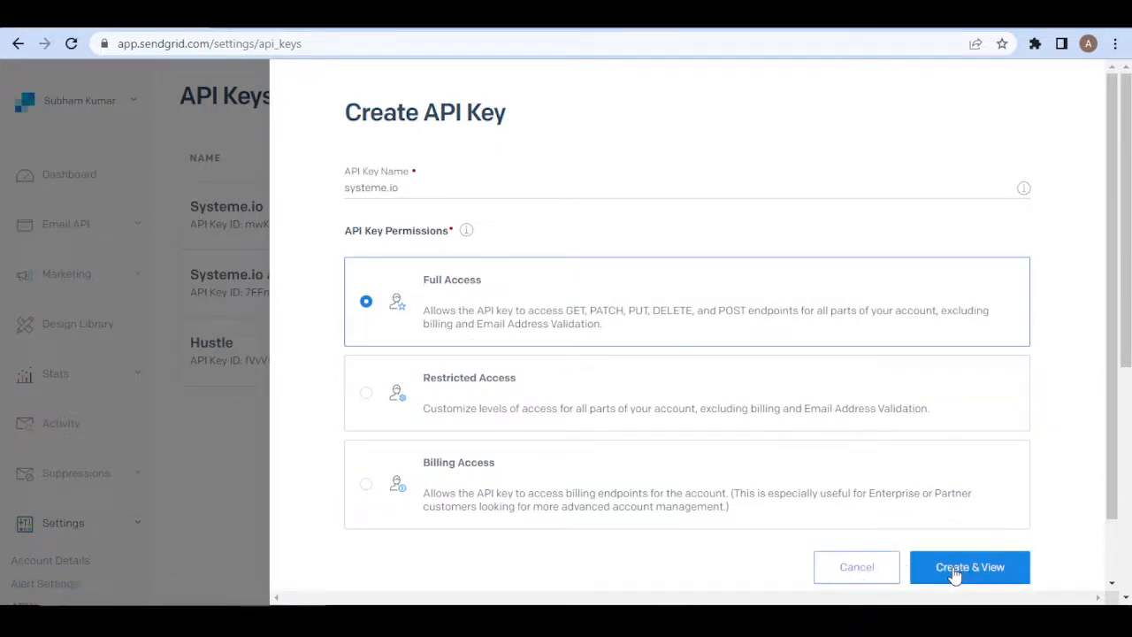
Step: Create the systeme.io key, then copy and select its displayed value
{"action": "left_click", "coordinate": [969, 567]}
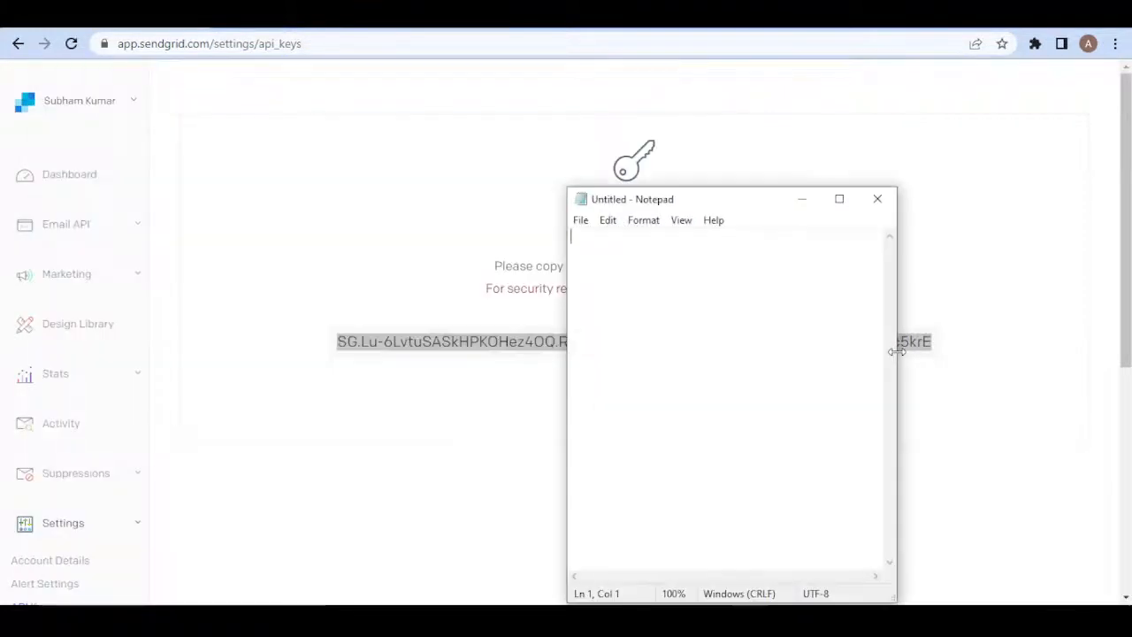
{"action": "key", "text": "ctrl+v"}
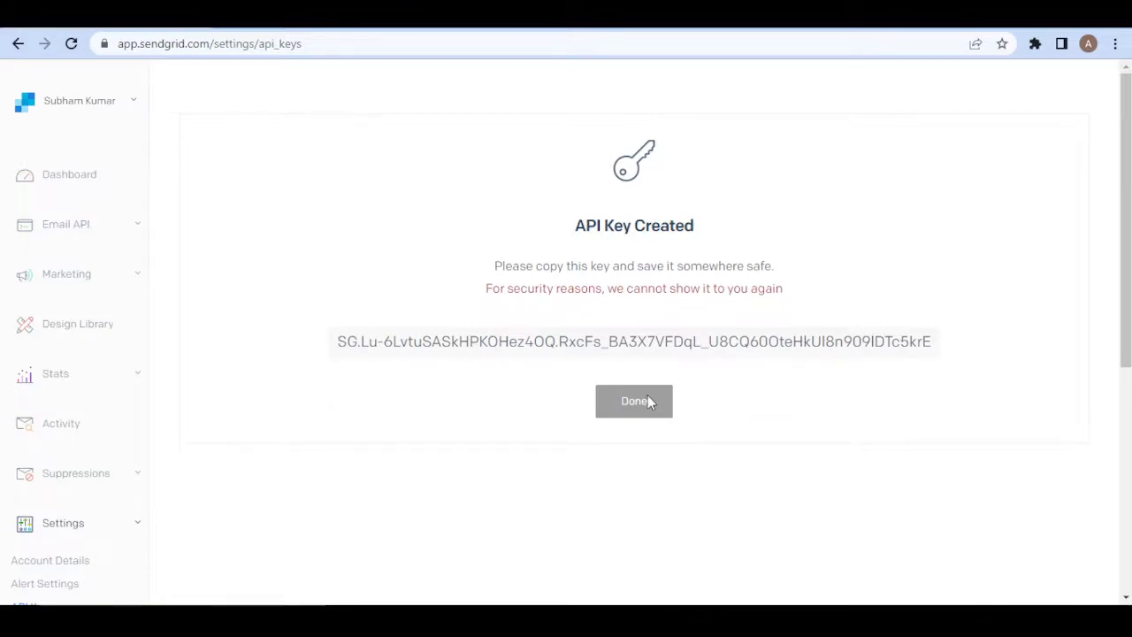
{"action": "mouse_move", "coordinate": [334, 351]}
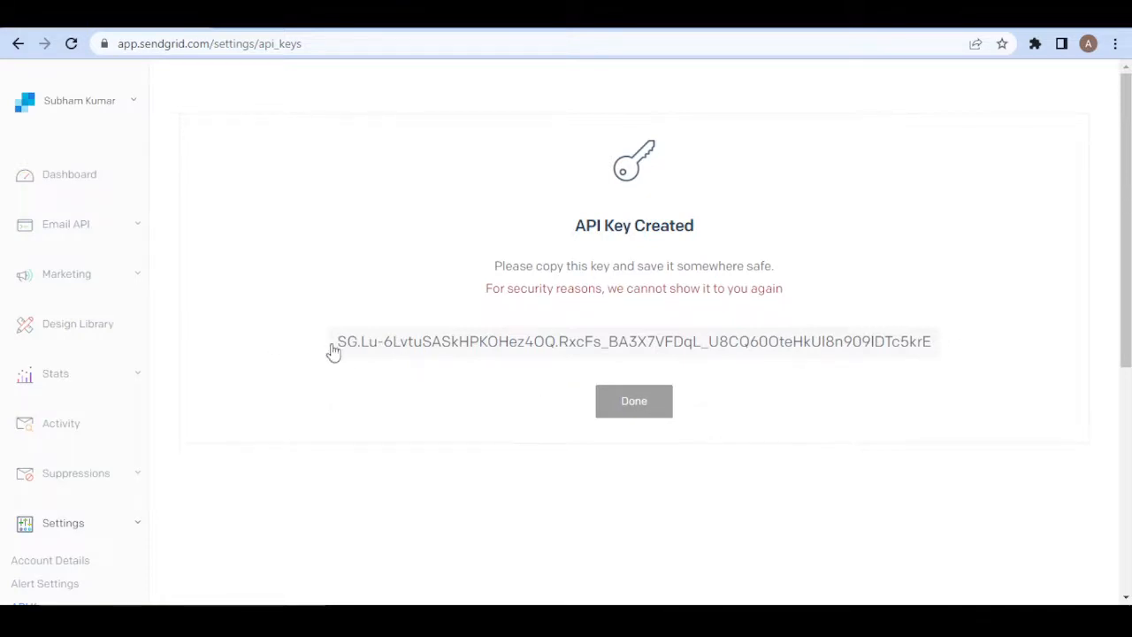
{"action": "mouse_move", "coordinate": [659, 334]}
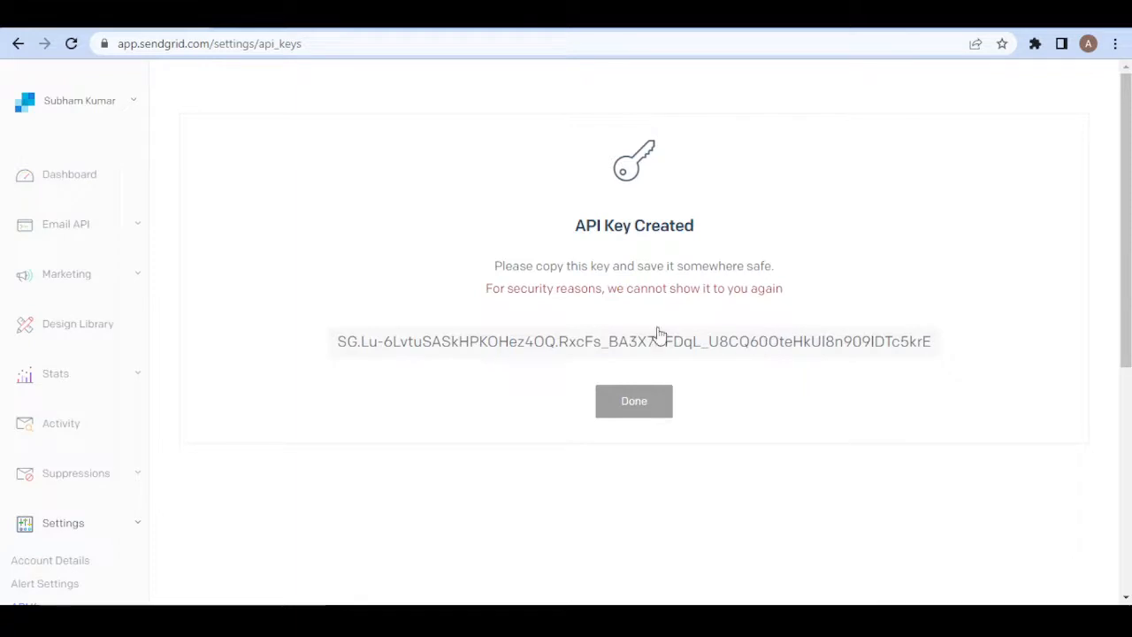
{"action": "double_click", "coordinate": [551, 288]}
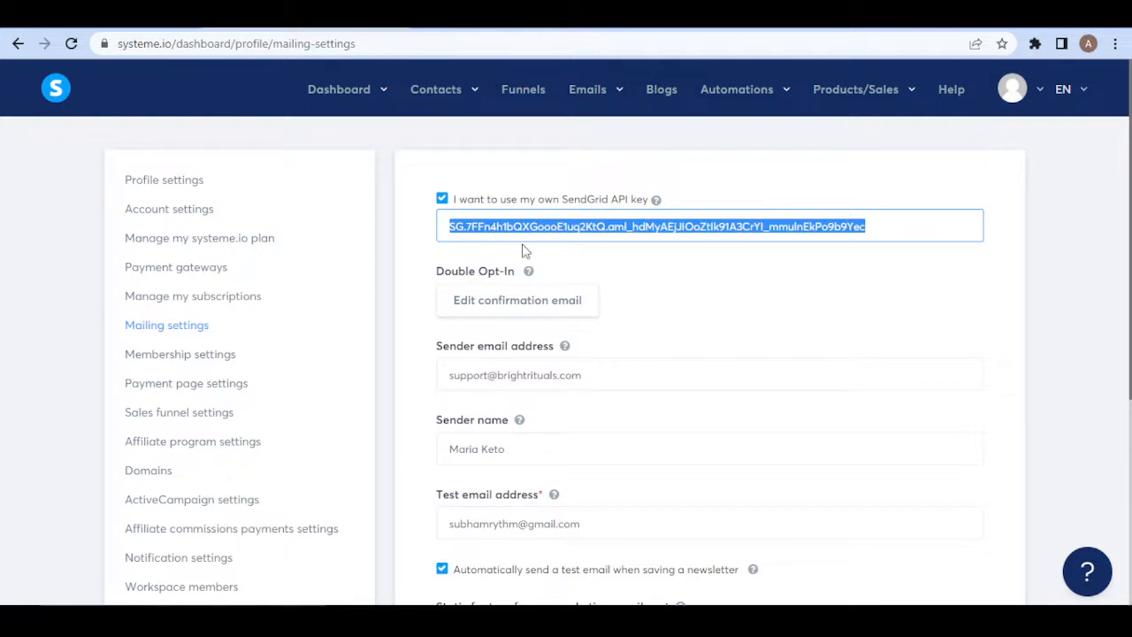
{"action": "mouse_move", "coordinate": [572, 230]}
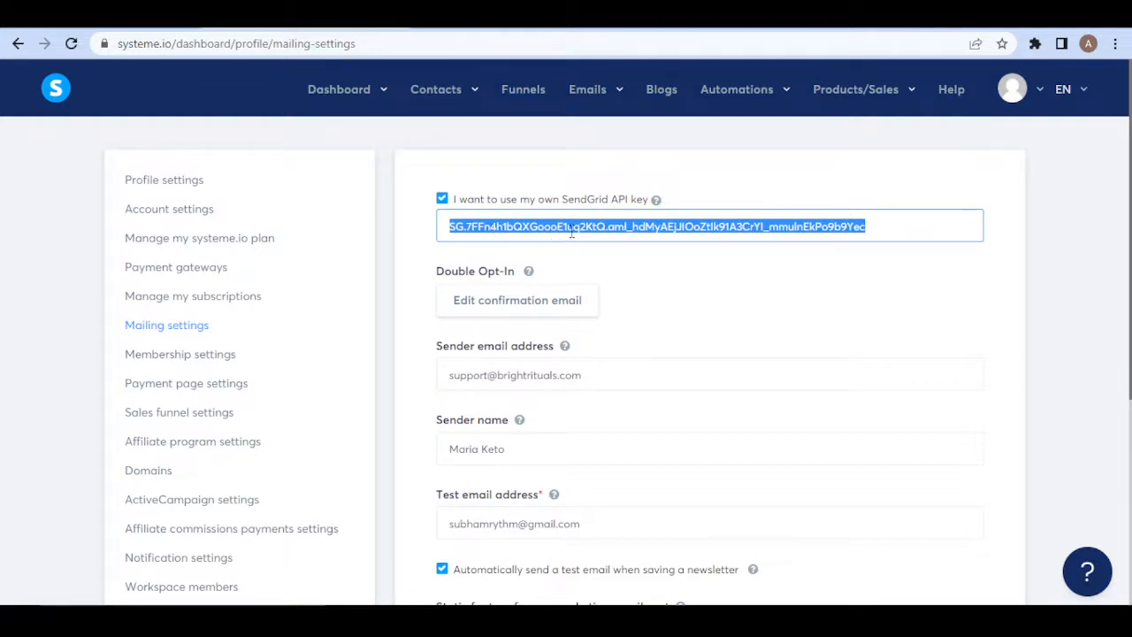
{"action": "left_click", "coordinate": [794, 290]}
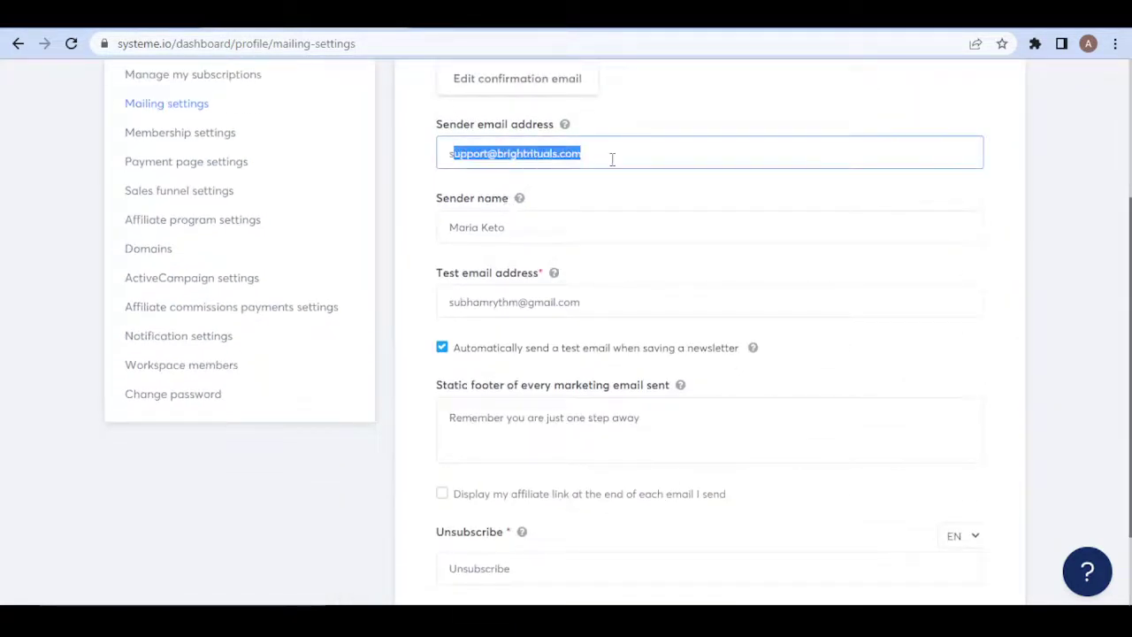
{"action": "left_click", "coordinate": [460, 153]}
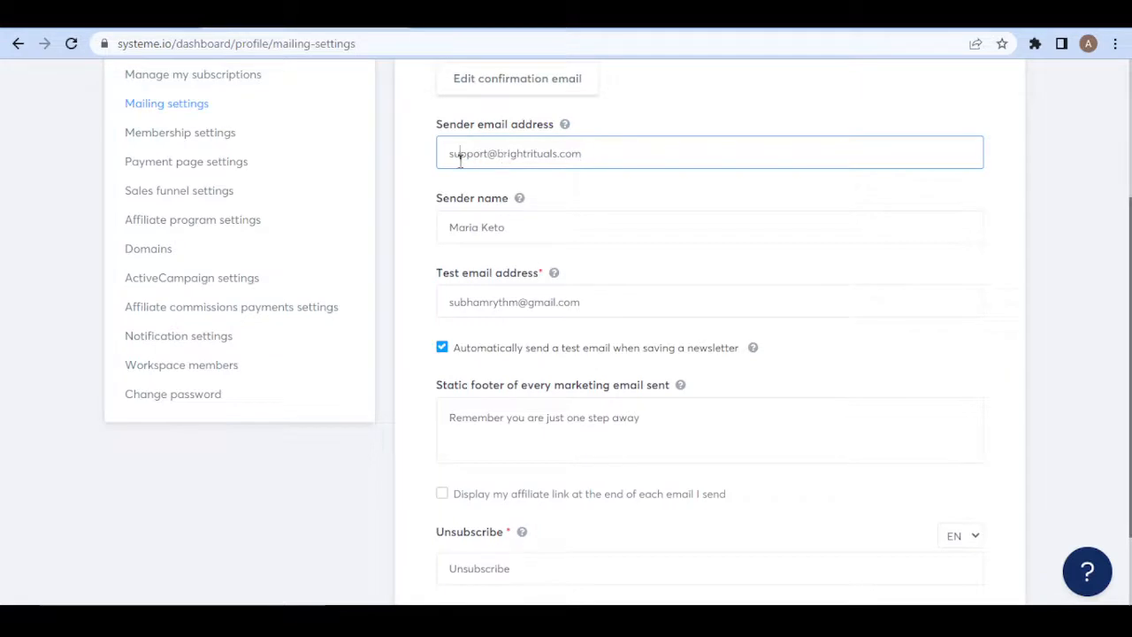
{"action": "mouse_move", "coordinate": [466, 219]}
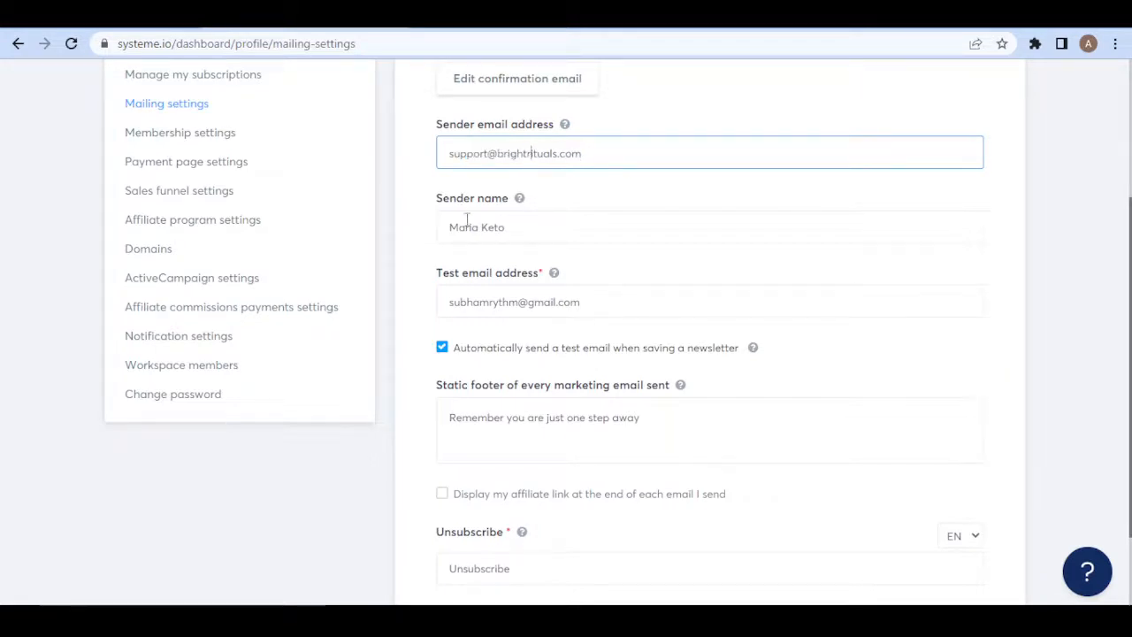
{"action": "scroll", "scroll_direction": "down", "scroll_amount": 3}
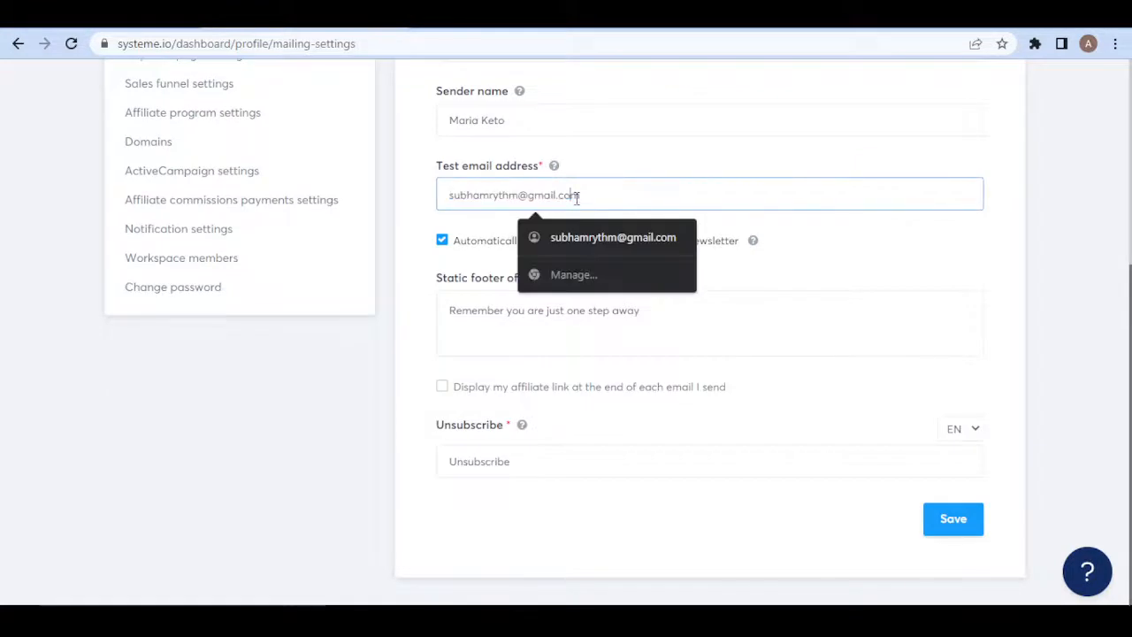
{"action": "double_click", "coordinate": [512, 194]}
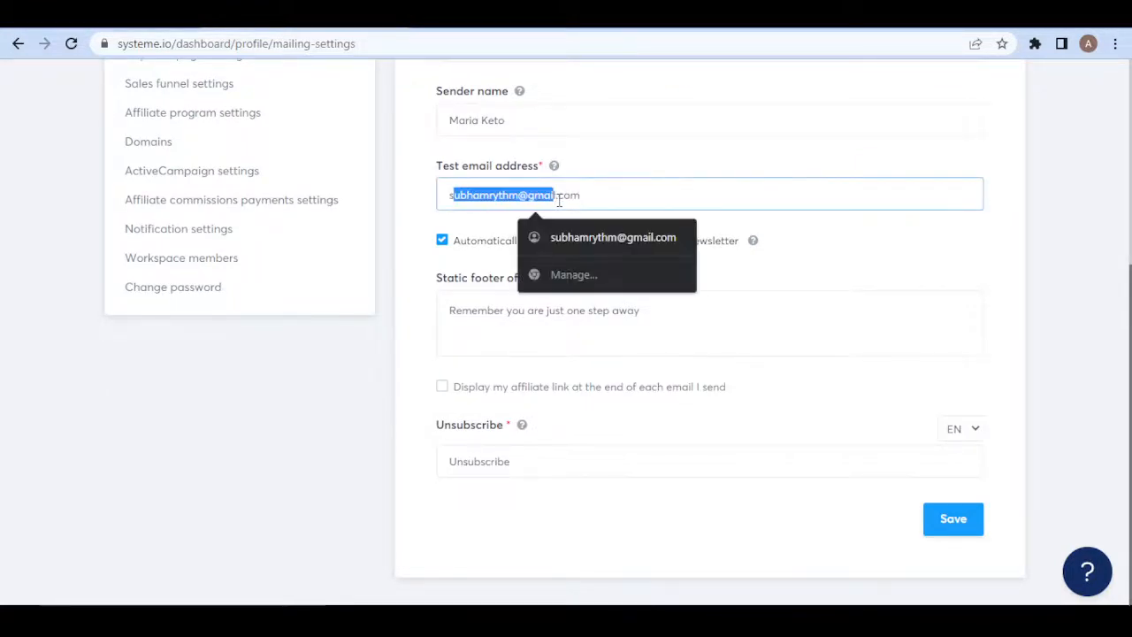
{"action": "mouse_move", "coordinate": [630, 166]}
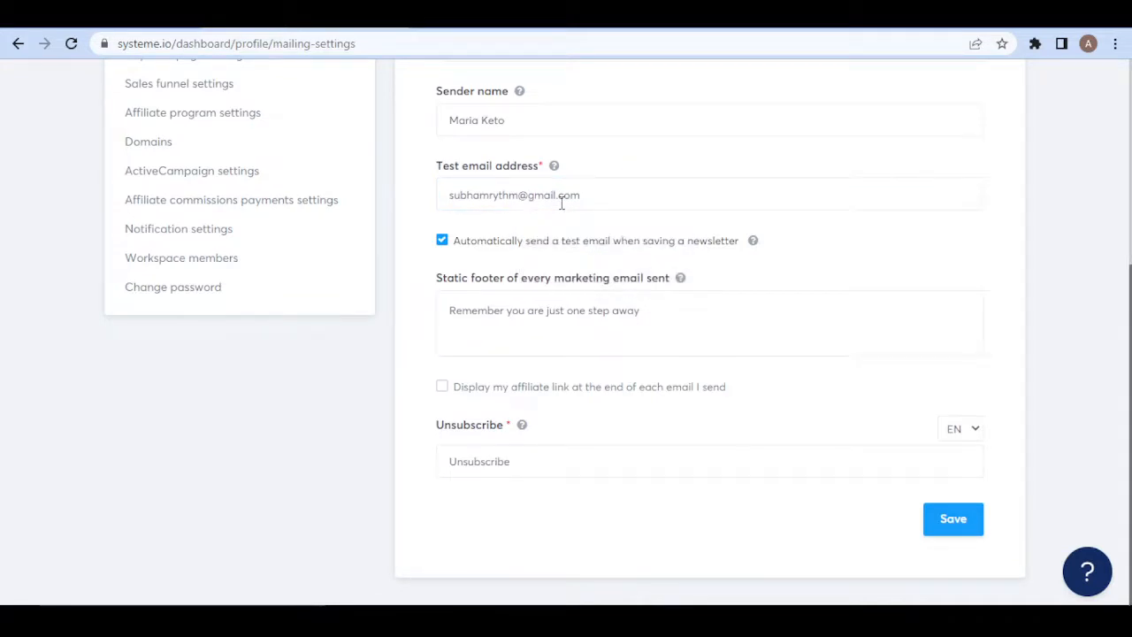
{"action": "mouse_move", "coordinate": [626, 243]}
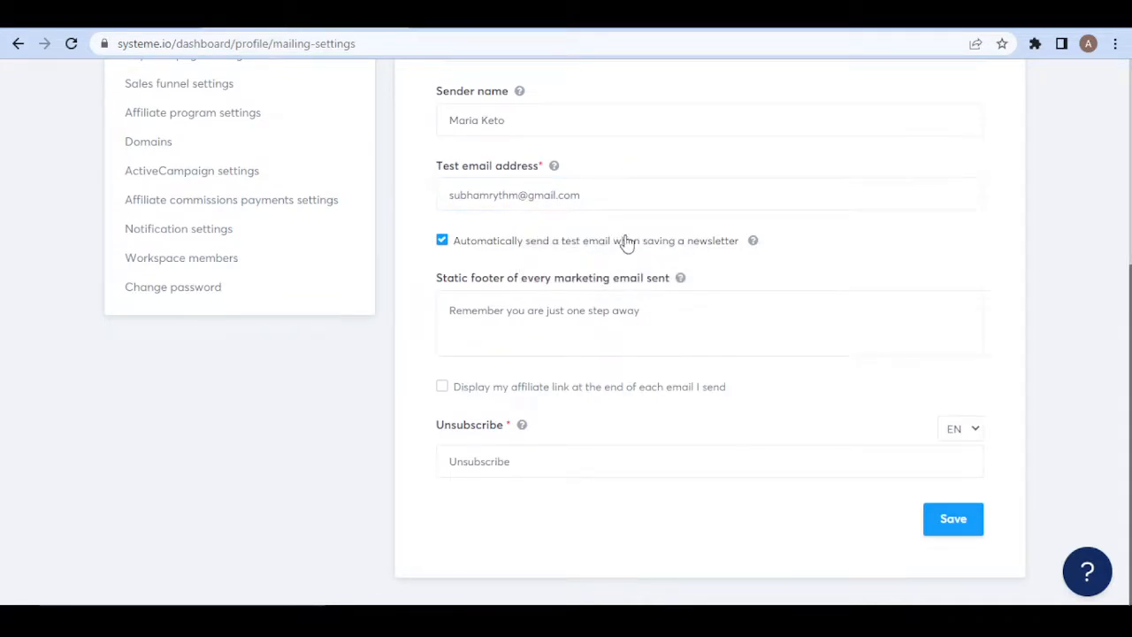
{"action": "mouse_move", "coordinate": [630, 227]}
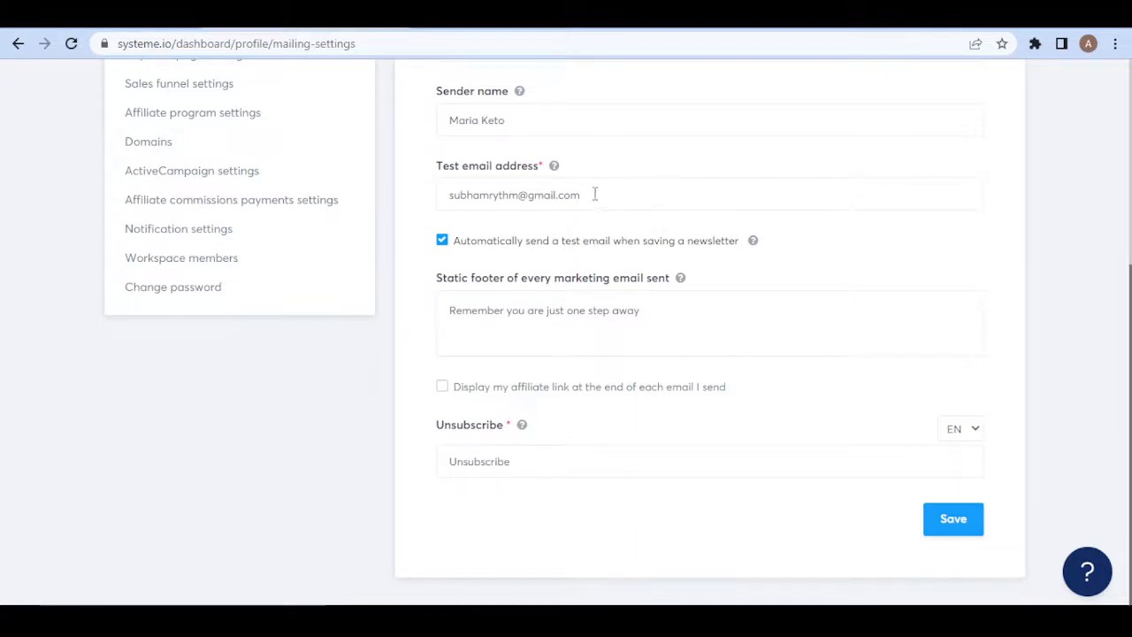
{"action": "mouse_move", "coordinate": [545, 207]}
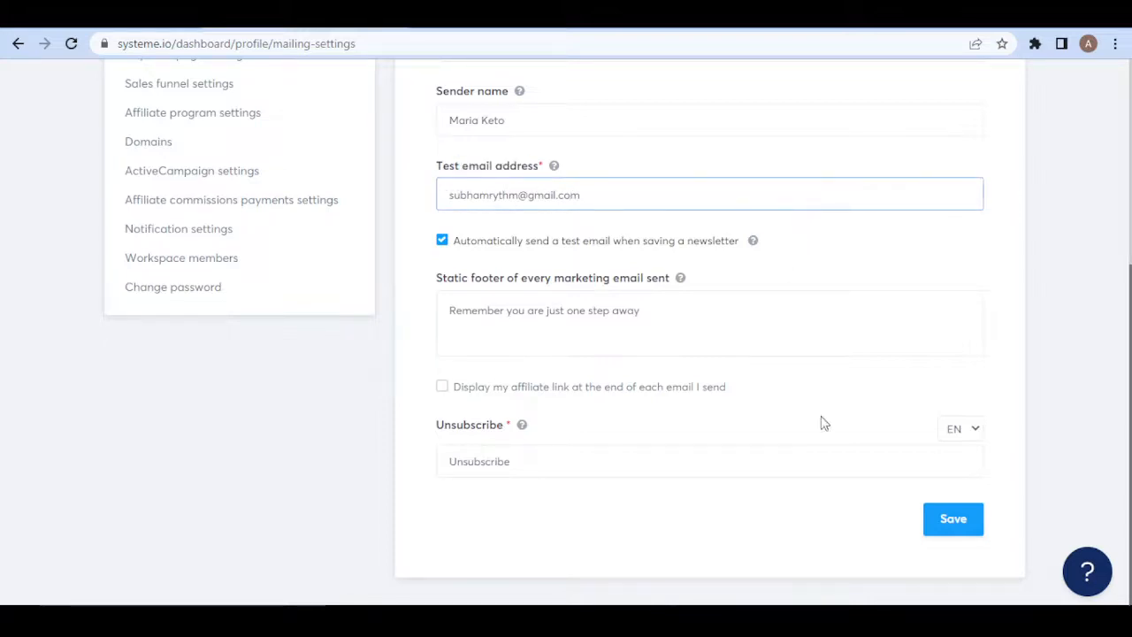
{"action": "mouse_move", "coordinate": [677, 168]}
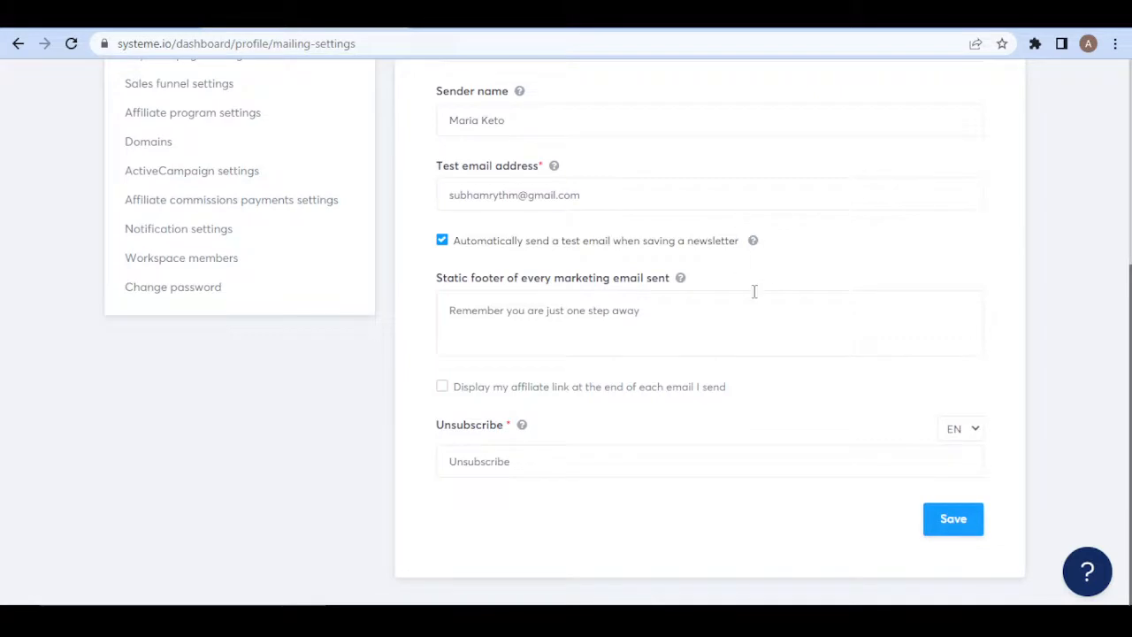
{"action": "scroll", "scroll_direction": "up", "scroll_amount": 3}
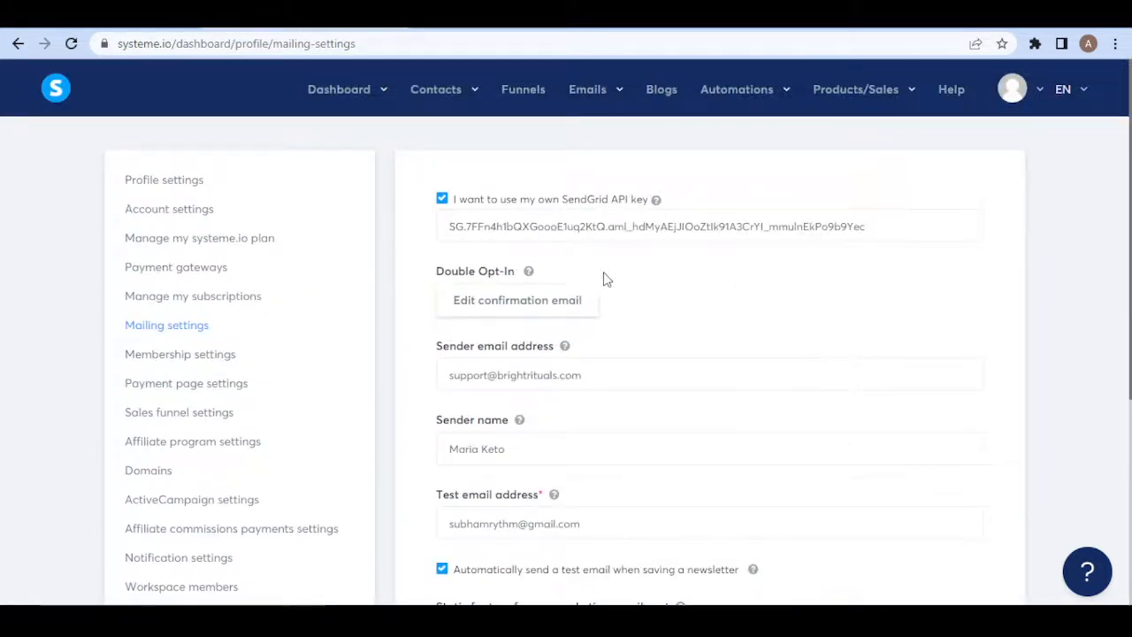
{"action": "left_click", "coordinate": [587, 88]}
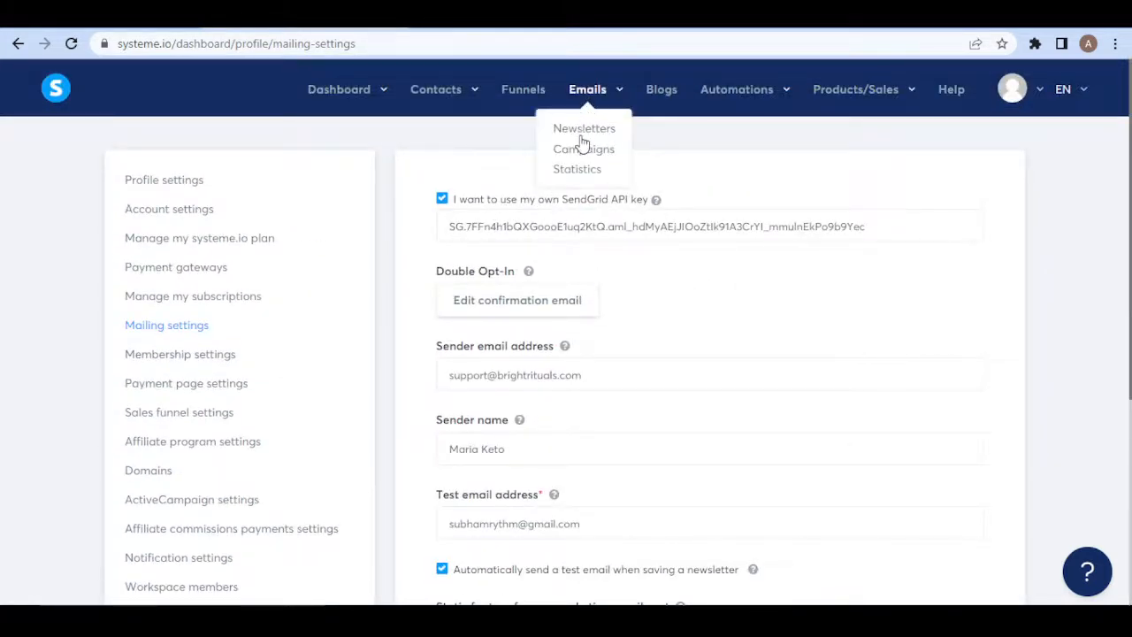
Step: Open the newsletter 'Hi this is a test email' and save it while sending a test
{"action": "left_click", "coordinate": [584, 128]}
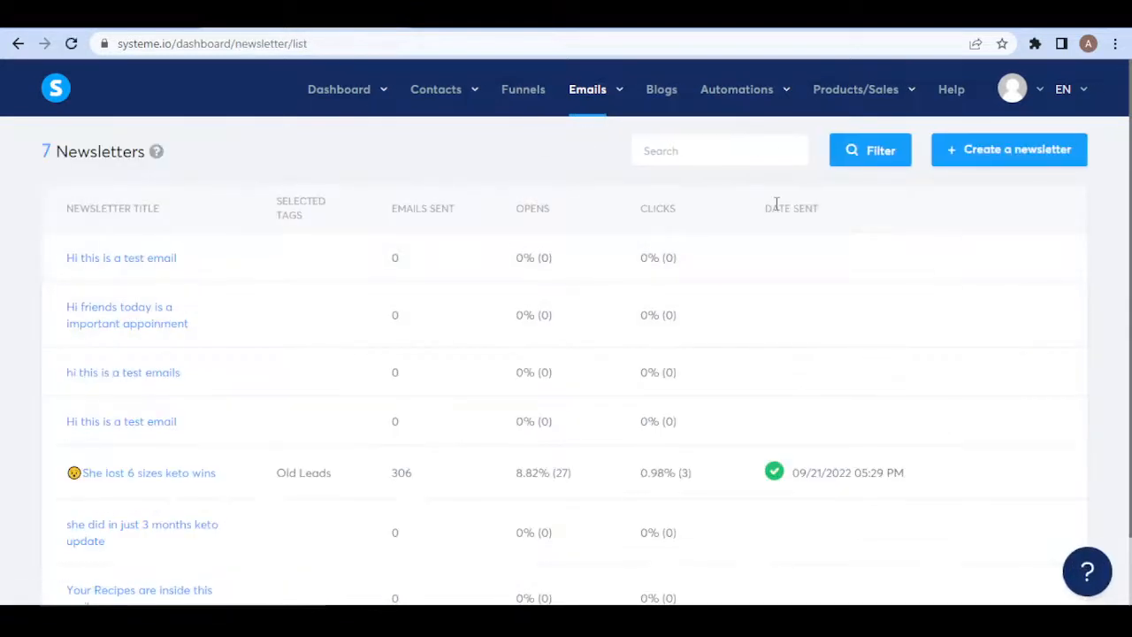
{"action": "left_click", "coordinate": [587, 89]}
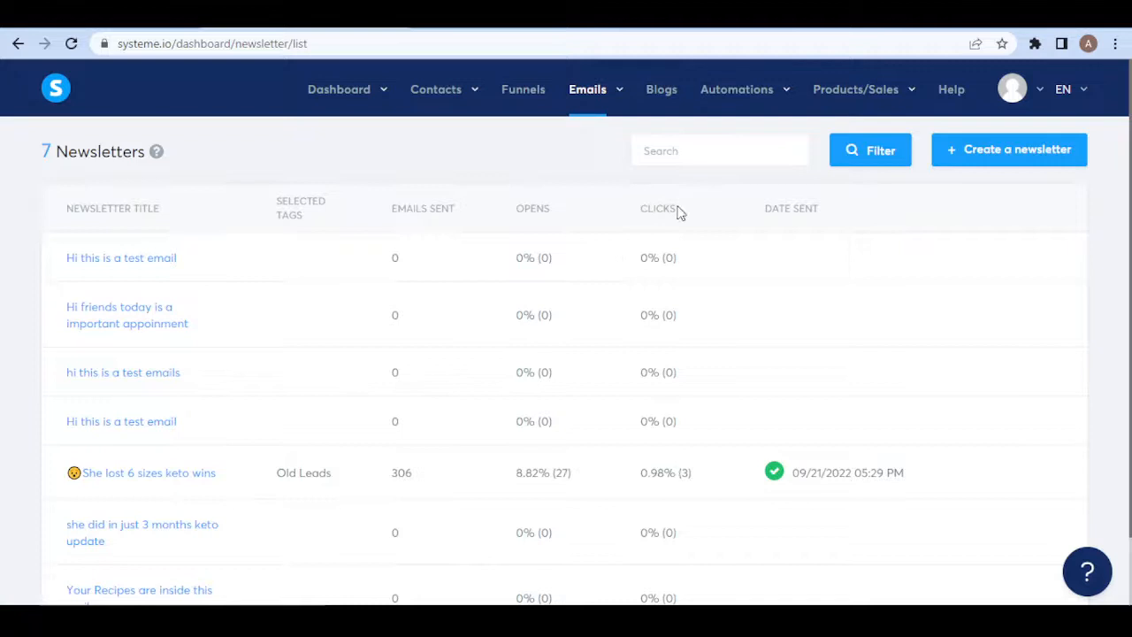
{"action": "mouse_move", "coordinate": [272, 265]}
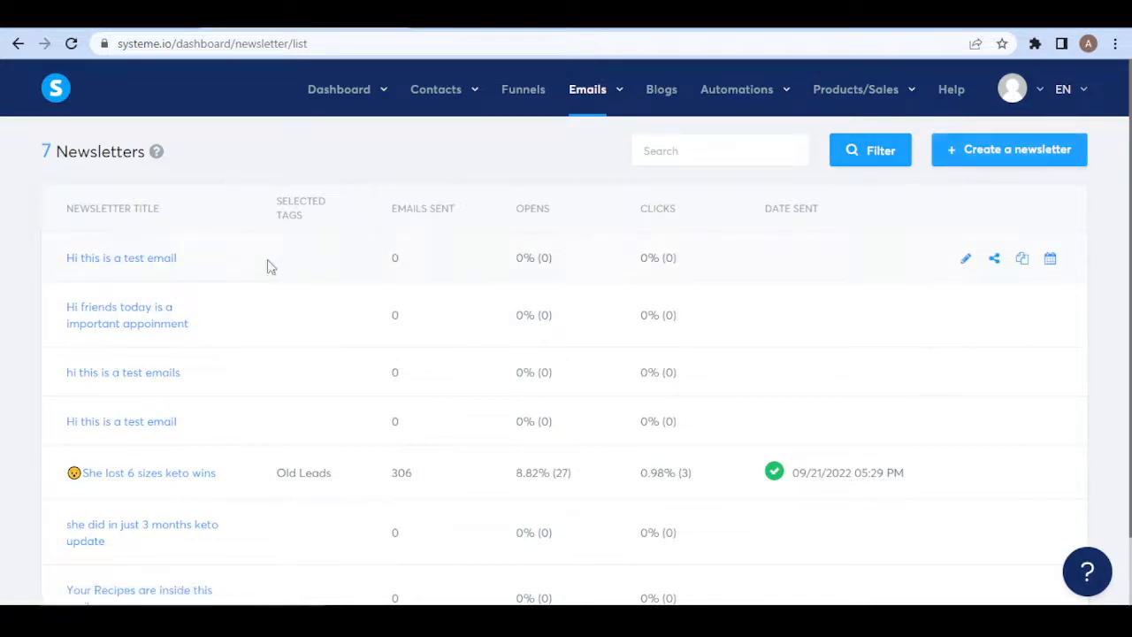
{"action": "left_click", "coordinate": [964, 257]}
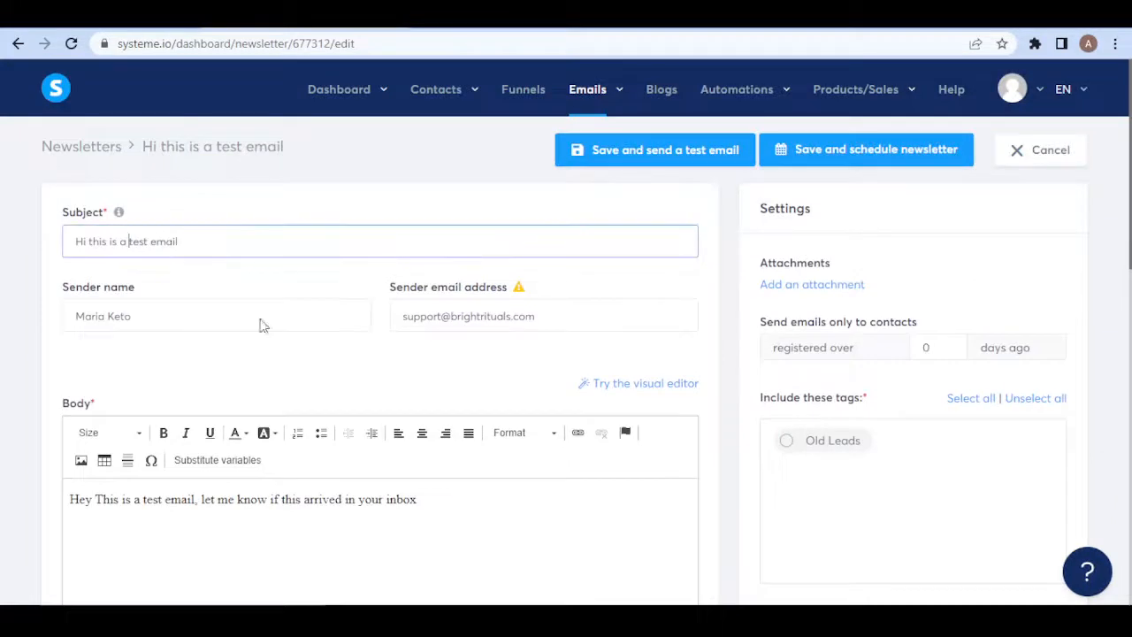
{"action": "mouse_move", "coordinate": [626, 167]}
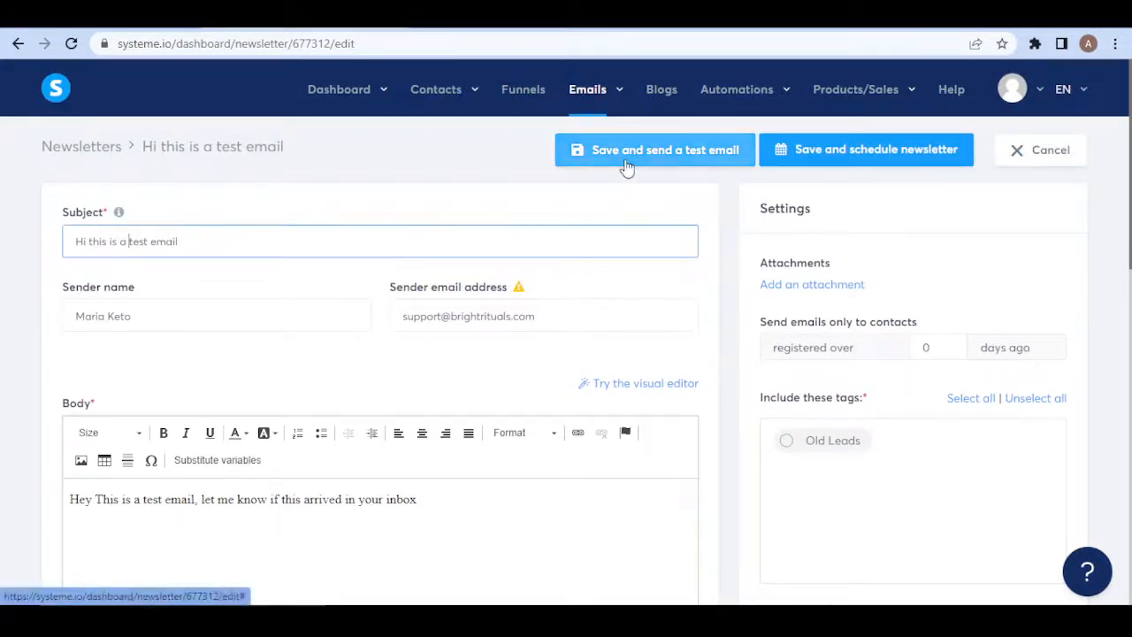
{"action": "mouse_move", "coordinate": [615, 173]}
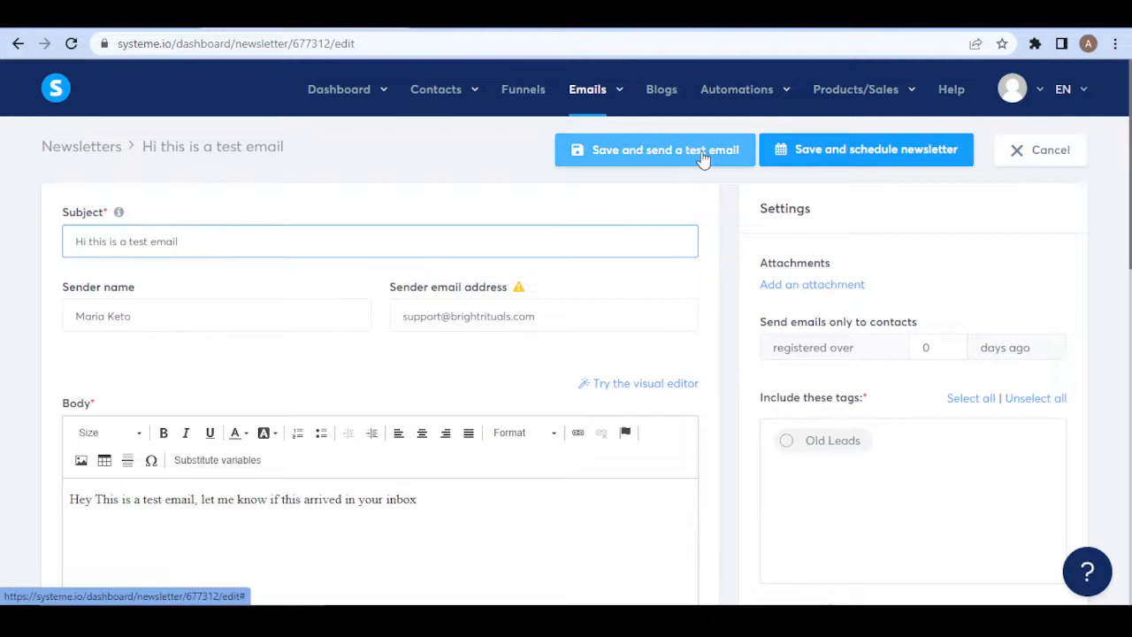
{"action": "left_click", "coordinate": [655, 148]}
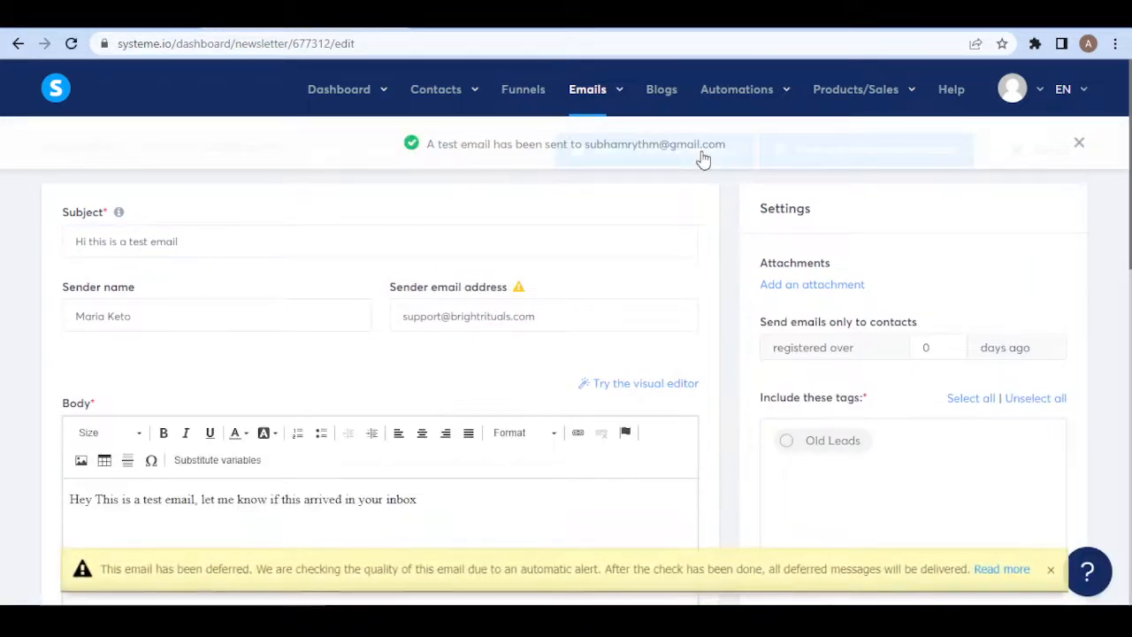
{"action": "scroll", "scroll_direction": "down", "scroll_amount": 3}
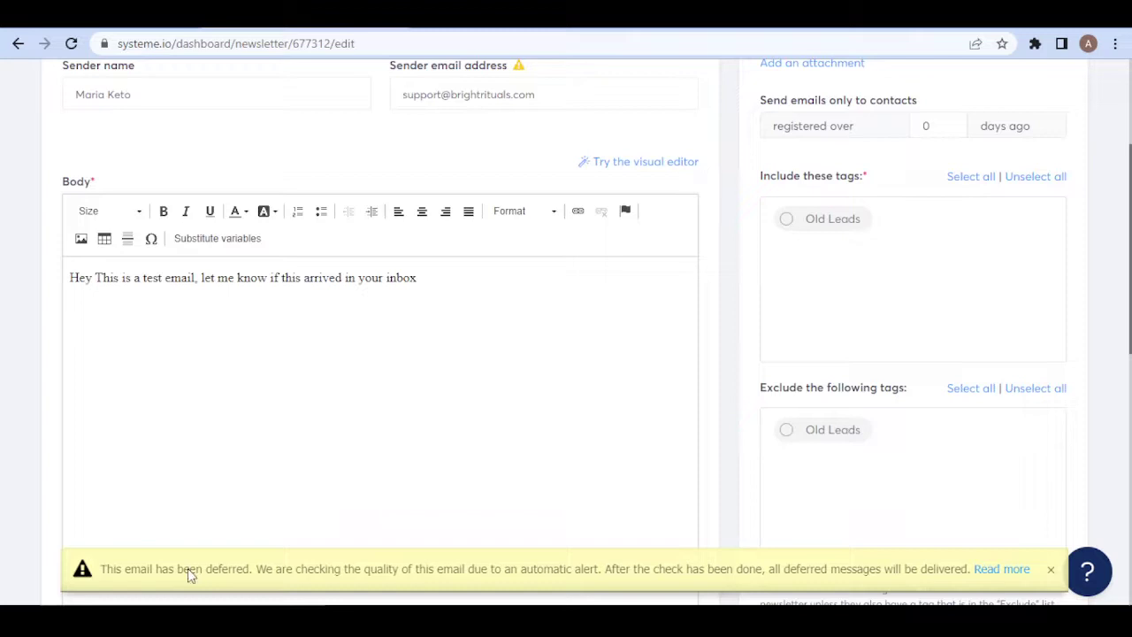
{"action": "mouse_move", "coordinate": [551, 591]}
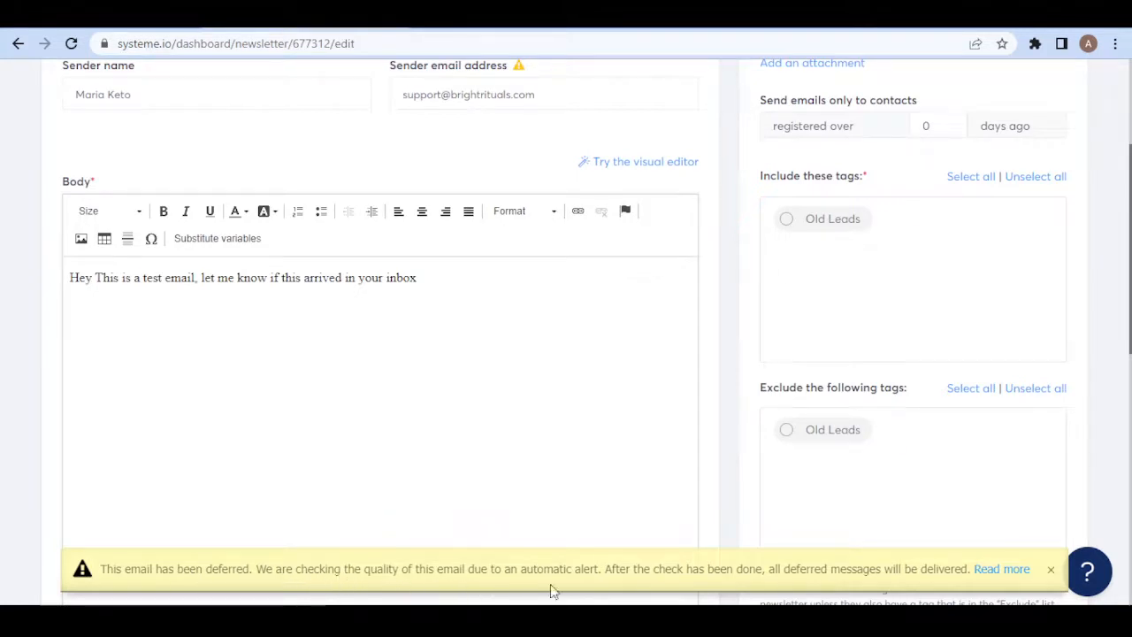
{"action": "mouse_move", "coordinate": [937, 576]}
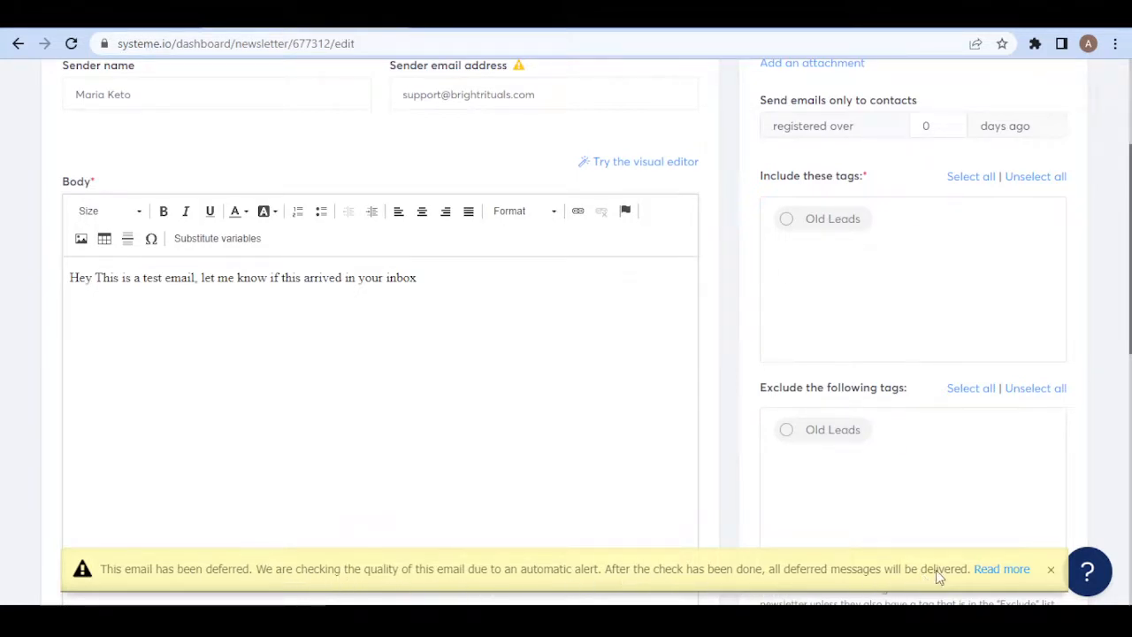
{"action": "scroll", "scroll_direction": "up", "scroll_amount": 3}
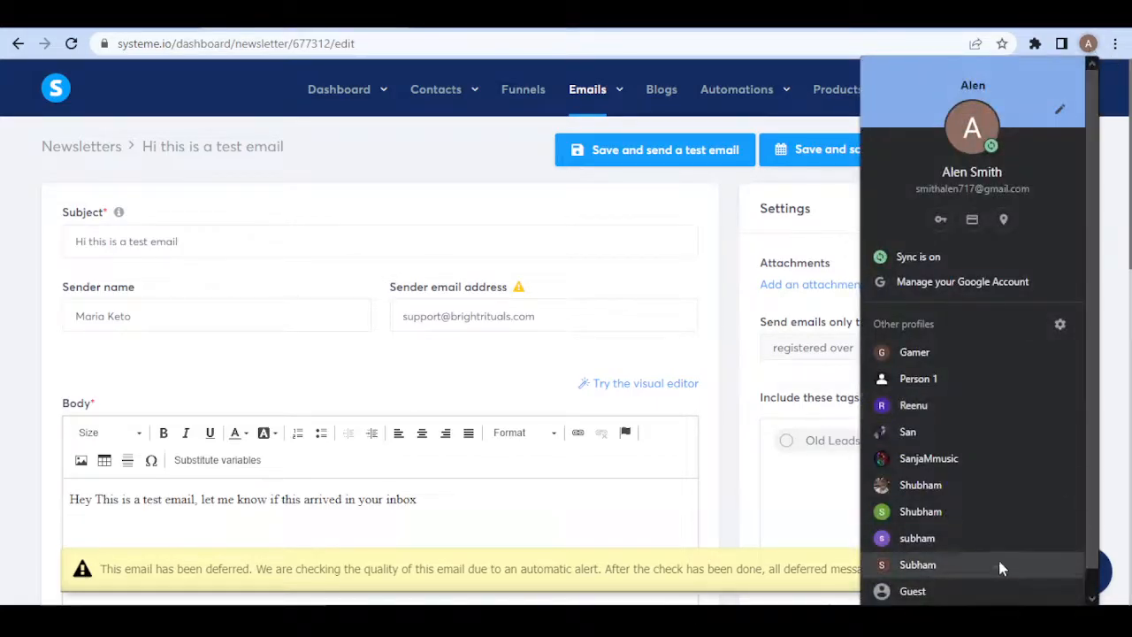
Step: Switch browser profile, open Gmail's Primary inbox, and read 'Hi this is a test email'
{"action": "left_click", "coordinate": [916, 564]}
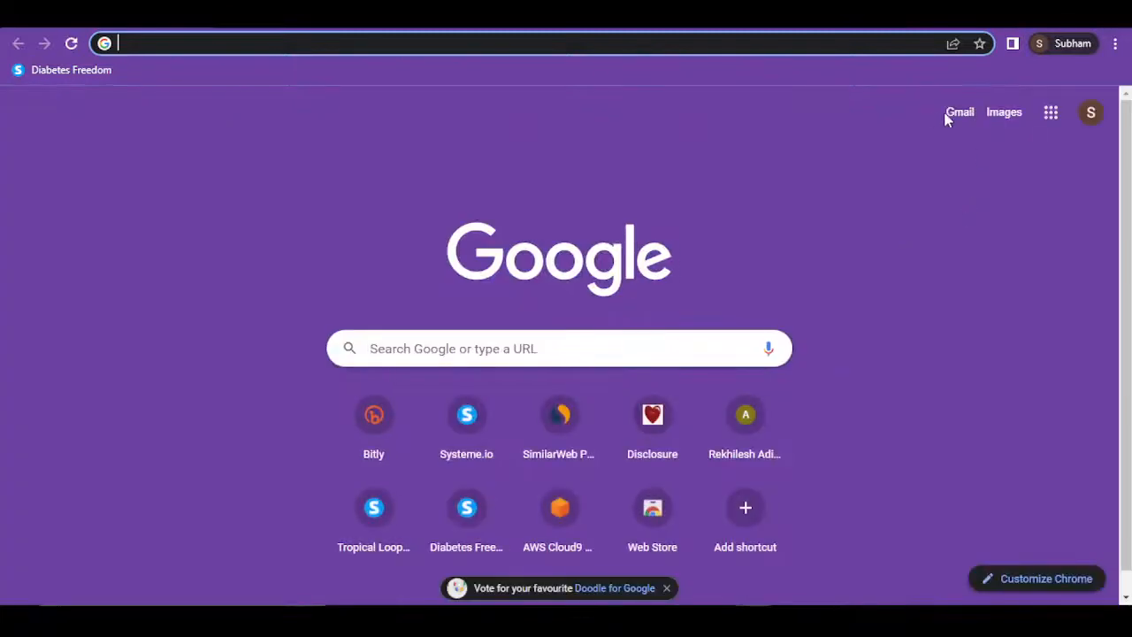
{"action": "left_click", "coordinate": [959, 112]}
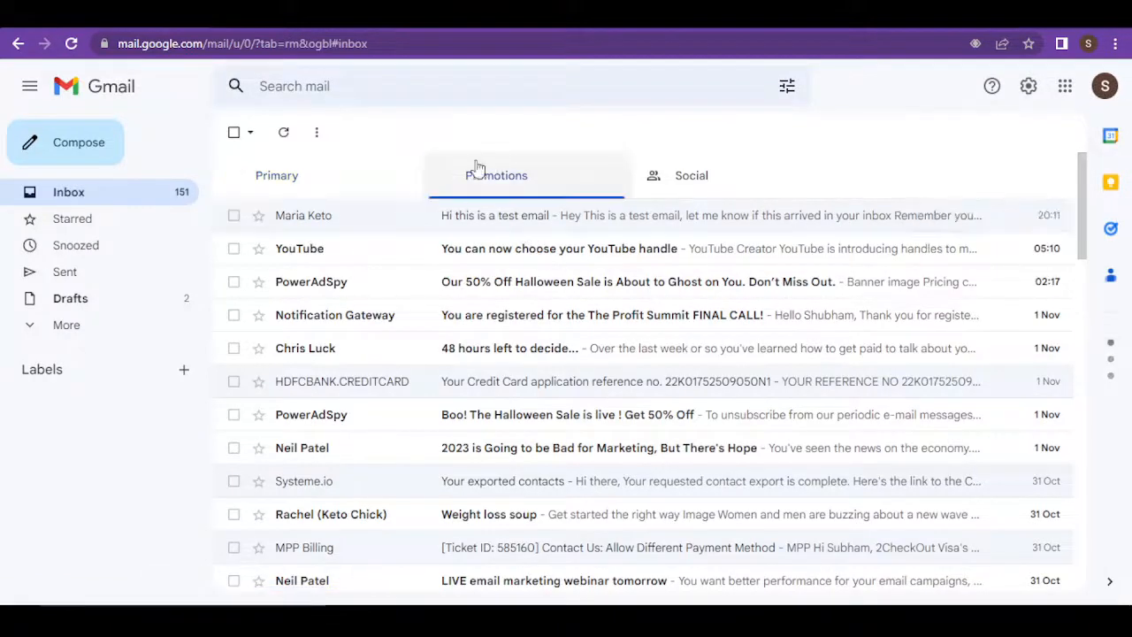
{"action": "left_click", "coordinate": [277, 175]}
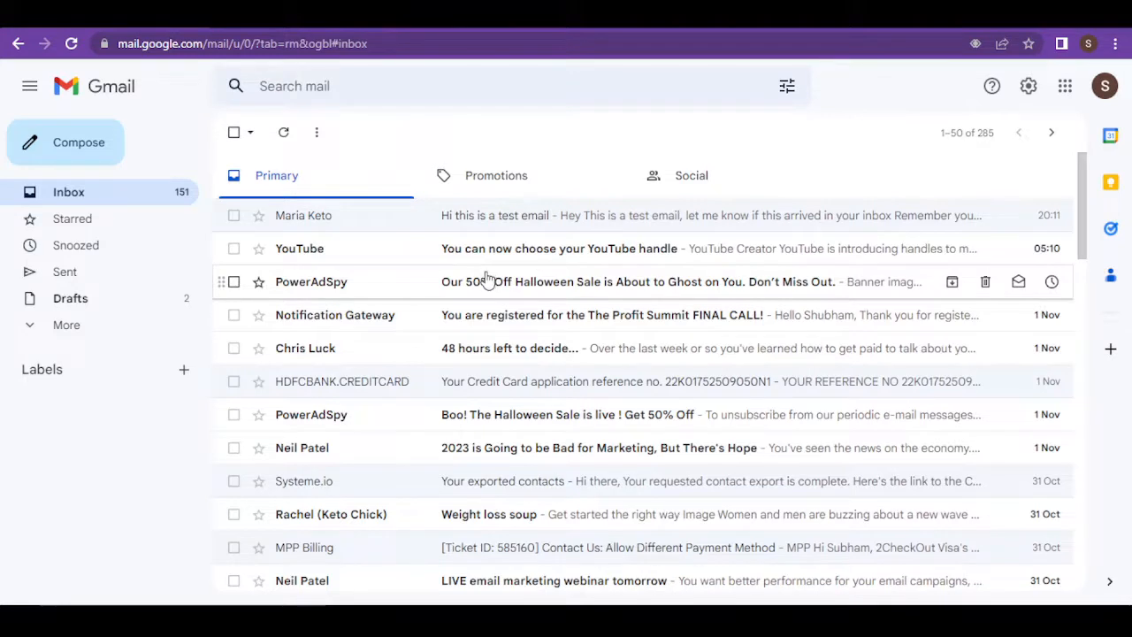
{"action": "mouse_move", "coordinate": [532, 249]}
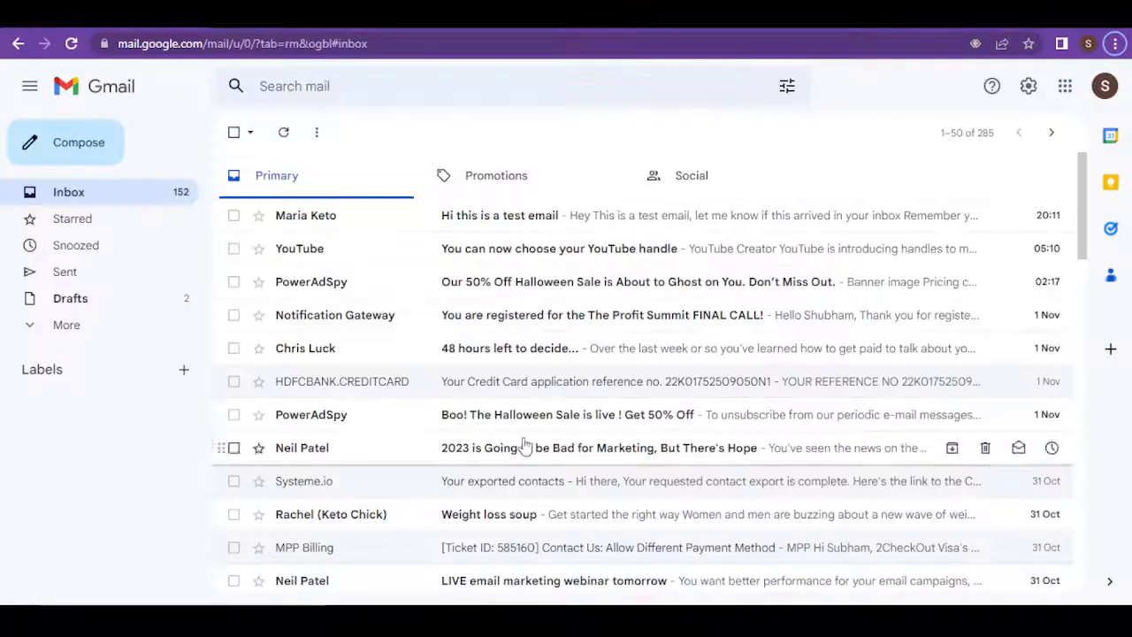
{"action": "left_click", "coordinate": [499, 215]}
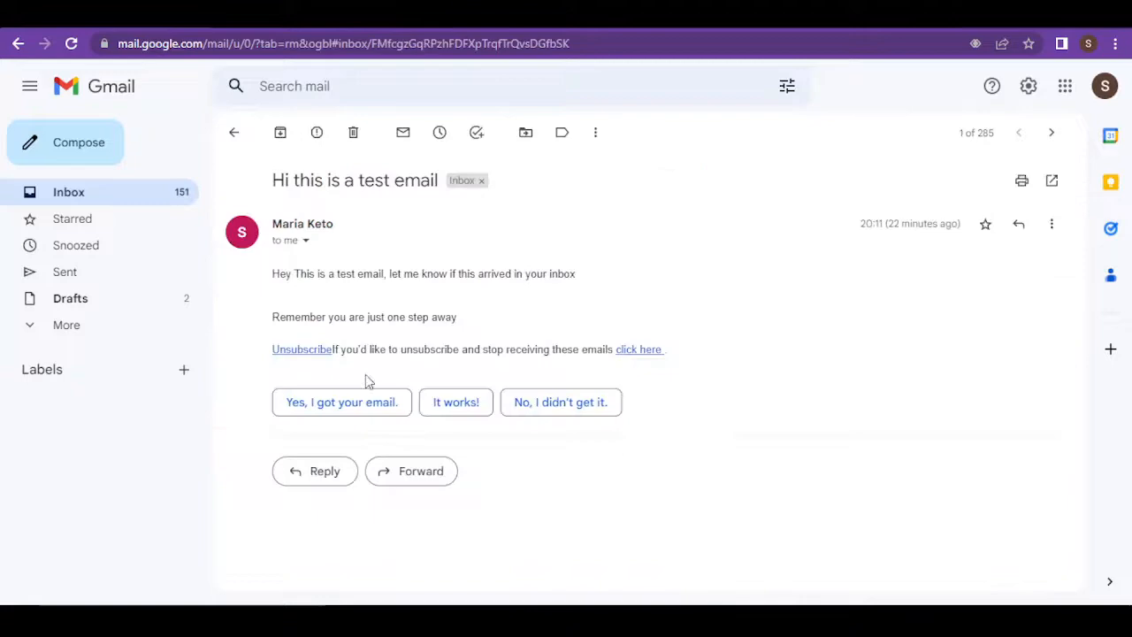
{"action": "left_click", "coordinate": [234, 131]}
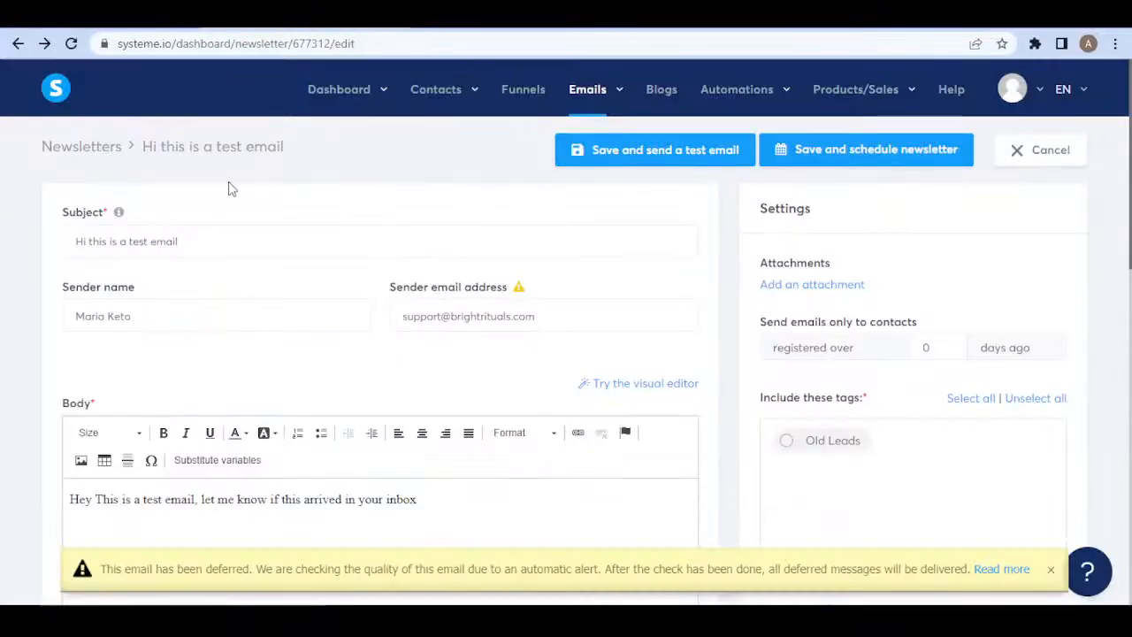
{"action": "mouse_move", "coordinate": [298, 135]}
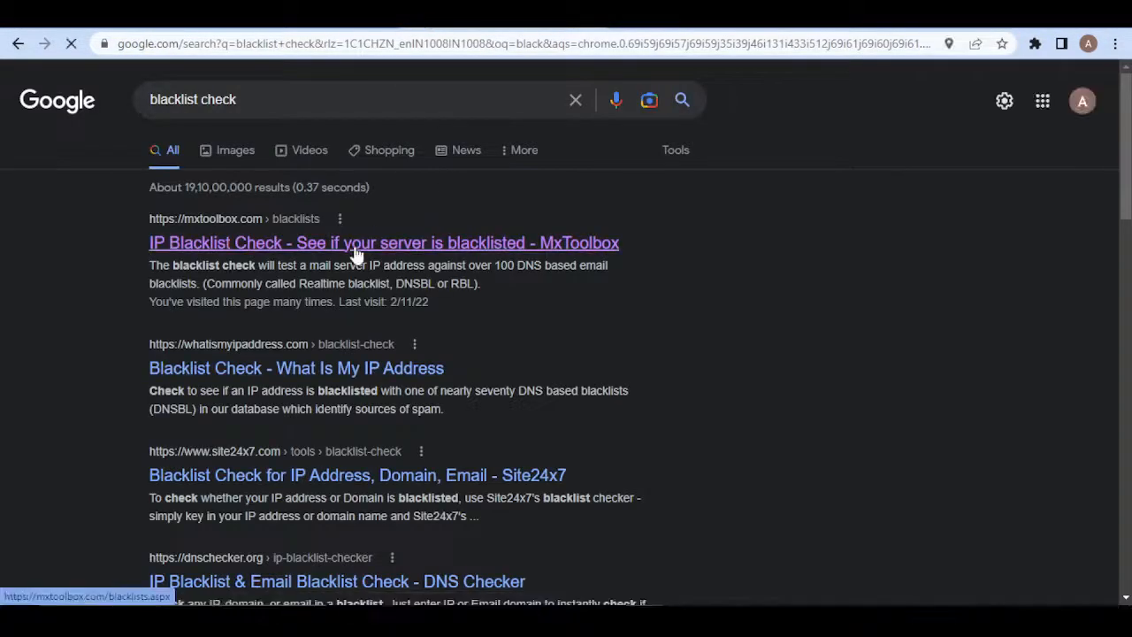
Step: Open MxToolbox's IP Blacklist Check from Google and focus the Server IP or Domain box
{"action": "left_click", "coordinate": [383, 242]}
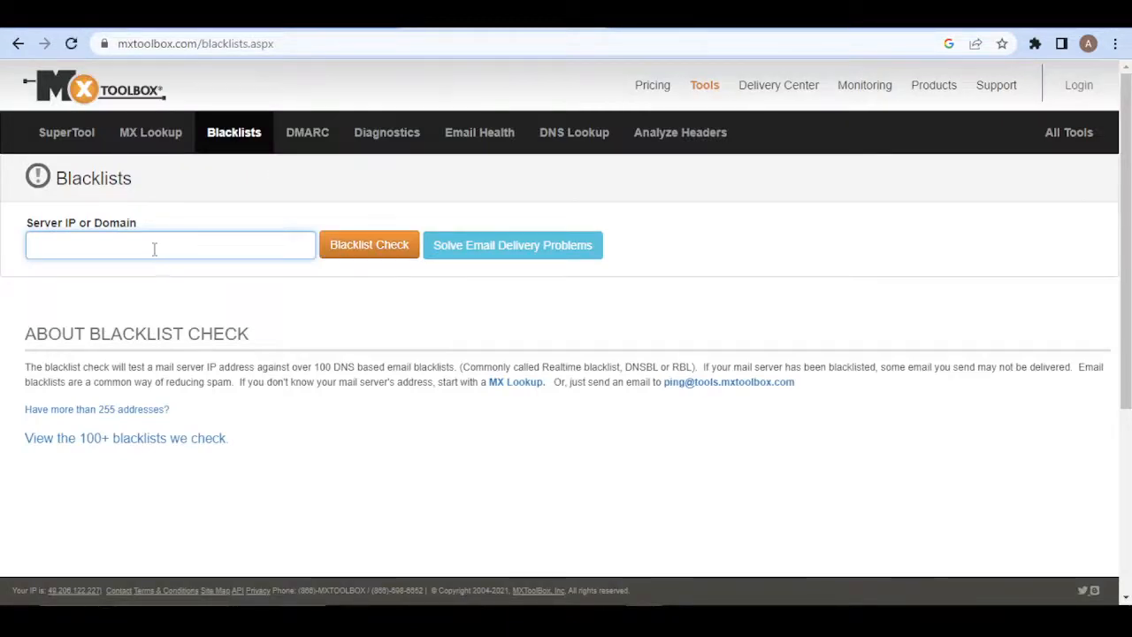
{"action": "mouse_move", "coordinate": [168, 234]}
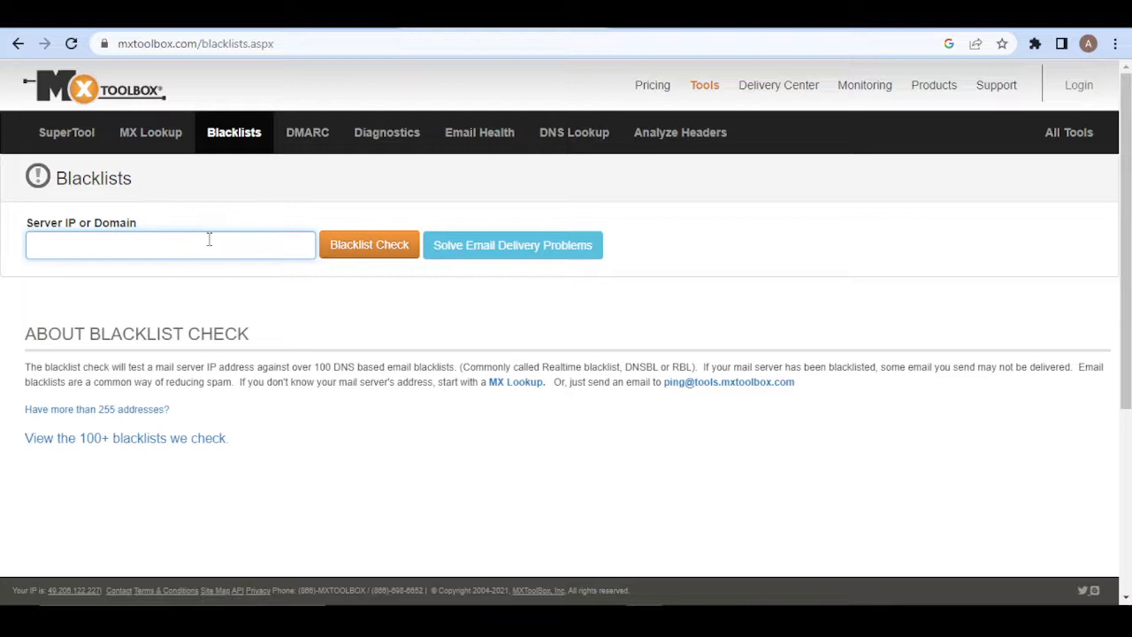
{"action": "left_click", "coordinate": [169, 245]}
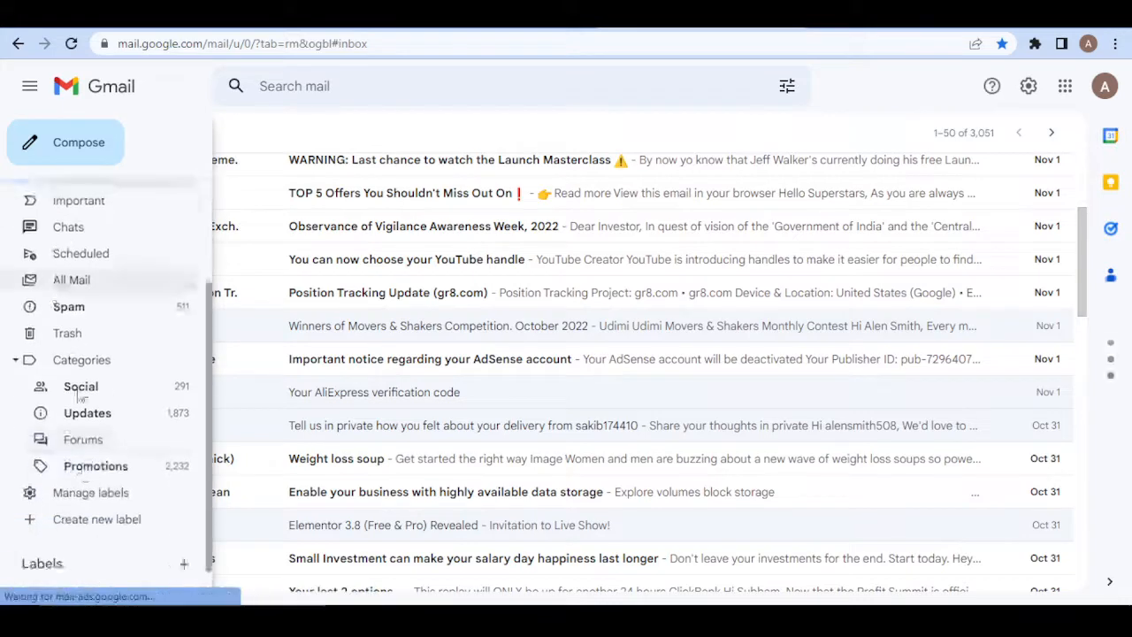
Step: Open the spam email 'GET PAID TO BUILD YOUR LIST!' and copy its sender address
{"action": "left_click", "coordinate": [68, 306]}
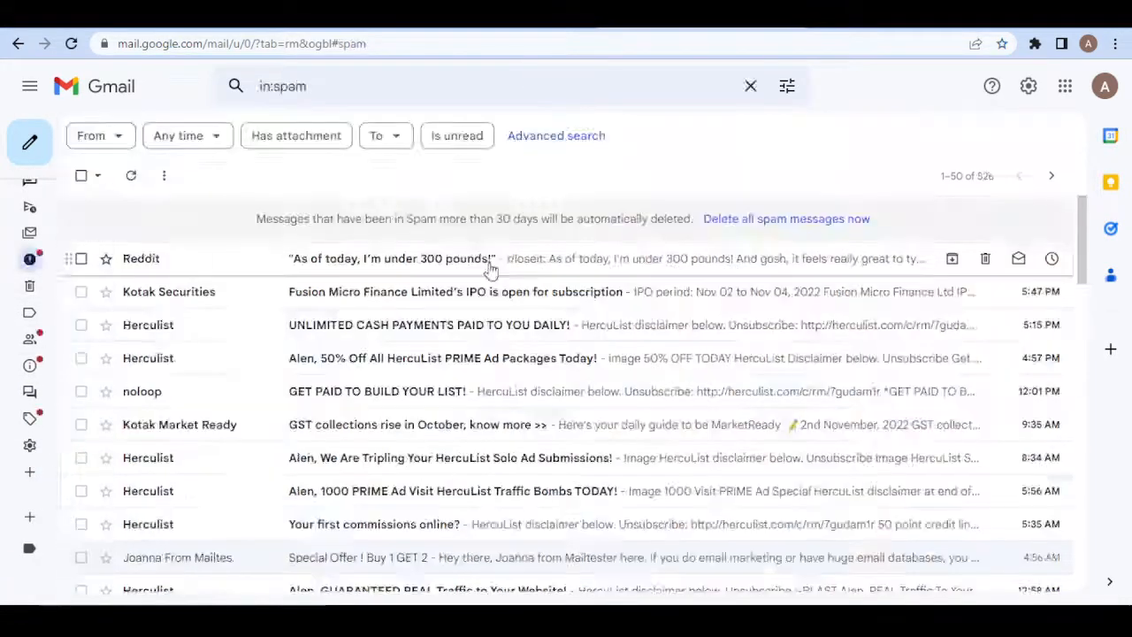
{"action": "scroll", "scroll_direction": "down", "scroll_amount": 3}
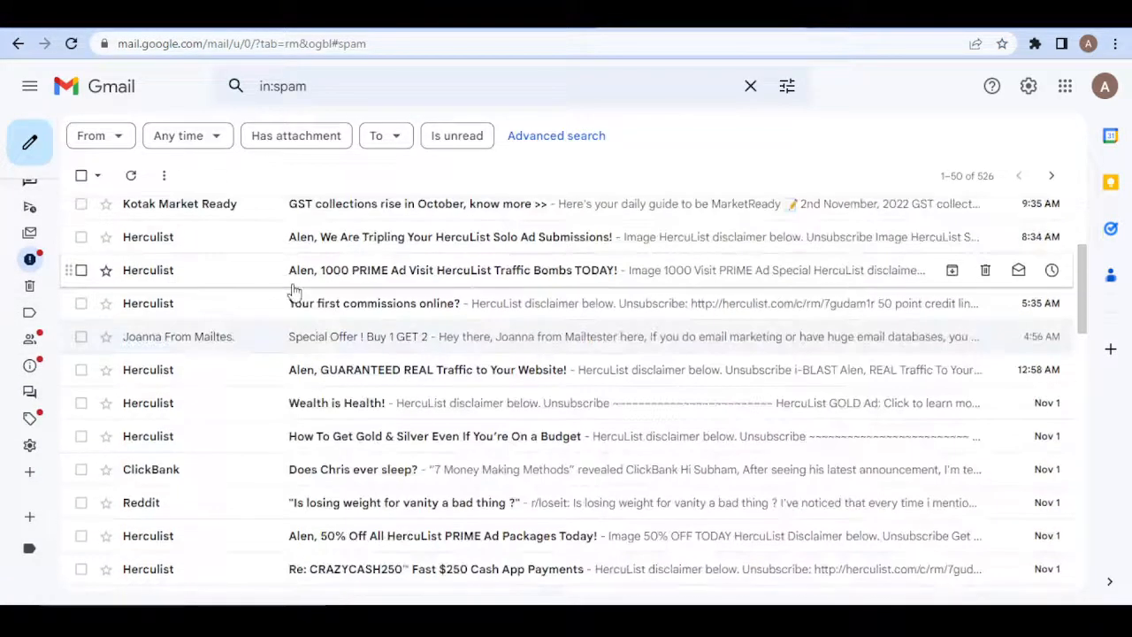
{"action": "scroll", "scroll_direction": "down", "scroll_amount": 3}
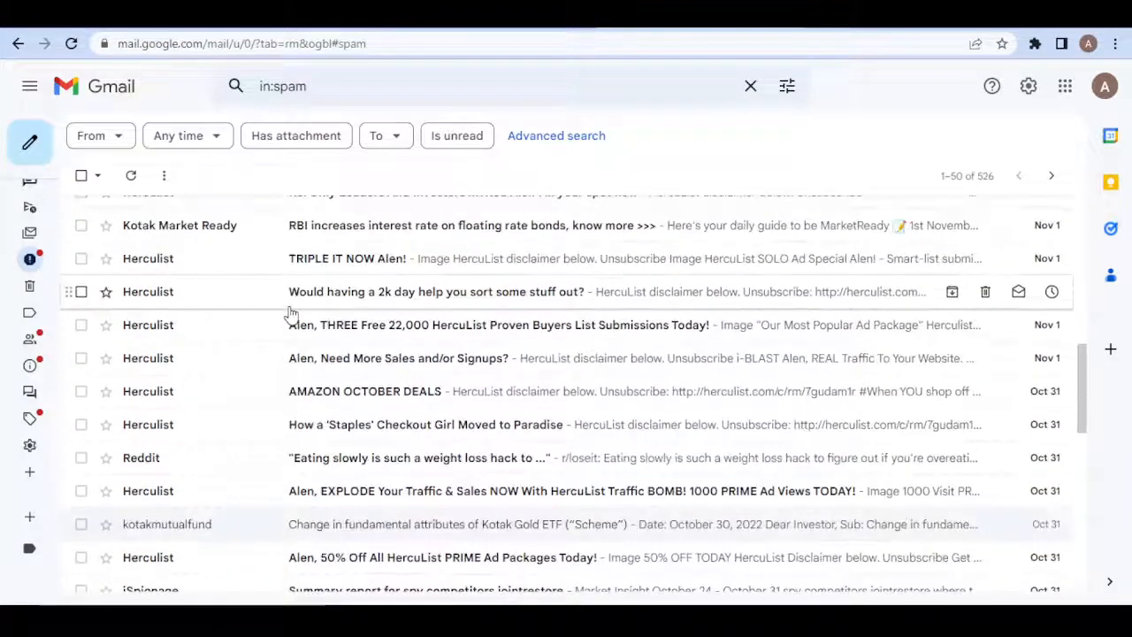
{"action": "scroll", "scroll_direction": "down", "scroll_amount": 3}
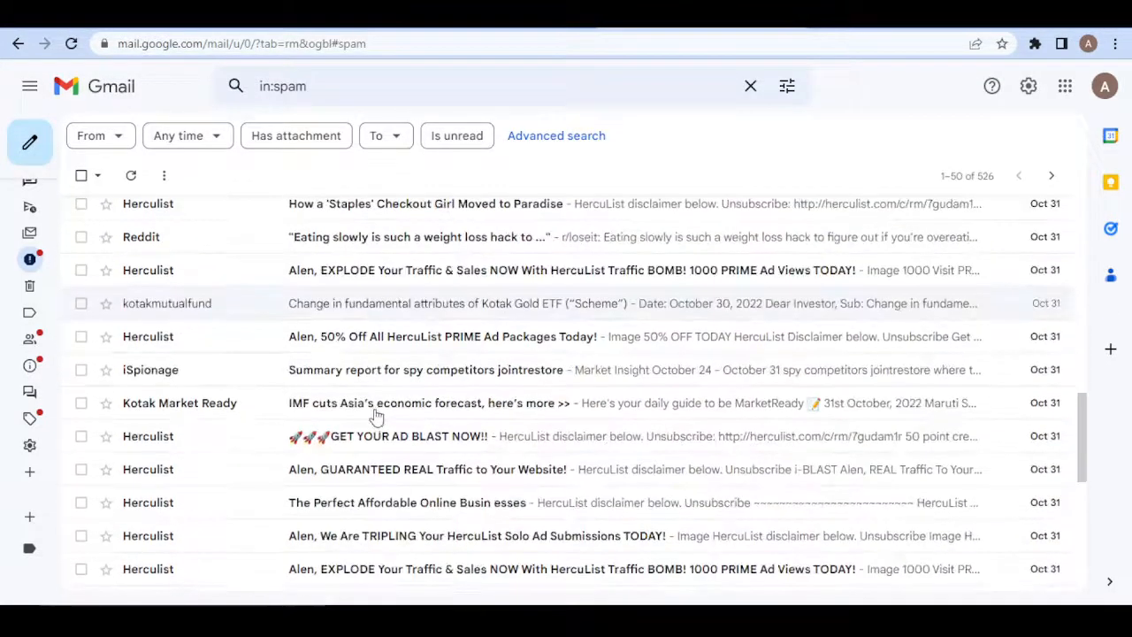
{"action": "scroll", "scroll_direction": "down", "scroll_amount": 3}
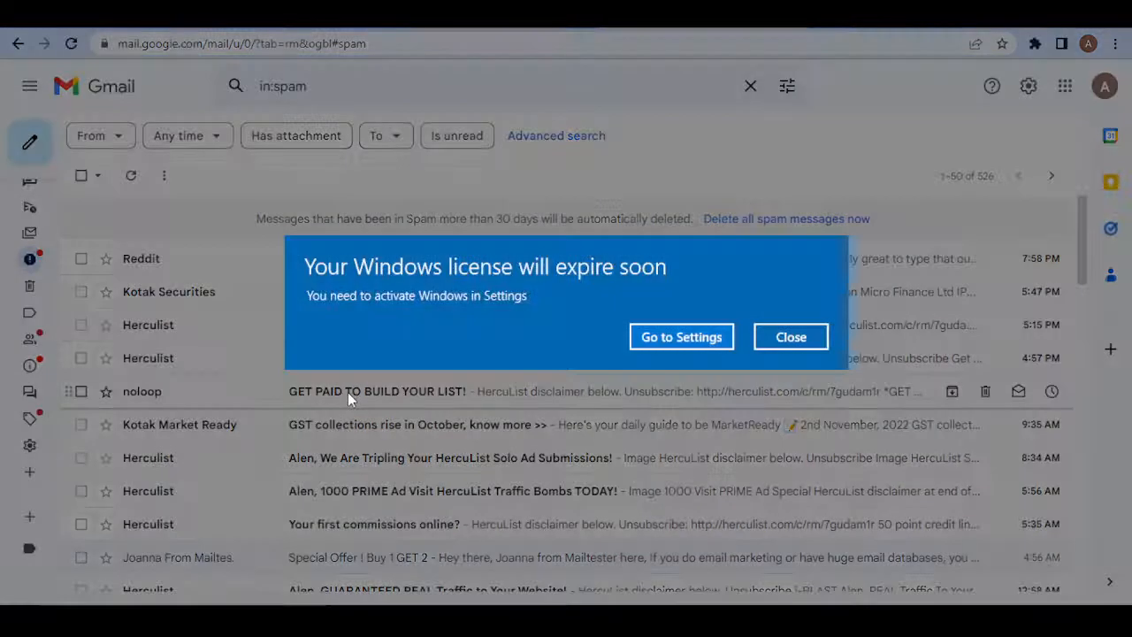
{"action": "left_click", "coordinate": [376, 391]}
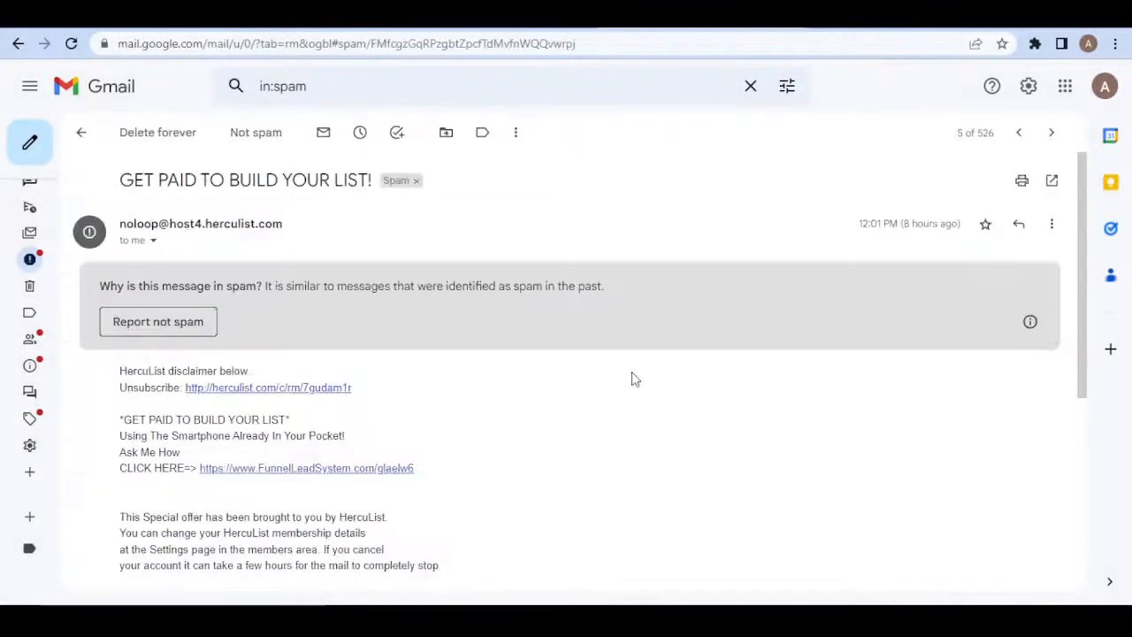
{"action": "mouse_move", "coordinate": [113, 228]}
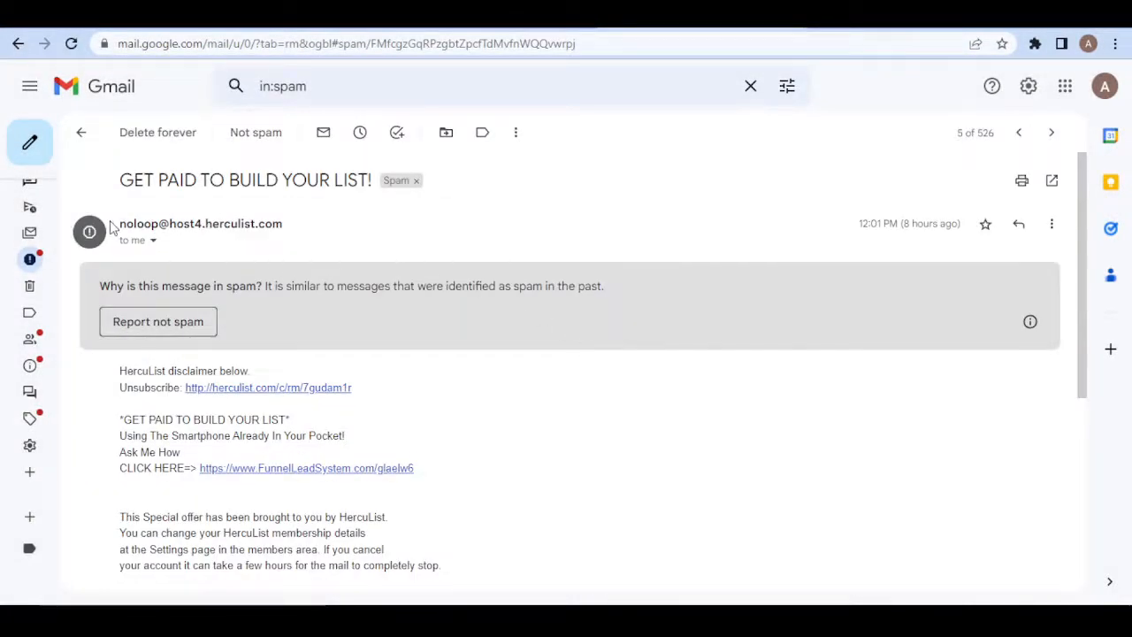
{"action": "right_click", "coordinate": [200, 223]}
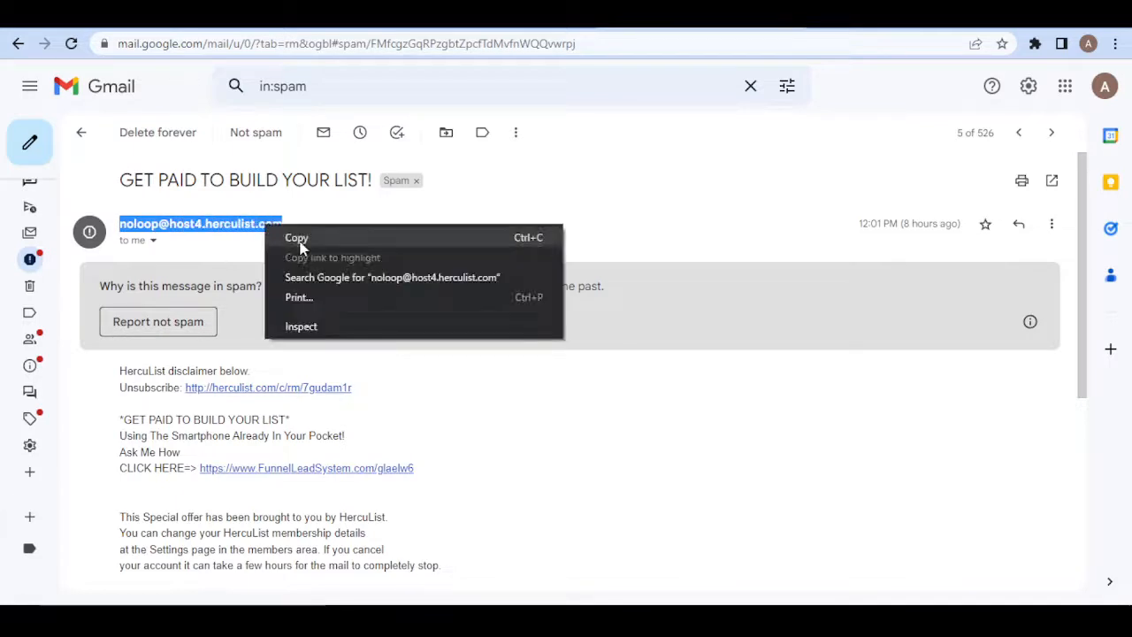
{"action": "left_click", "coordinate": [296, 237]}
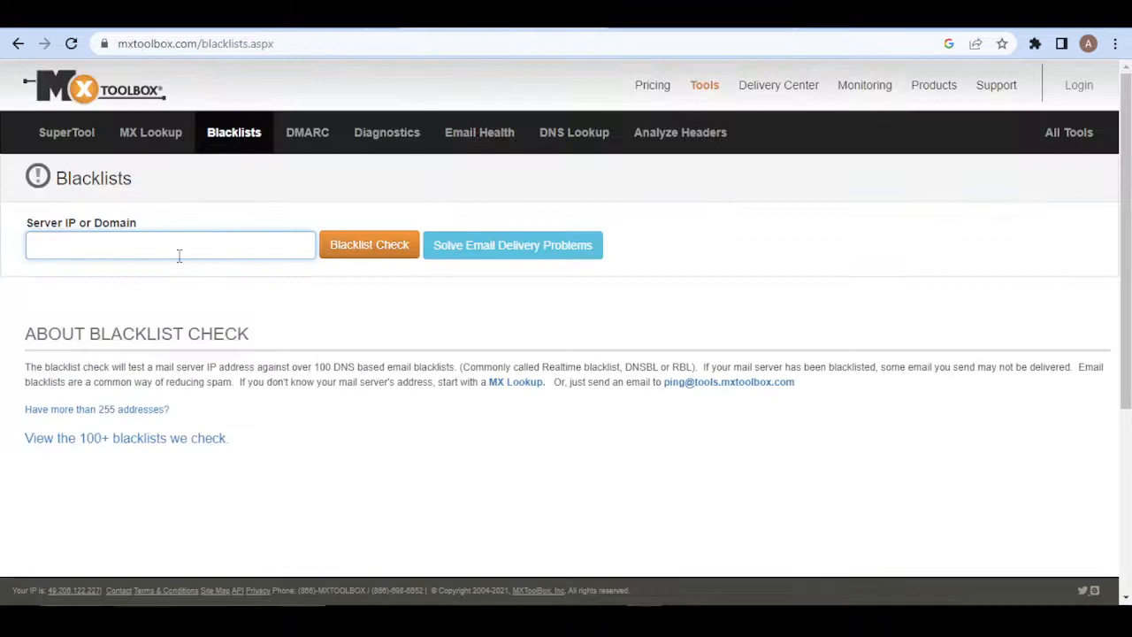
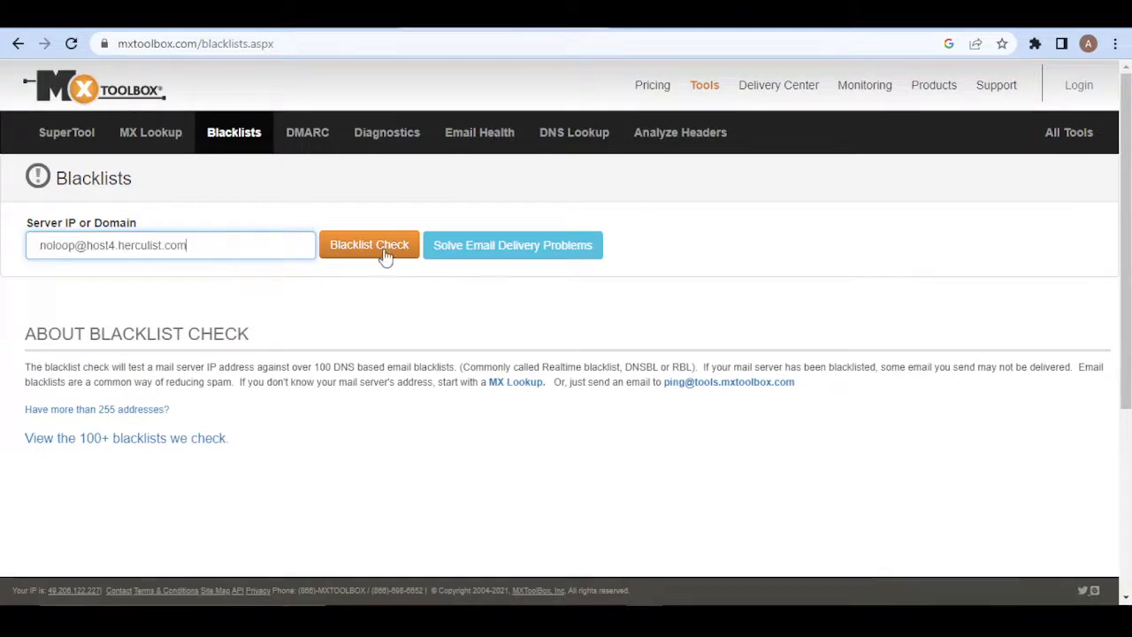
{"action": "left_click", "coordinate": [369, 245]}
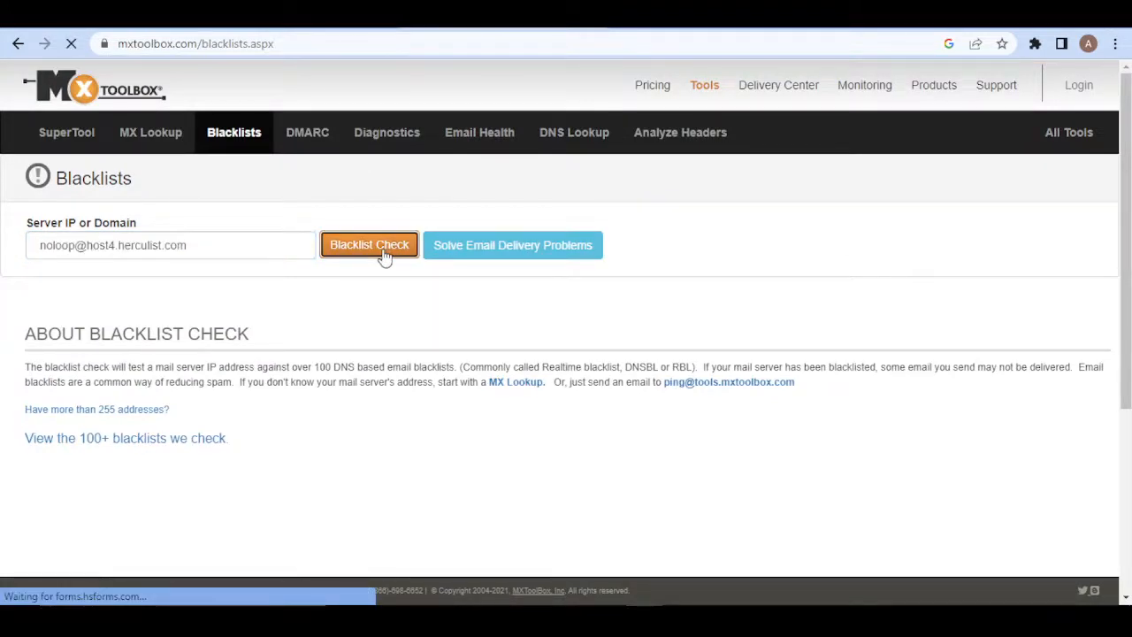
{"action": "left_click", "coordinate": [368, 244]}
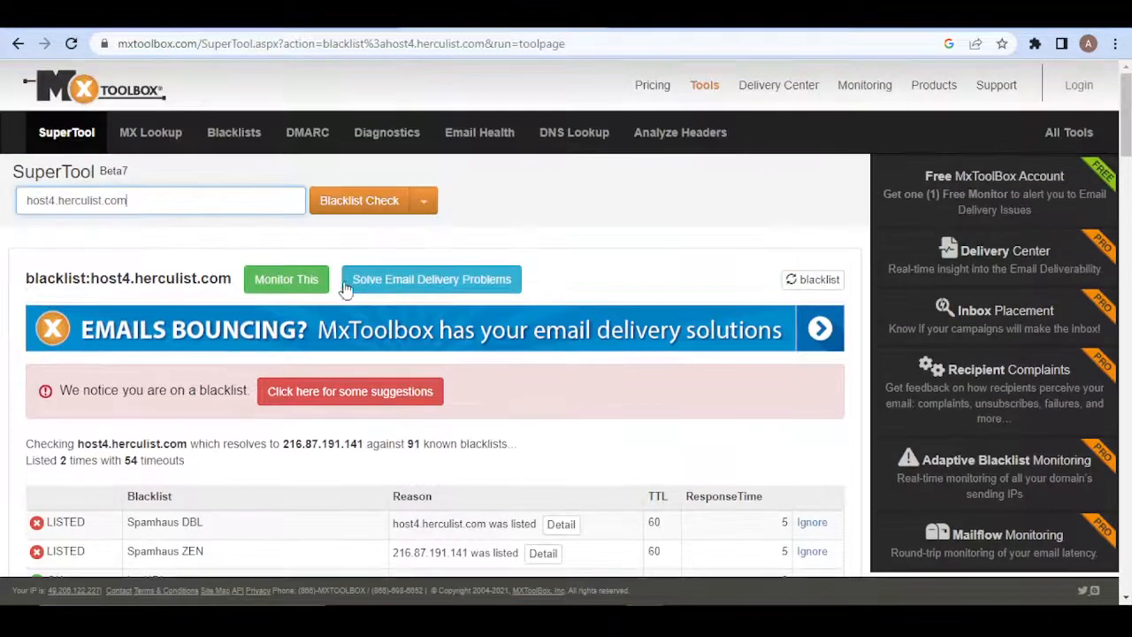
{"action": "scroll", "scroll_direction": "down", "scroll_amount": 3}
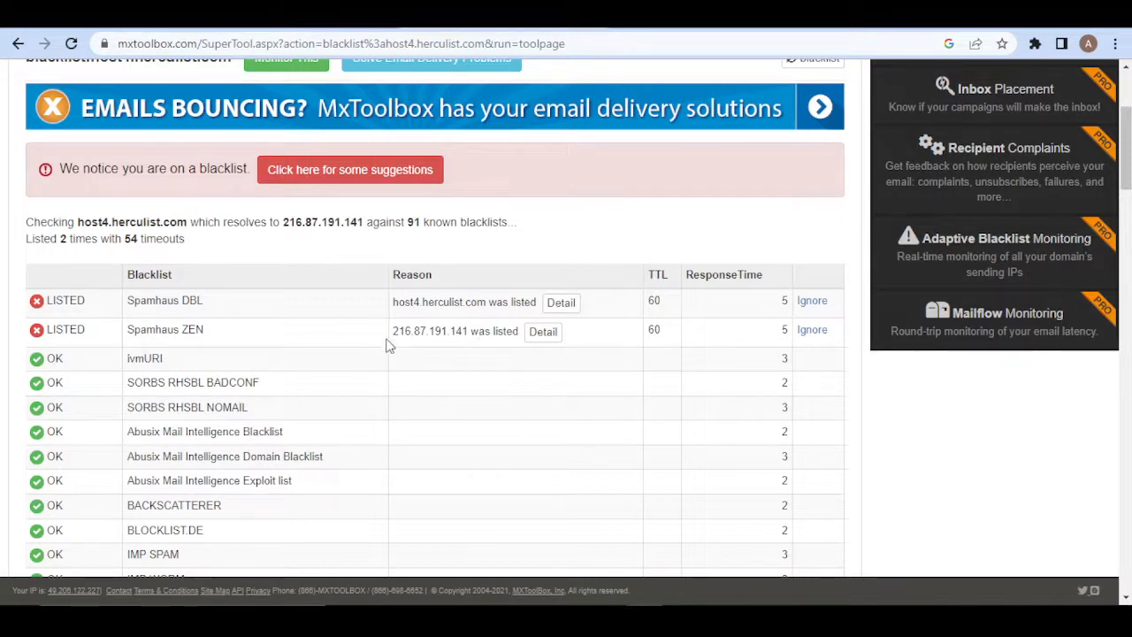
{"action": "mouse_move", "coordinate": [493, 347]}
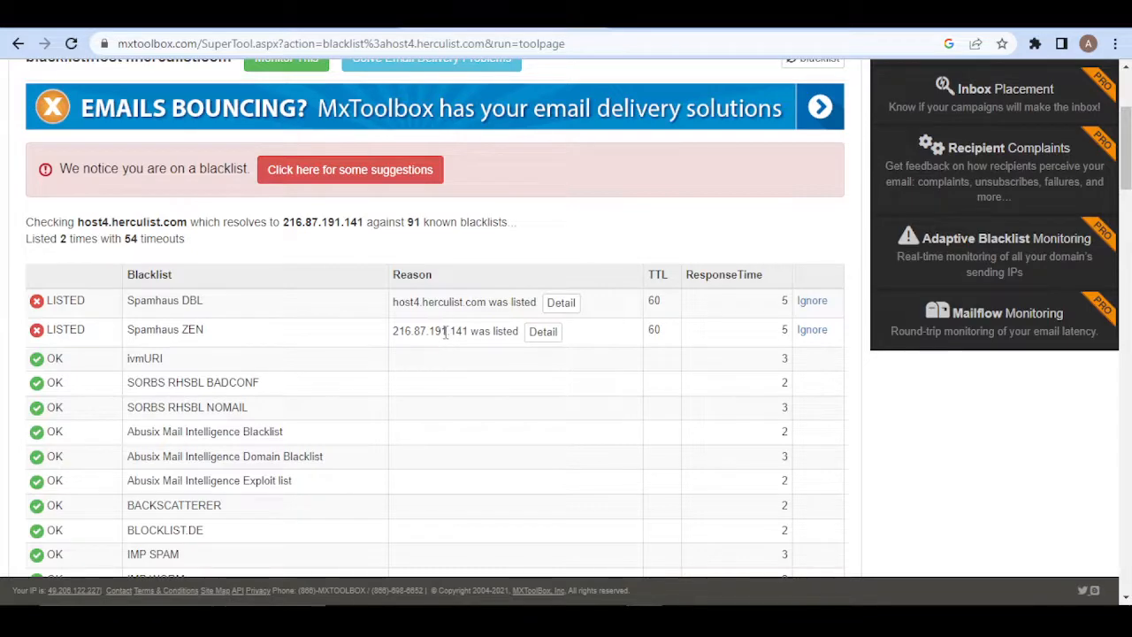
{"action": "scroll", "scroll_direction": "up", "scroll_amount": 3}
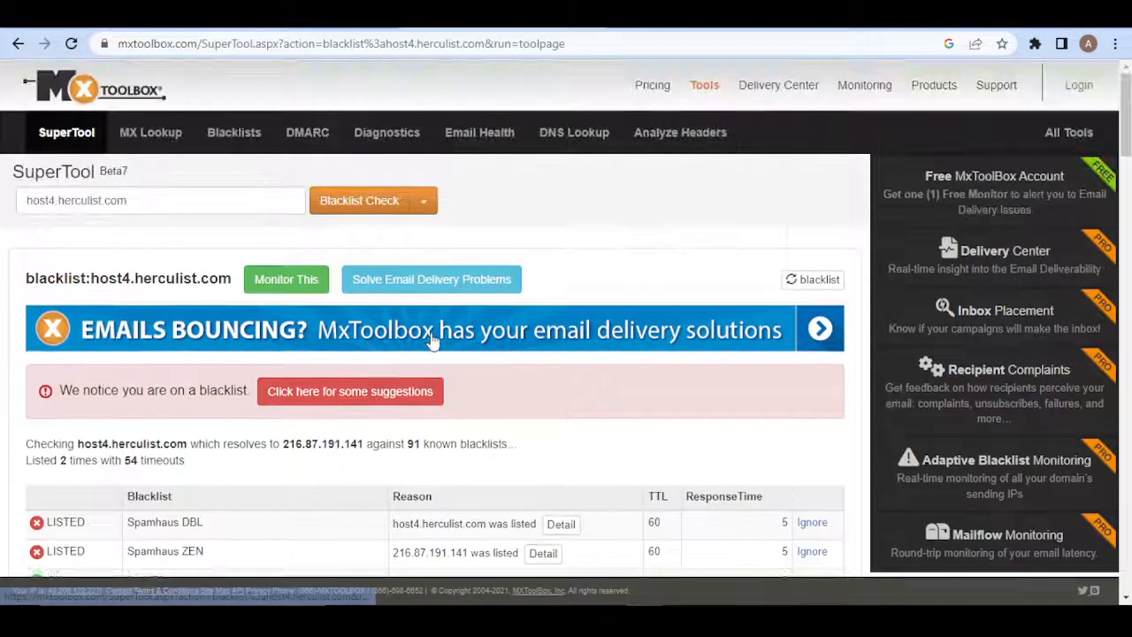
{"action": "scroll", "scroll_direction": "down", "scroll_amount": 3}
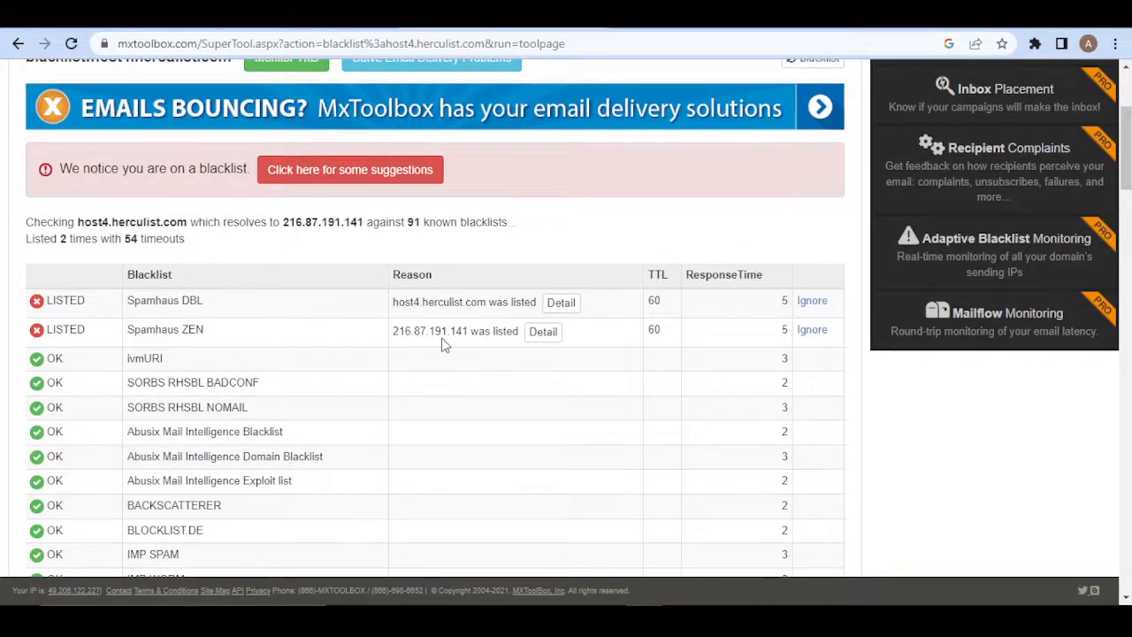
{"action": "double_click", "coordinate": [429, 330]}
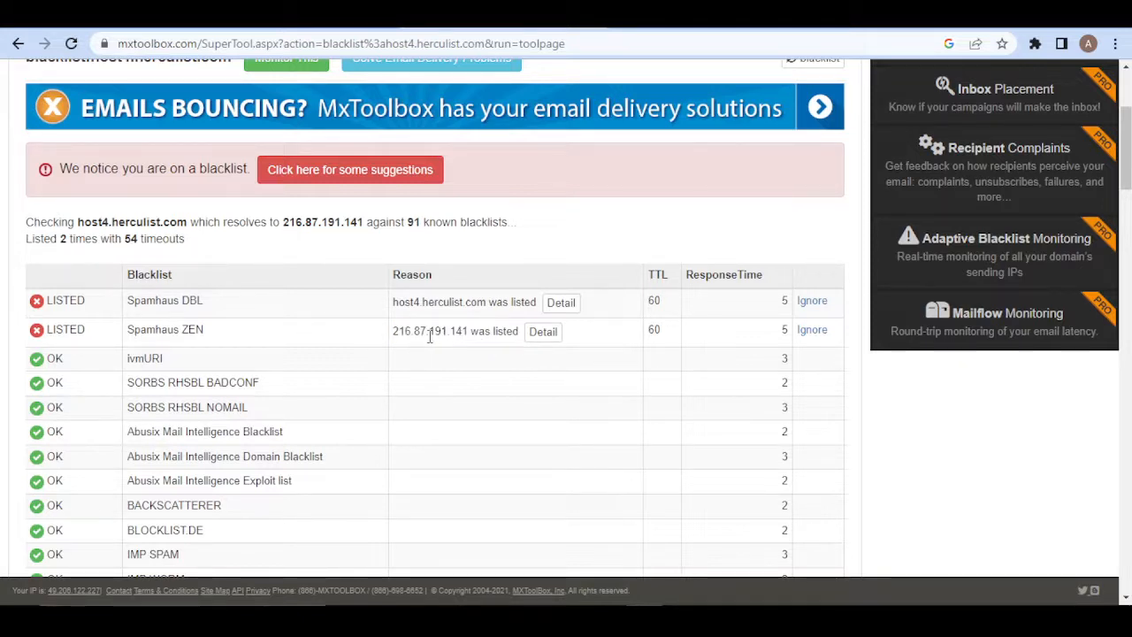
{"action": "mouse_move", "coordinate": [416, 340]}
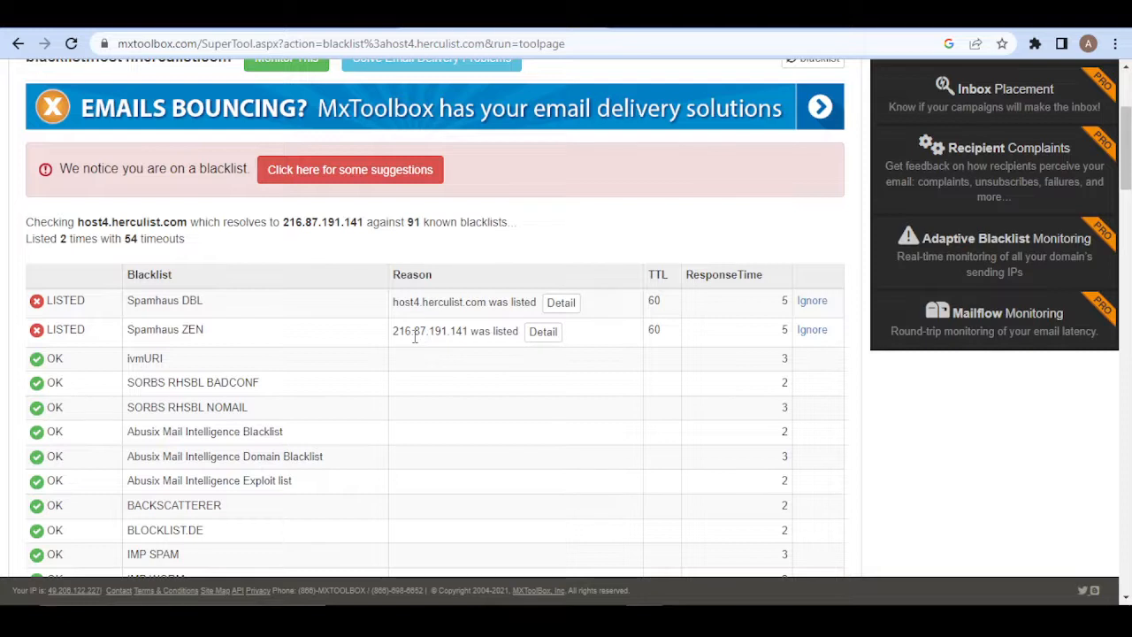
{"action": "mouse_move", "coordinate": [475, 331]}
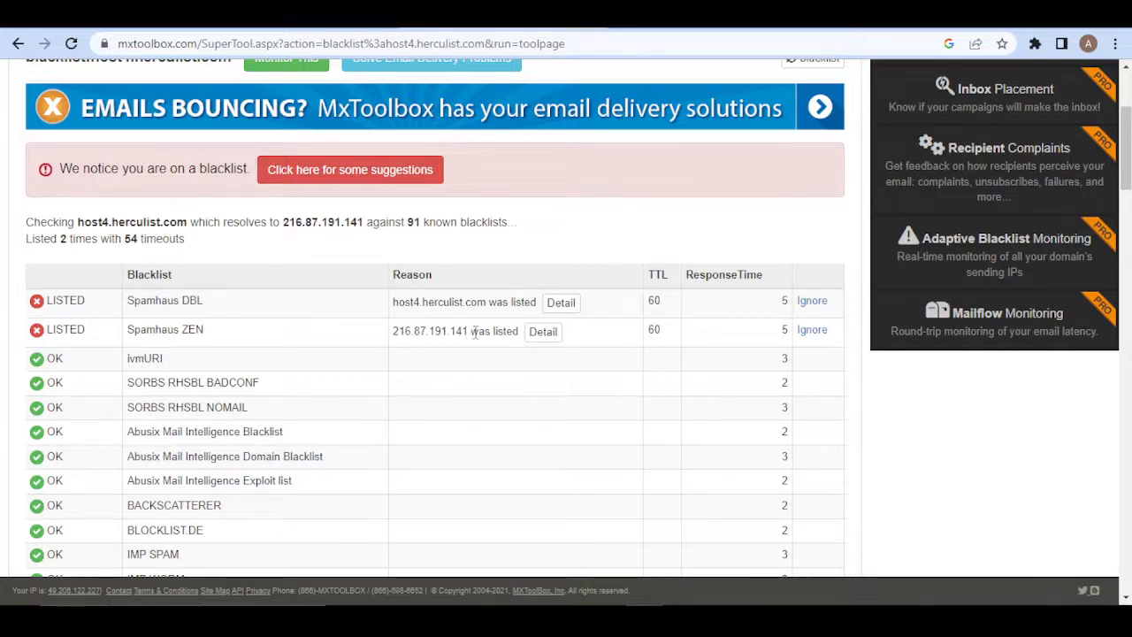
{"action": "double_click", "coordinate": [428, 330]}
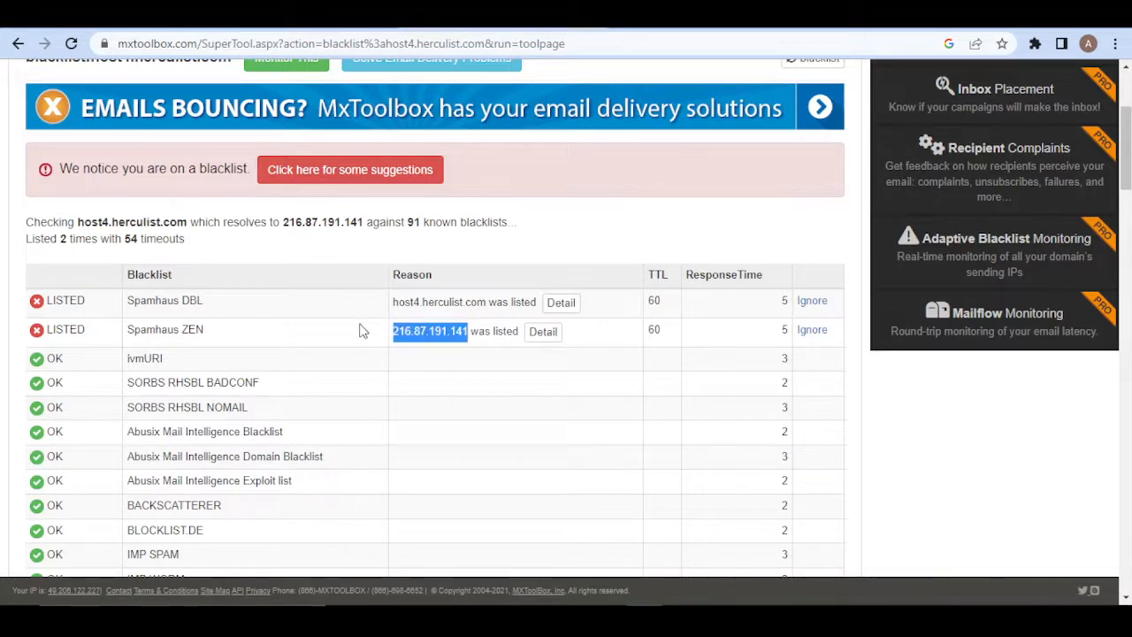
{"action": "scroll", "scroll_direction": "up", "scroll_amount": 3}
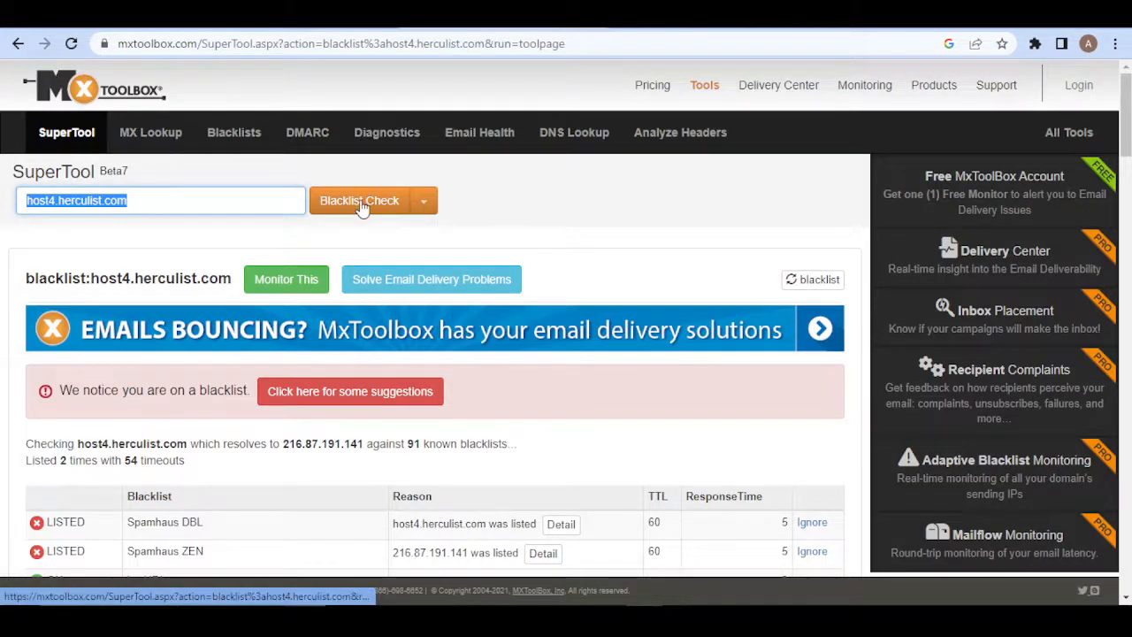
Step: Review host4.herculist.com's two Spamhaus listings in the MxToolbox blacklist results
{"action": "scroll", "scroll_direction": "down", "scroll_amount": 3}
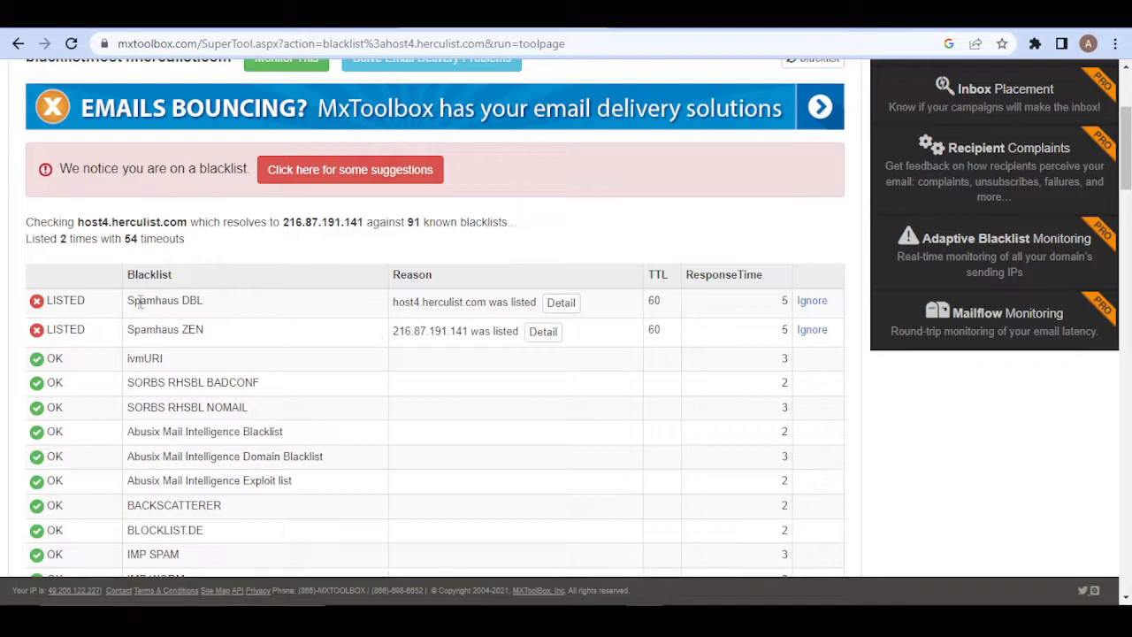
{"action": "scroll", "scroll_direction": "down", "scroll_amount": 3}
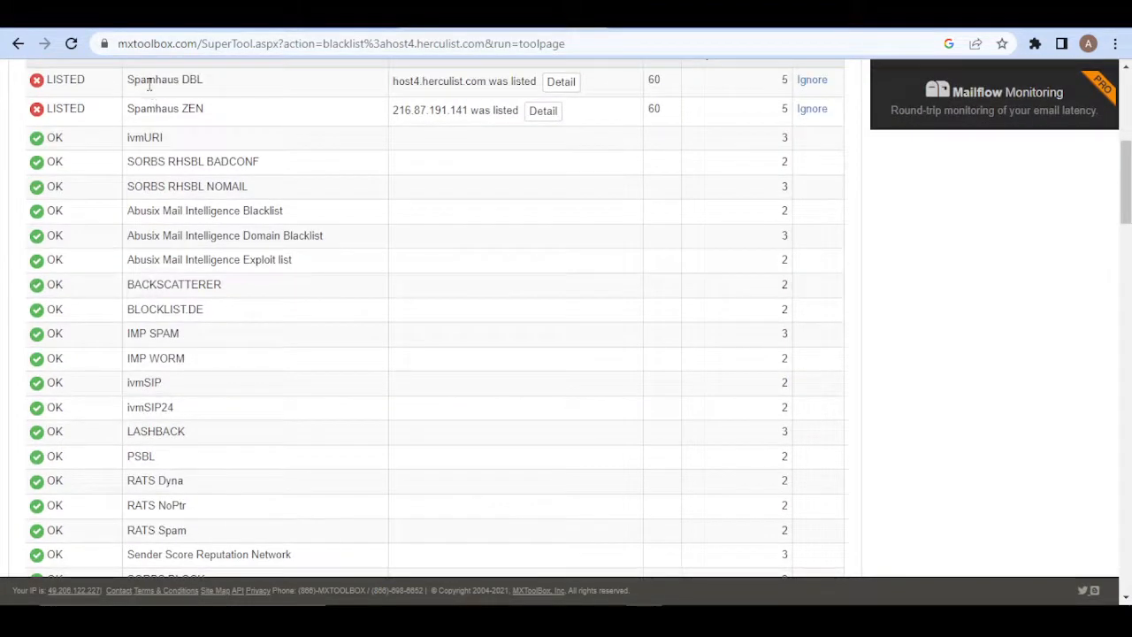
{"action": "mouse_move", "coordinate": [71, 95]}
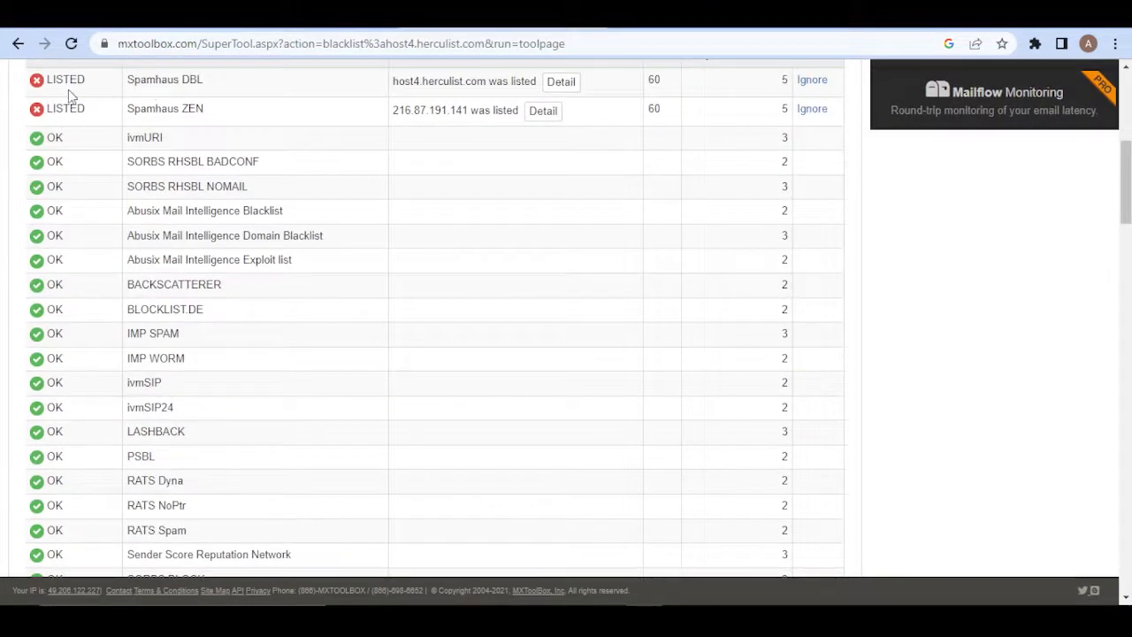
{"action": "scroll", "scroll_direction": "up", "scroll_amount": 3}
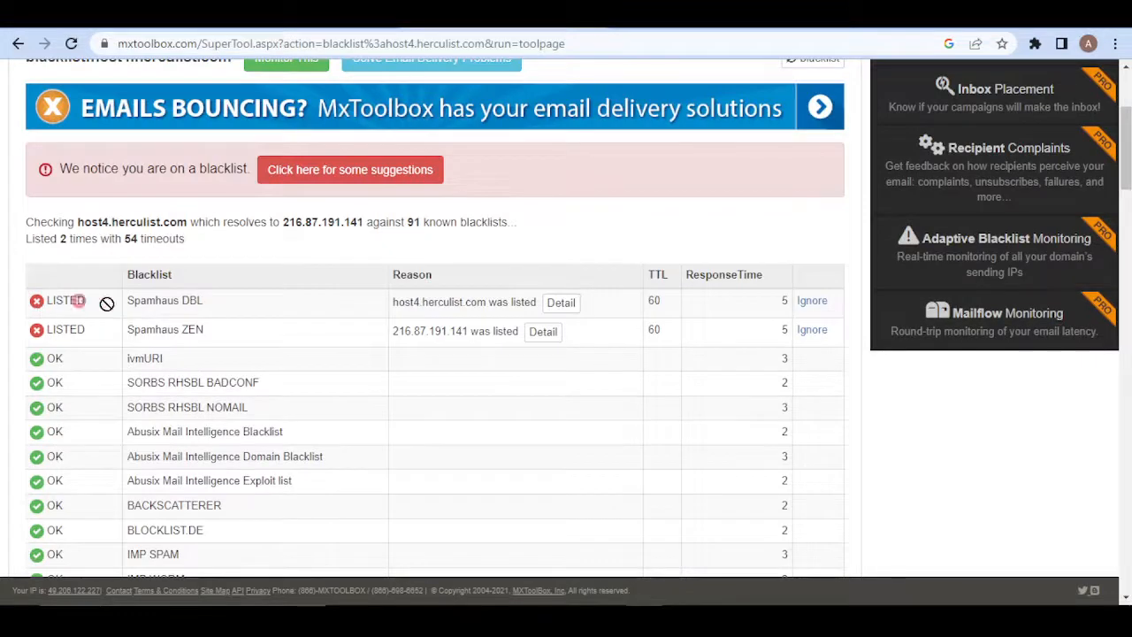
{"action": "scroll", "scroll_direction": "up", "scroll_amount": 3}
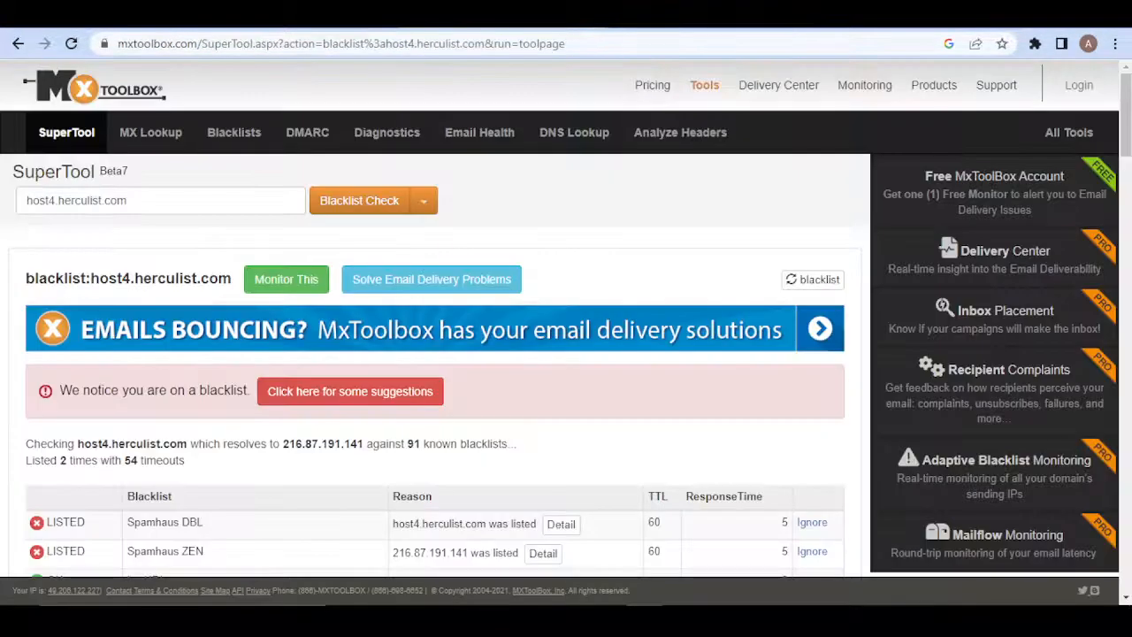
{"action": "scroll", "scroll_direction": "down", "scroll_amount": 3}
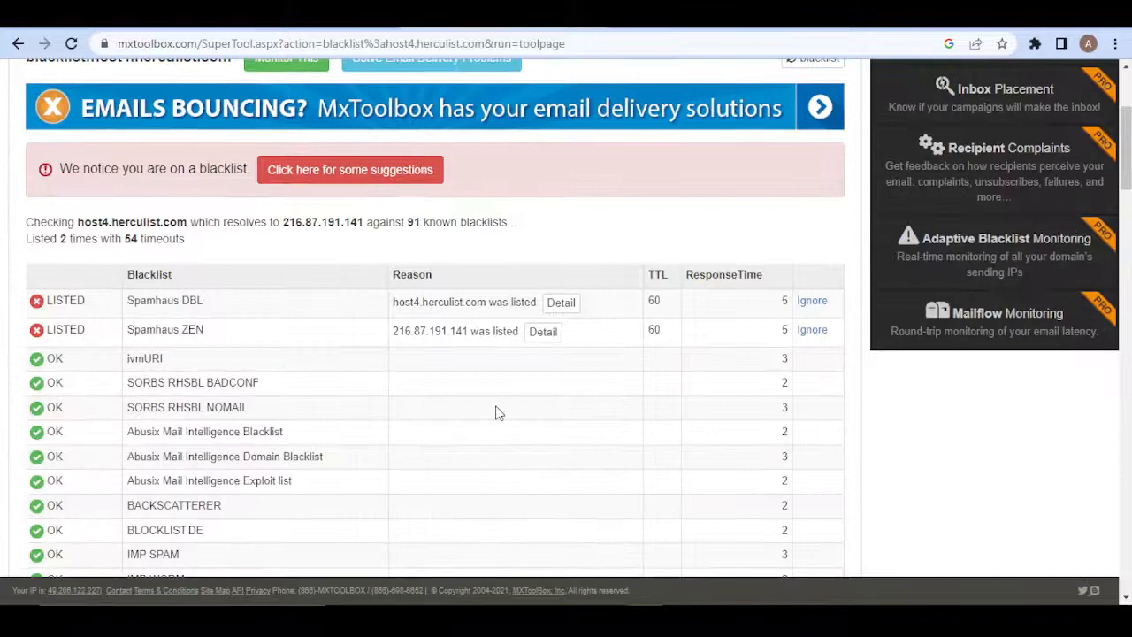
{"action": "mouse_move", "coordinate": [409, 281]}
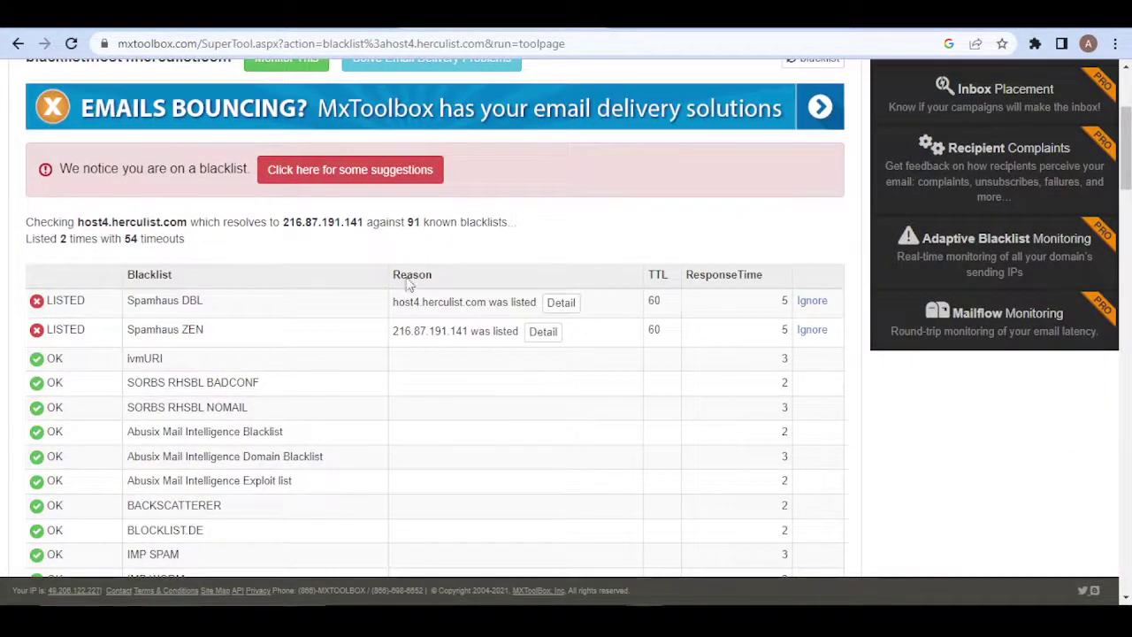
{"action": "double_click", "coordinate": [416, 301]}
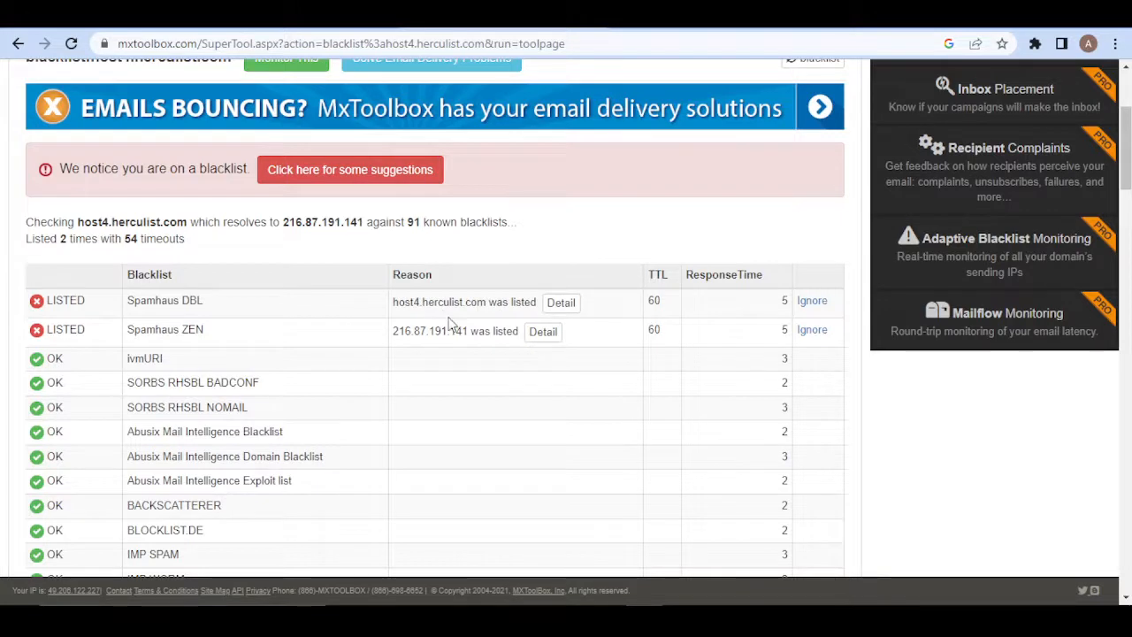
{"action": "mouse_move", "coordinate": [448, 318]}
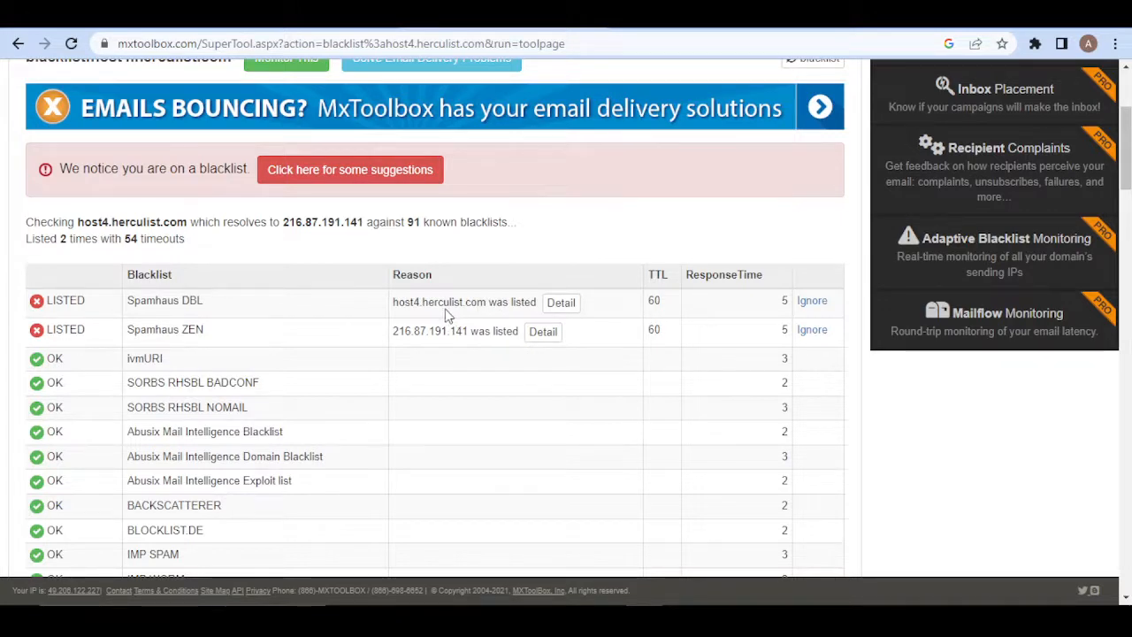
{"action": "double_click", "coordinate": [431, 302]}
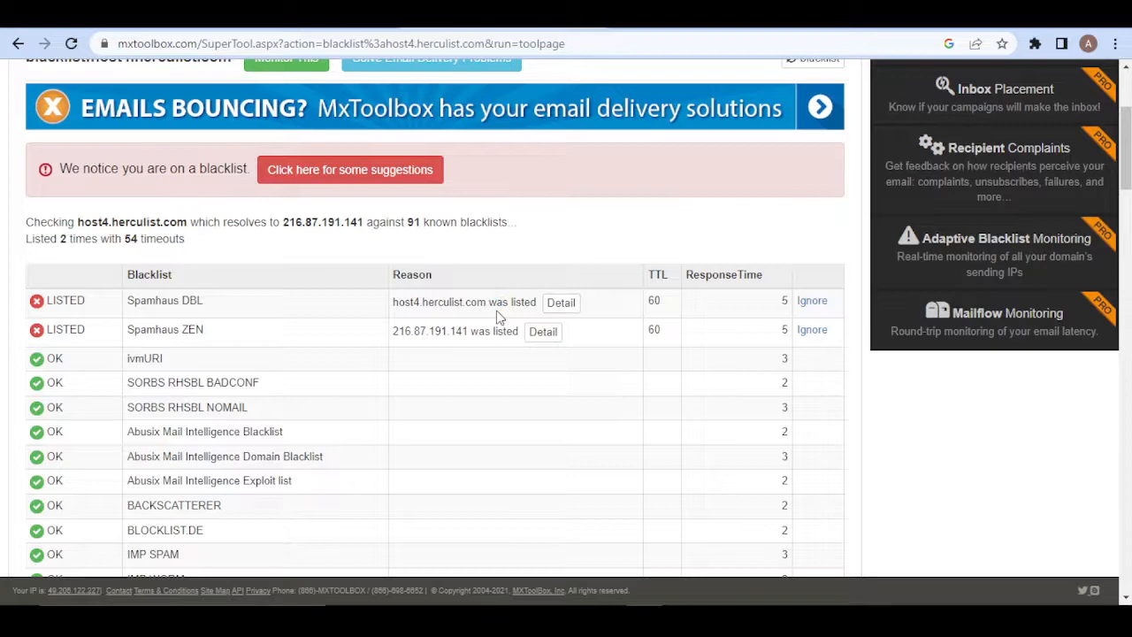
{"action": "mouse_move", "coordinate": [362, 307]}
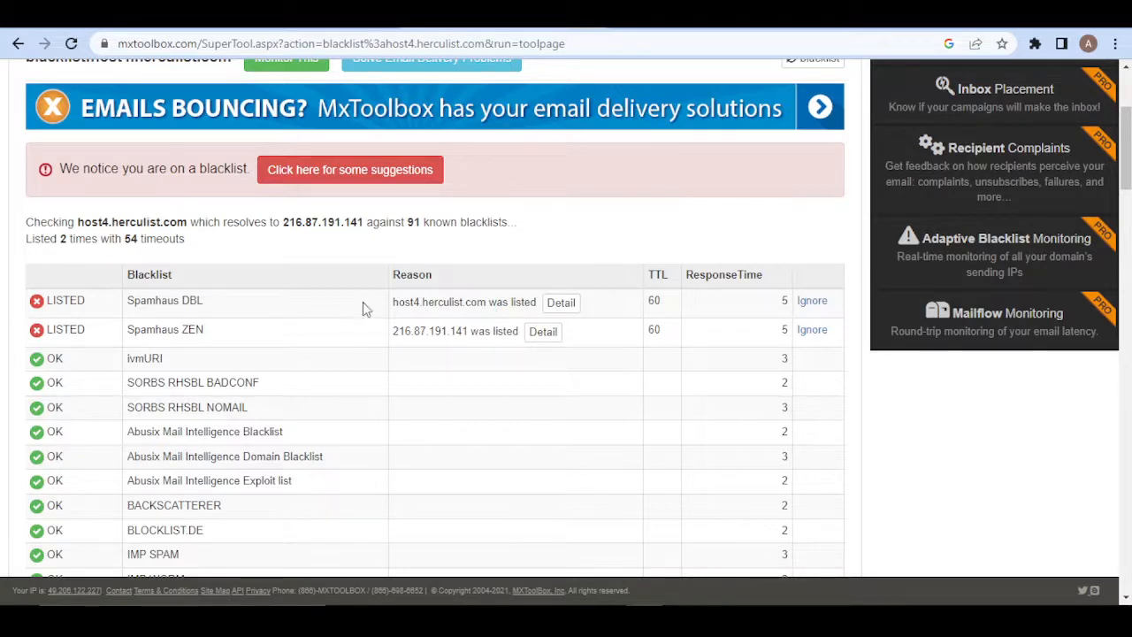
Step: Go to youtube.com in a new browser tab
{"action": "scroll", "scroll_direction": "up", "scroll_amount": 3}
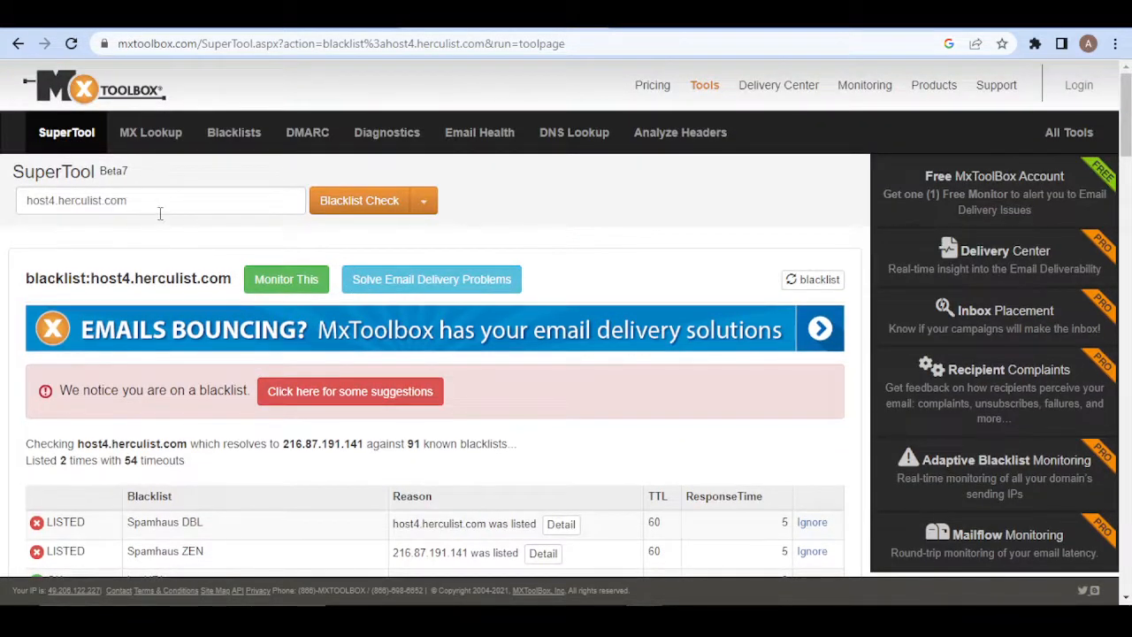
{"action": "scroll", "scroll_direction": "down", "scroll_amount": 3}
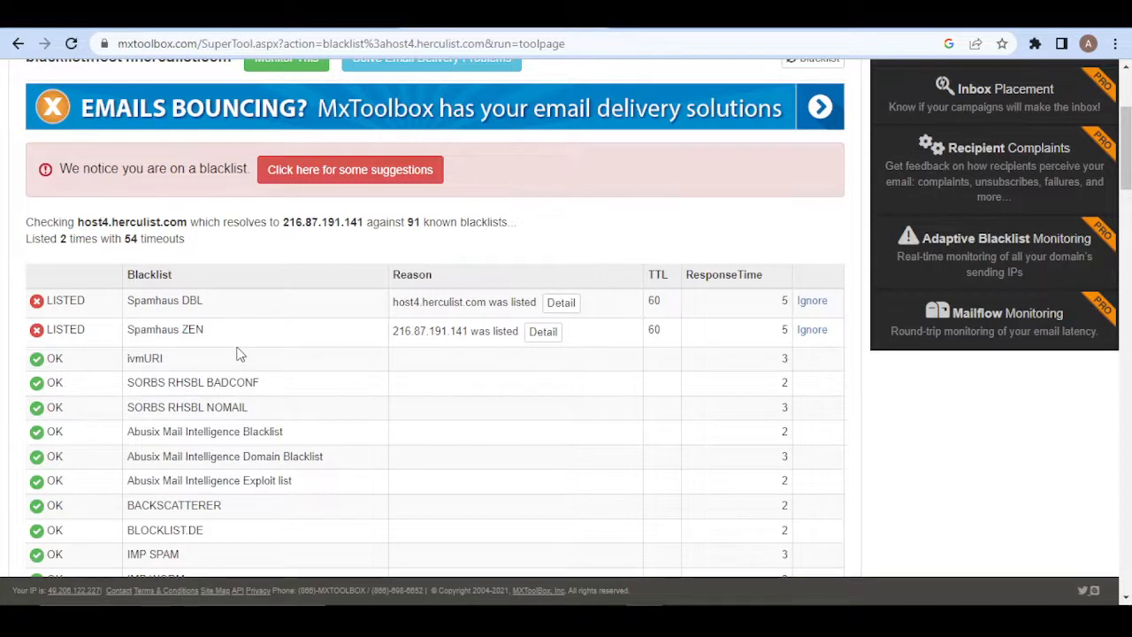
{"action": "mouse_move", "coordinate": [246, 352]}
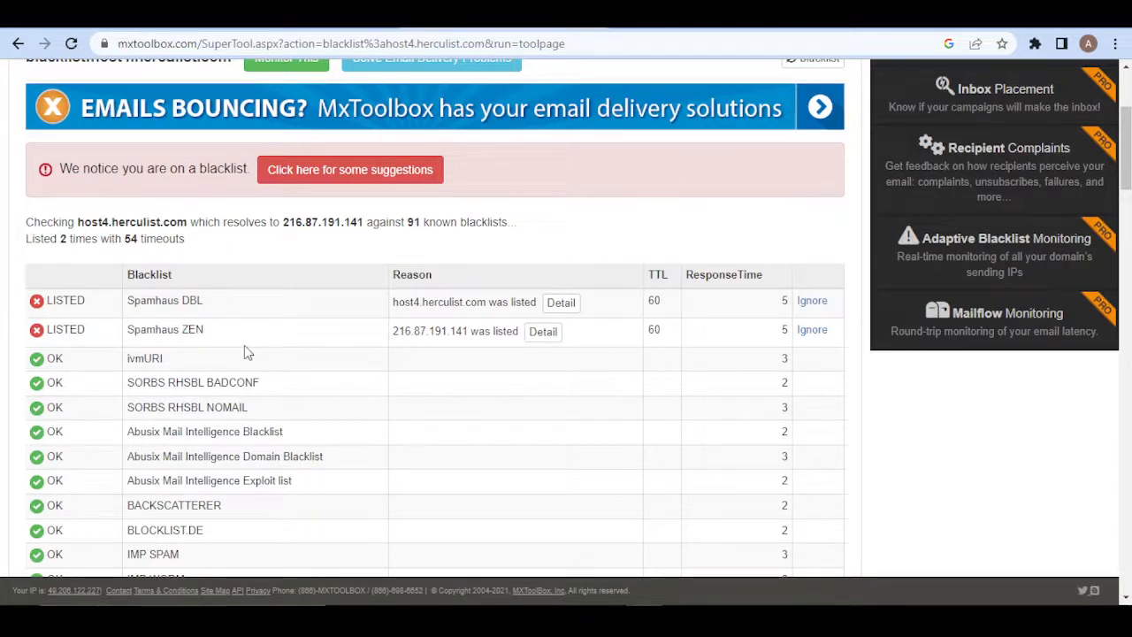
{"action": "mouse_move", "coordinate": [252, 321]}
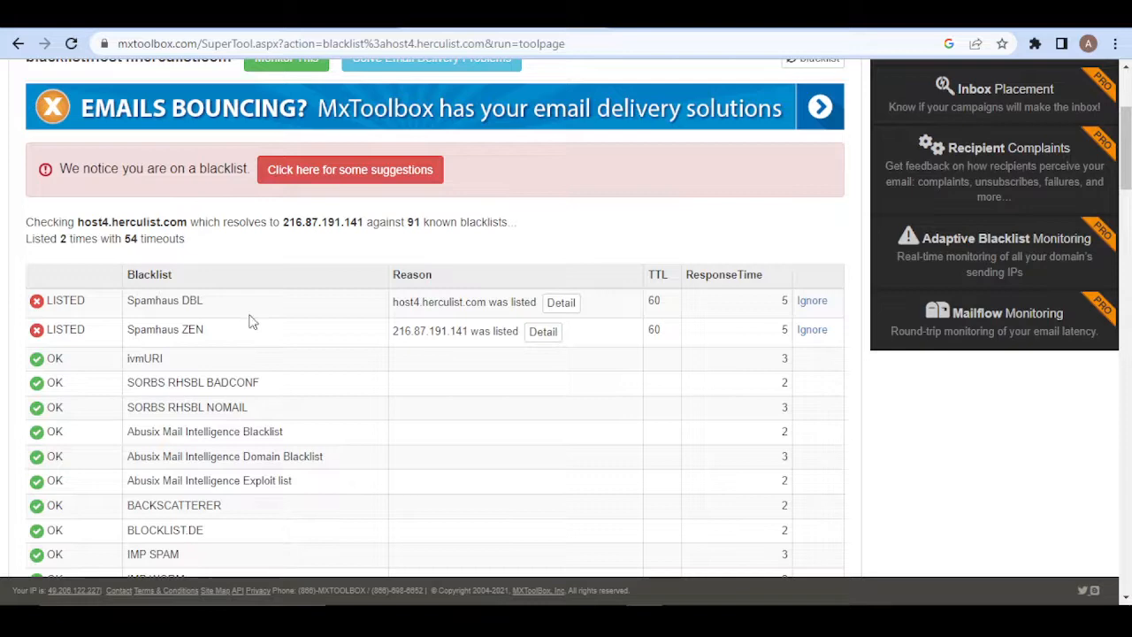
{"action": "mouse_move", "coordinate": [395, 345]}
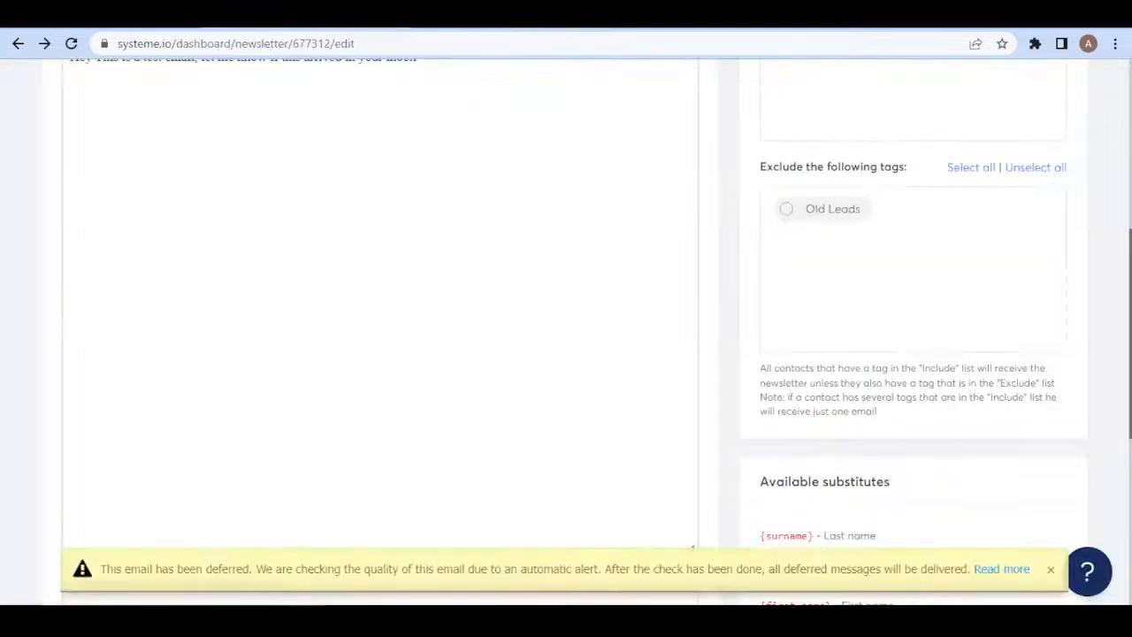
{"action": "left_click", "coordinate": [234, 44]}
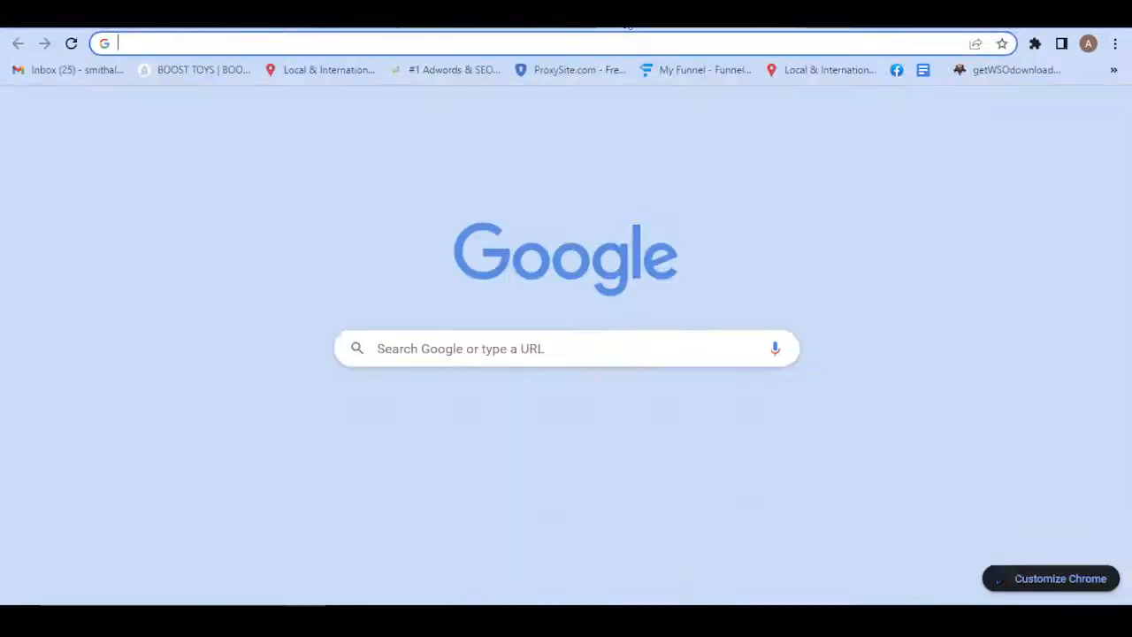
{"action": "type", "text": "youtube.com"}
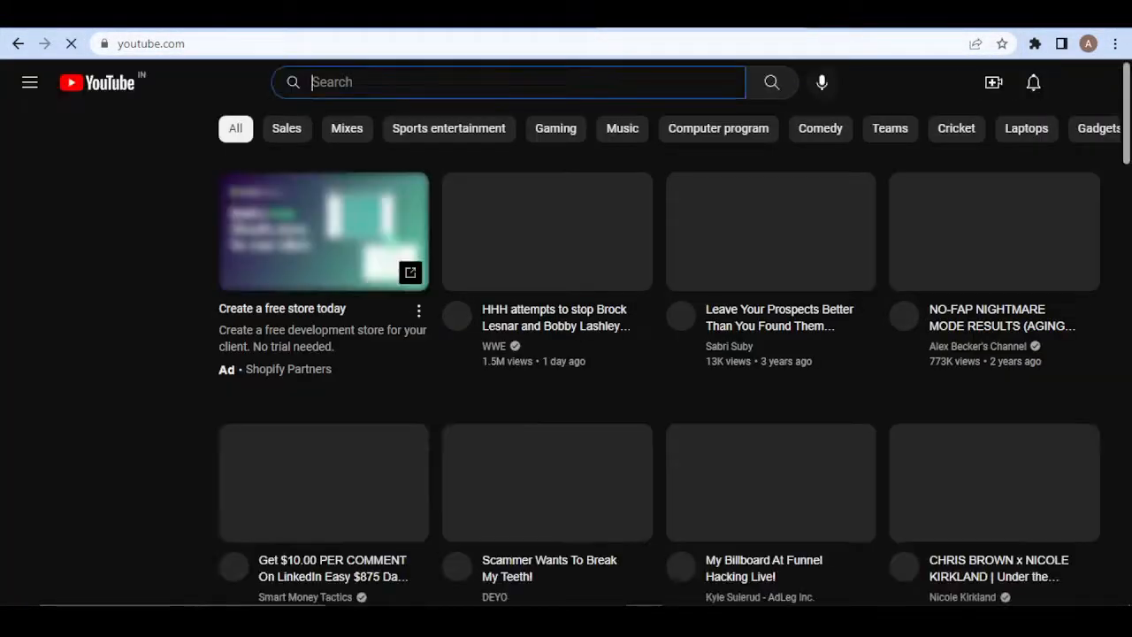
Step: Search YouTube for 'heduacte email spam' and open 'Email Marketing Tips - Inbox, spam or promotion'
{"action": "type", "text": "heduact"}
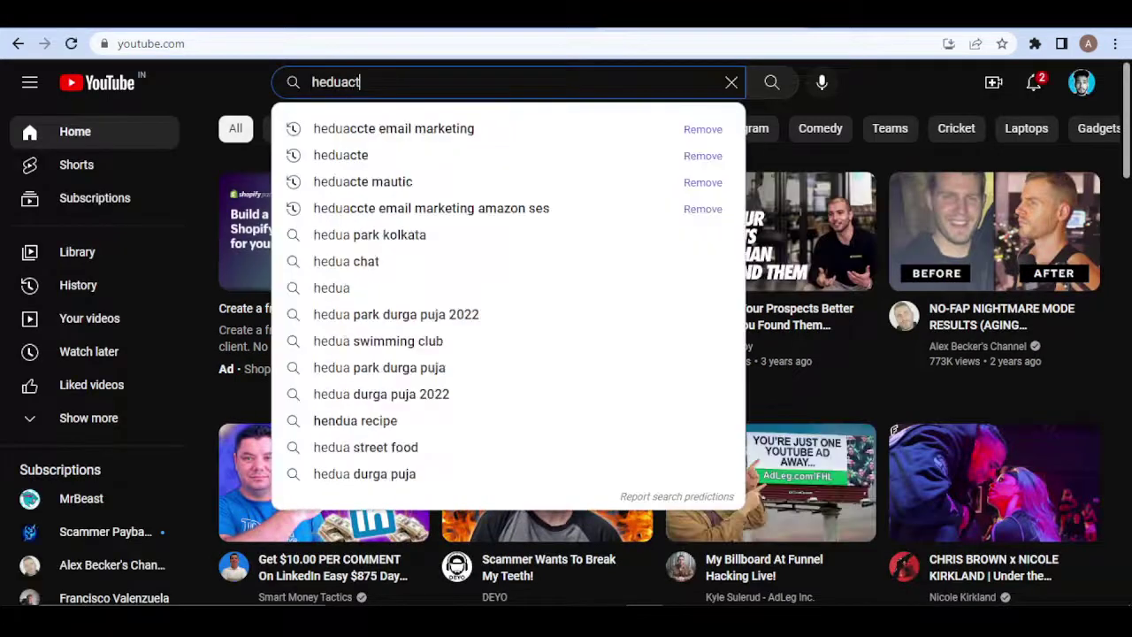
{"action": "type", "text": "e"}
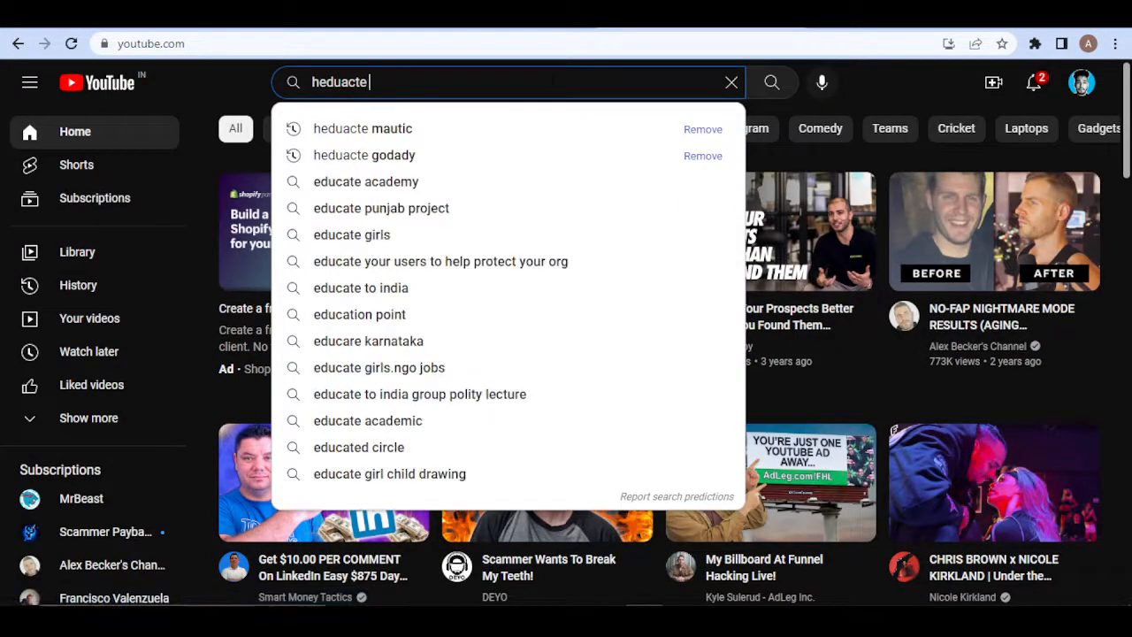
{"action": "type", "text": "email"}
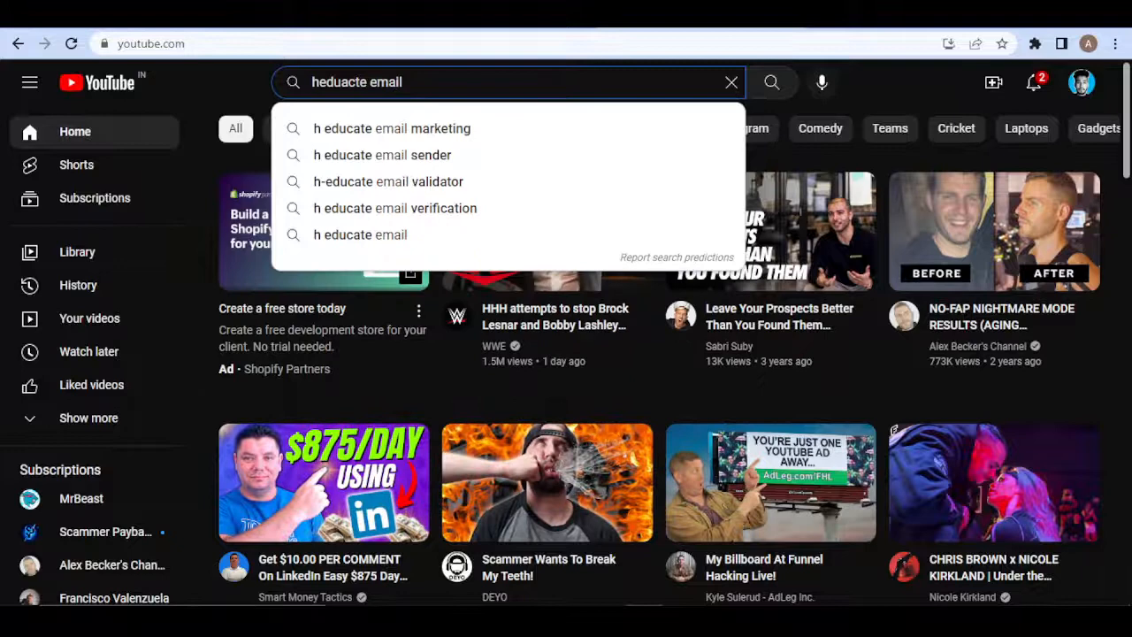
{"action": "type", "text": "sp"}
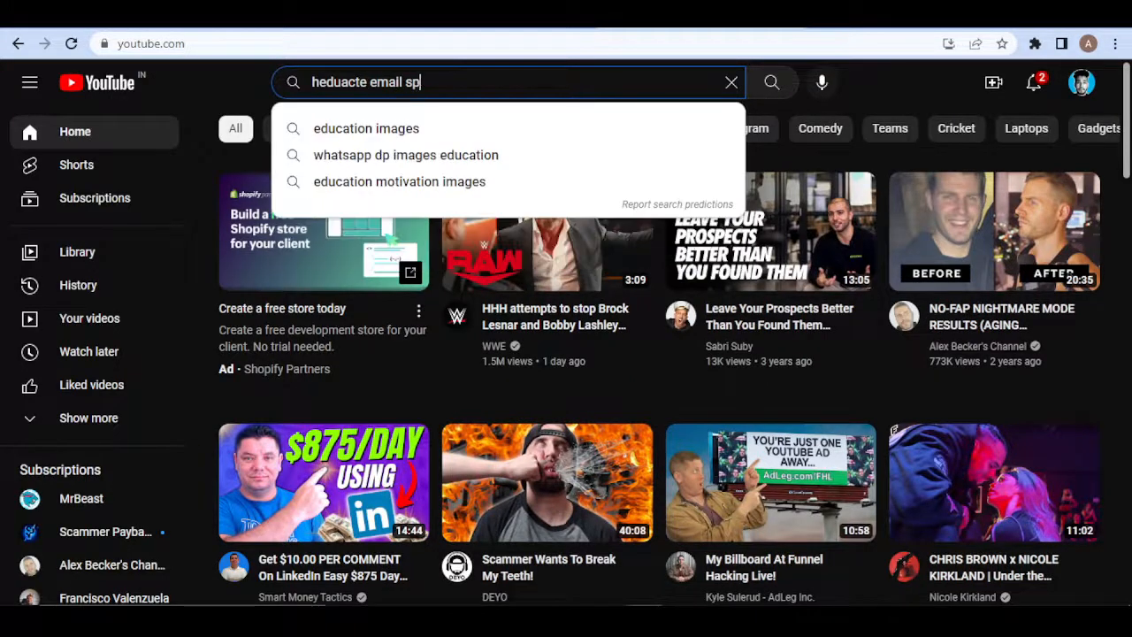
{"action": "key", "text": "Return"}
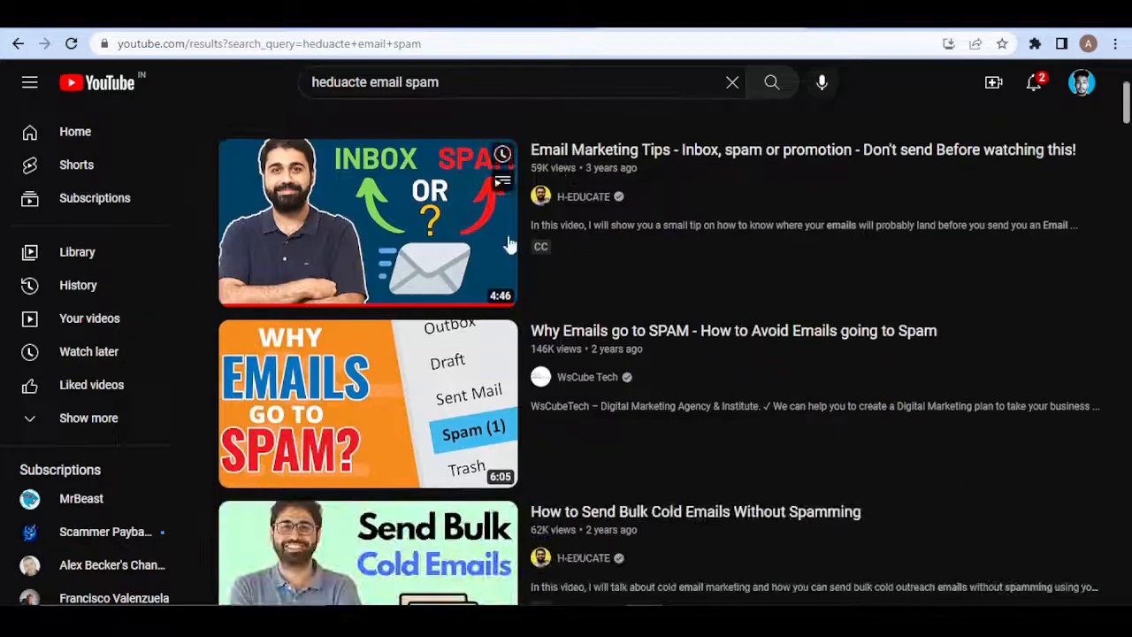
{"action": "left_click", "coordinate": [367, 223]}
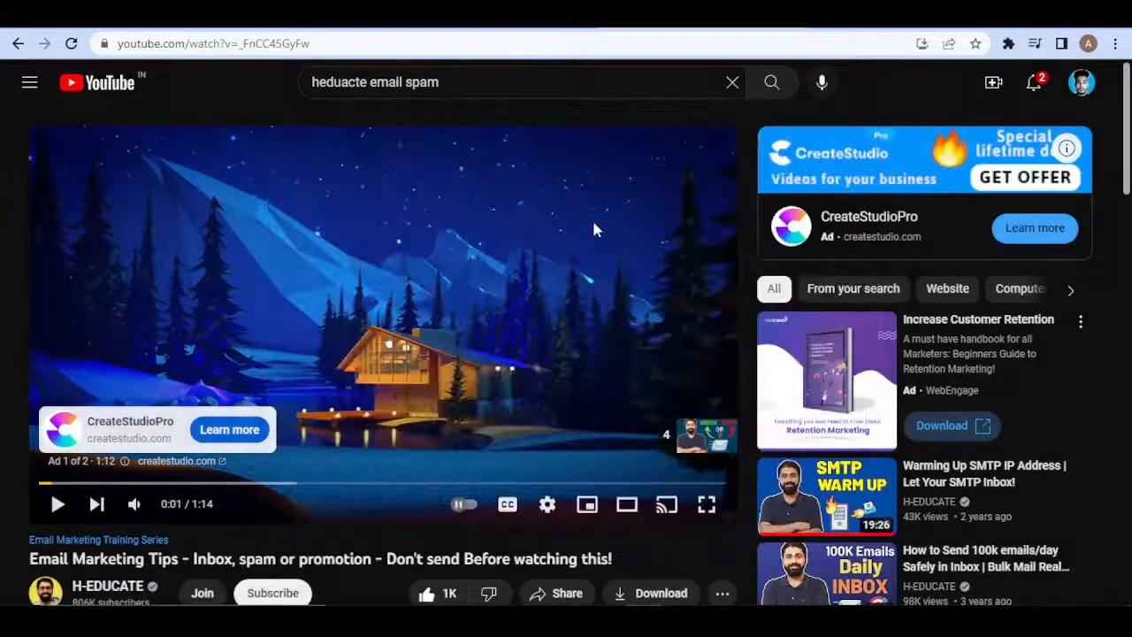
Step: Skim the video page, then return to SendGrid's API Key Created page
{"action": "scroll", "scroll_direction": "down", "scroll_amount": 3}
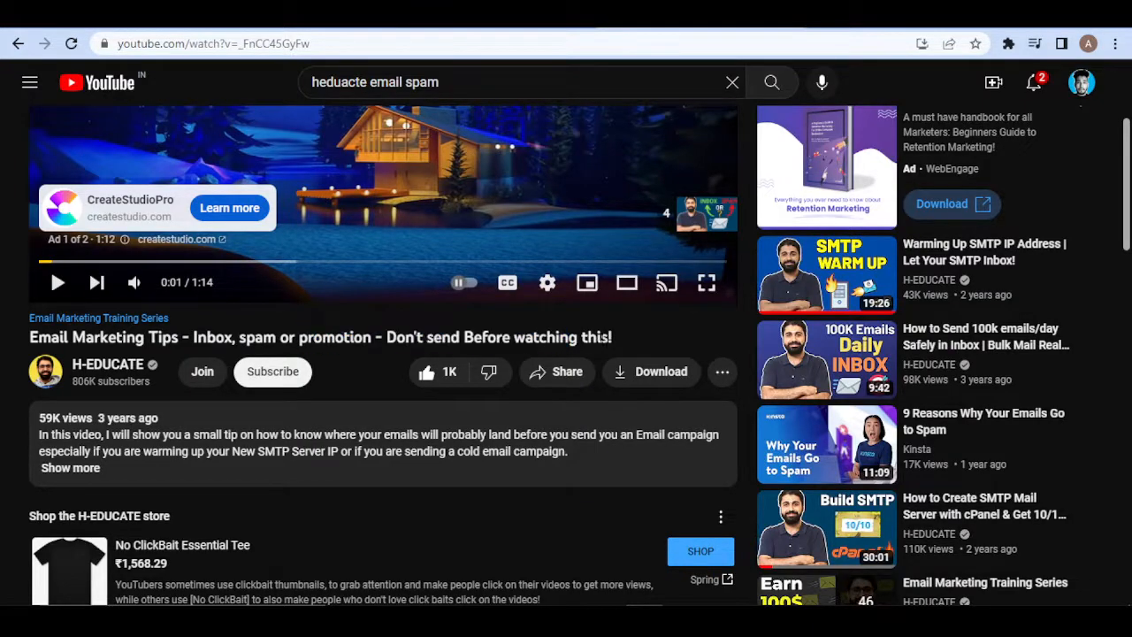
{"action": "scroll", "scroll_direction": "down", "scroll_amount": 3}
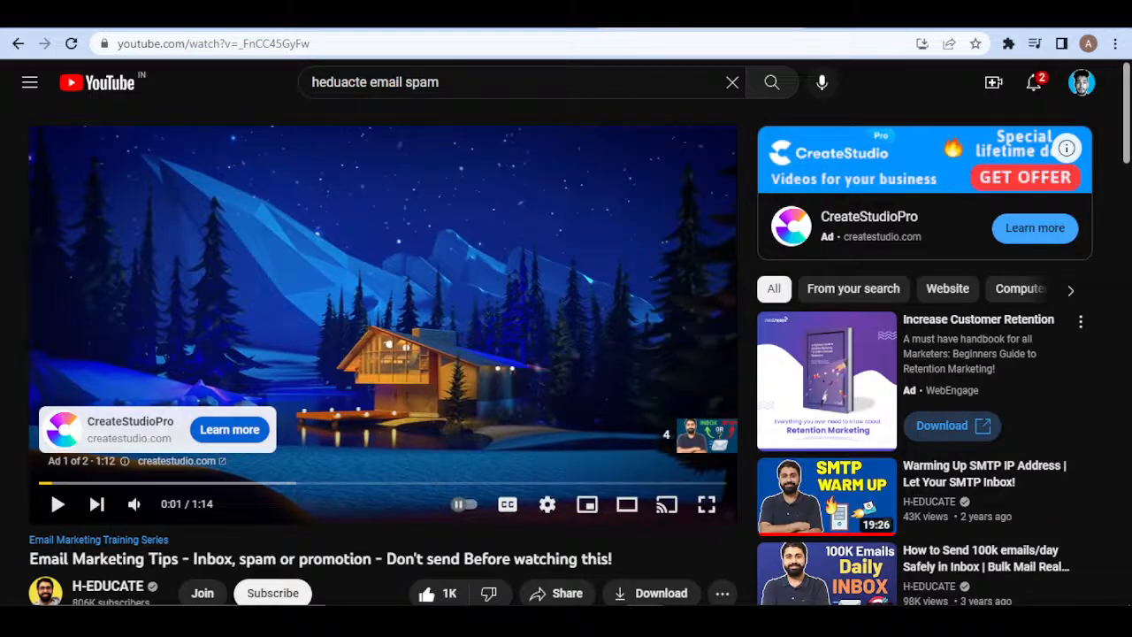
{"action": "left_click", "coordinate": [212, 43]}
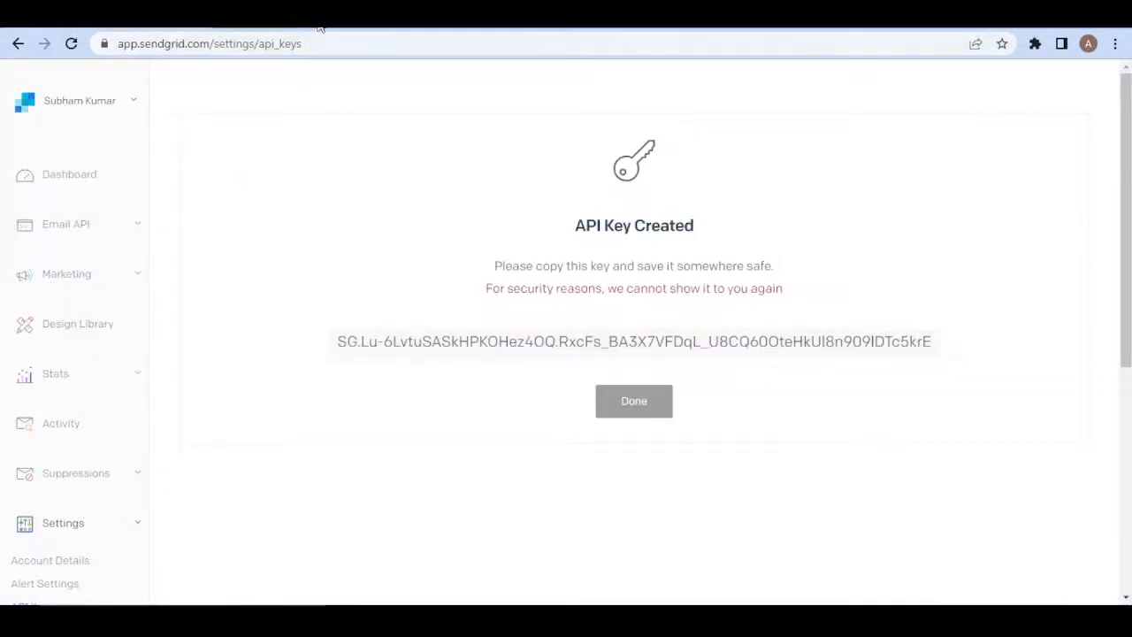
{"action": "mouse_move", "coordinate": [519, 442]}
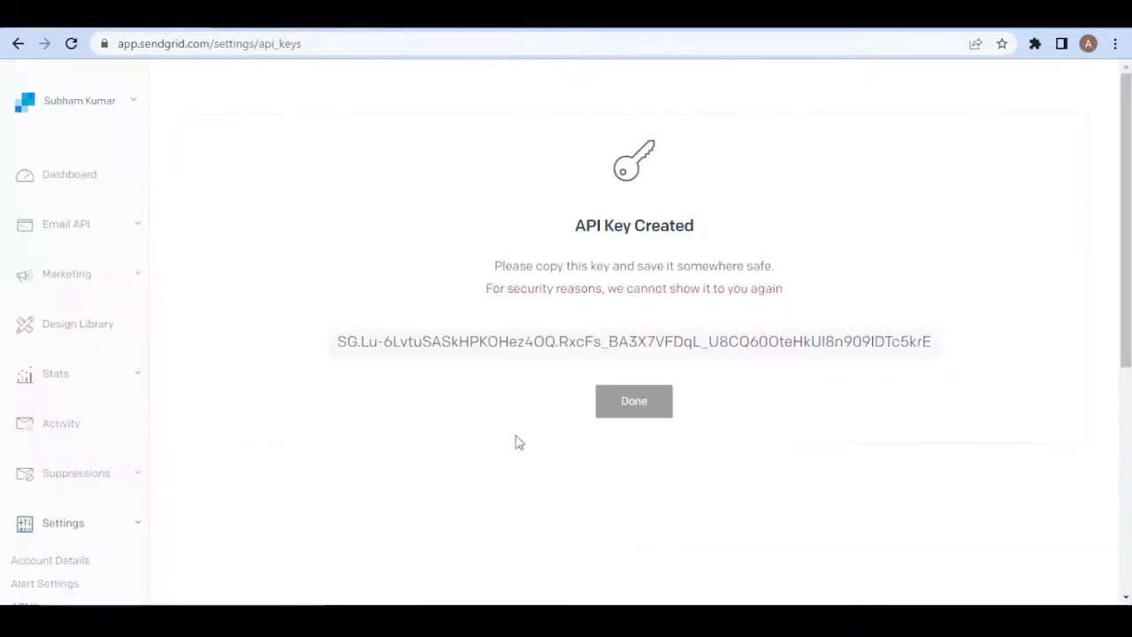